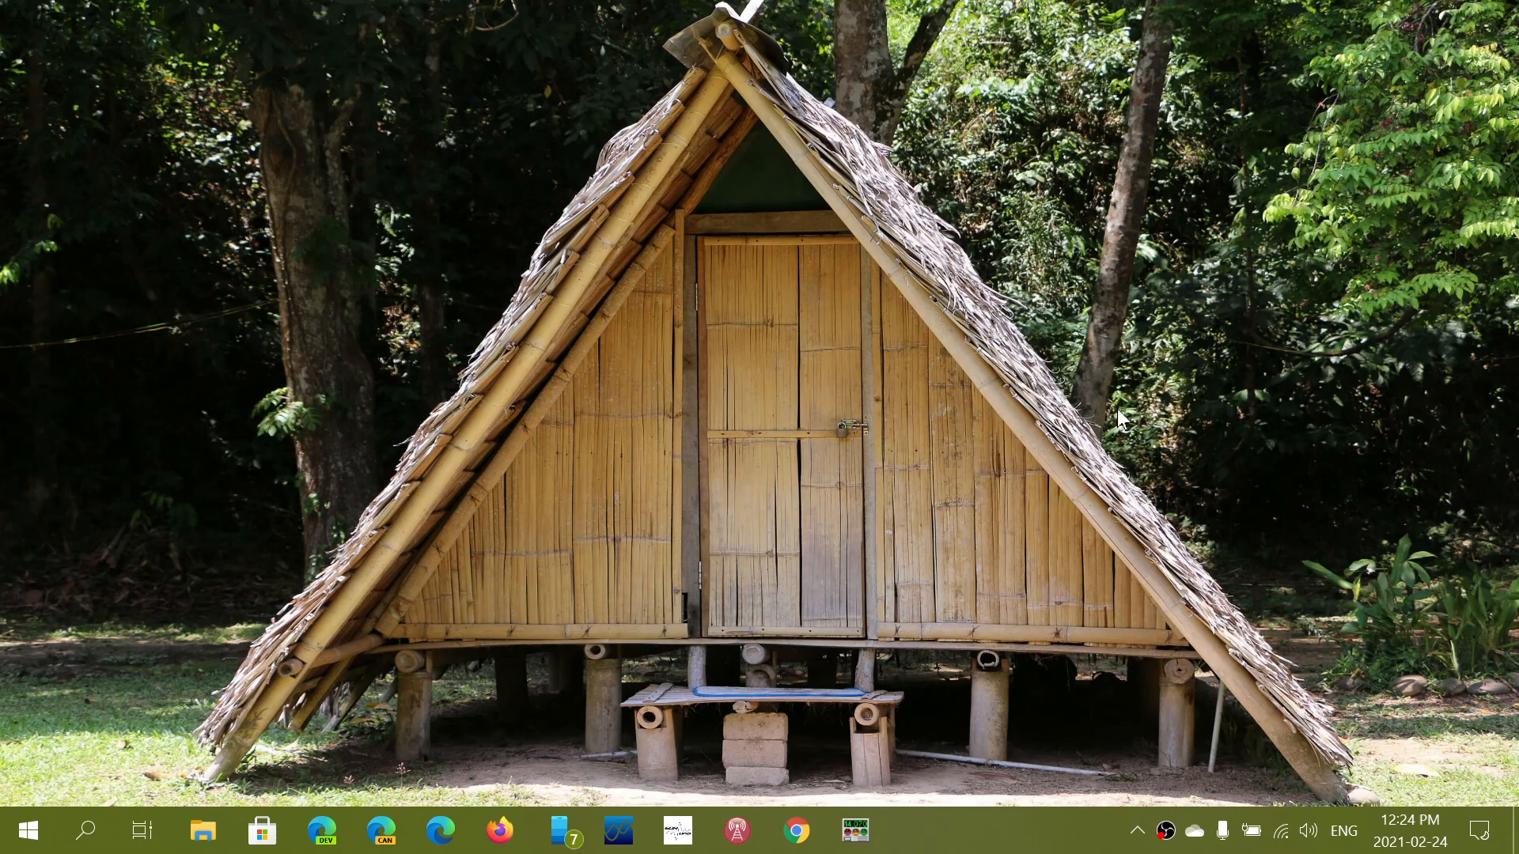
mouse_move(468, 573)
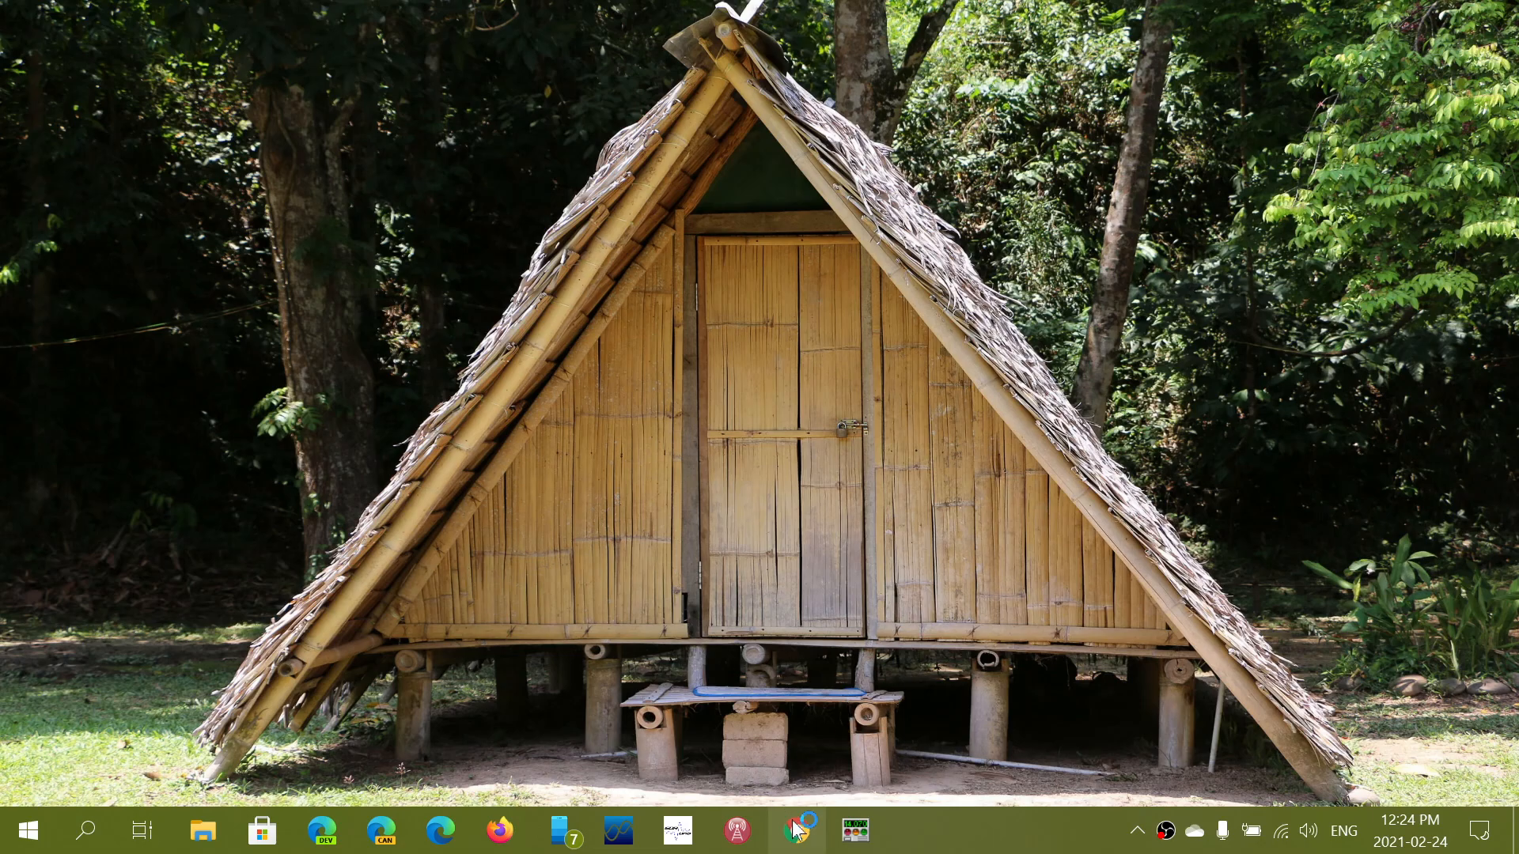
Launch Google Chrome from the taskbar onto the Google home page
click(794, 830)
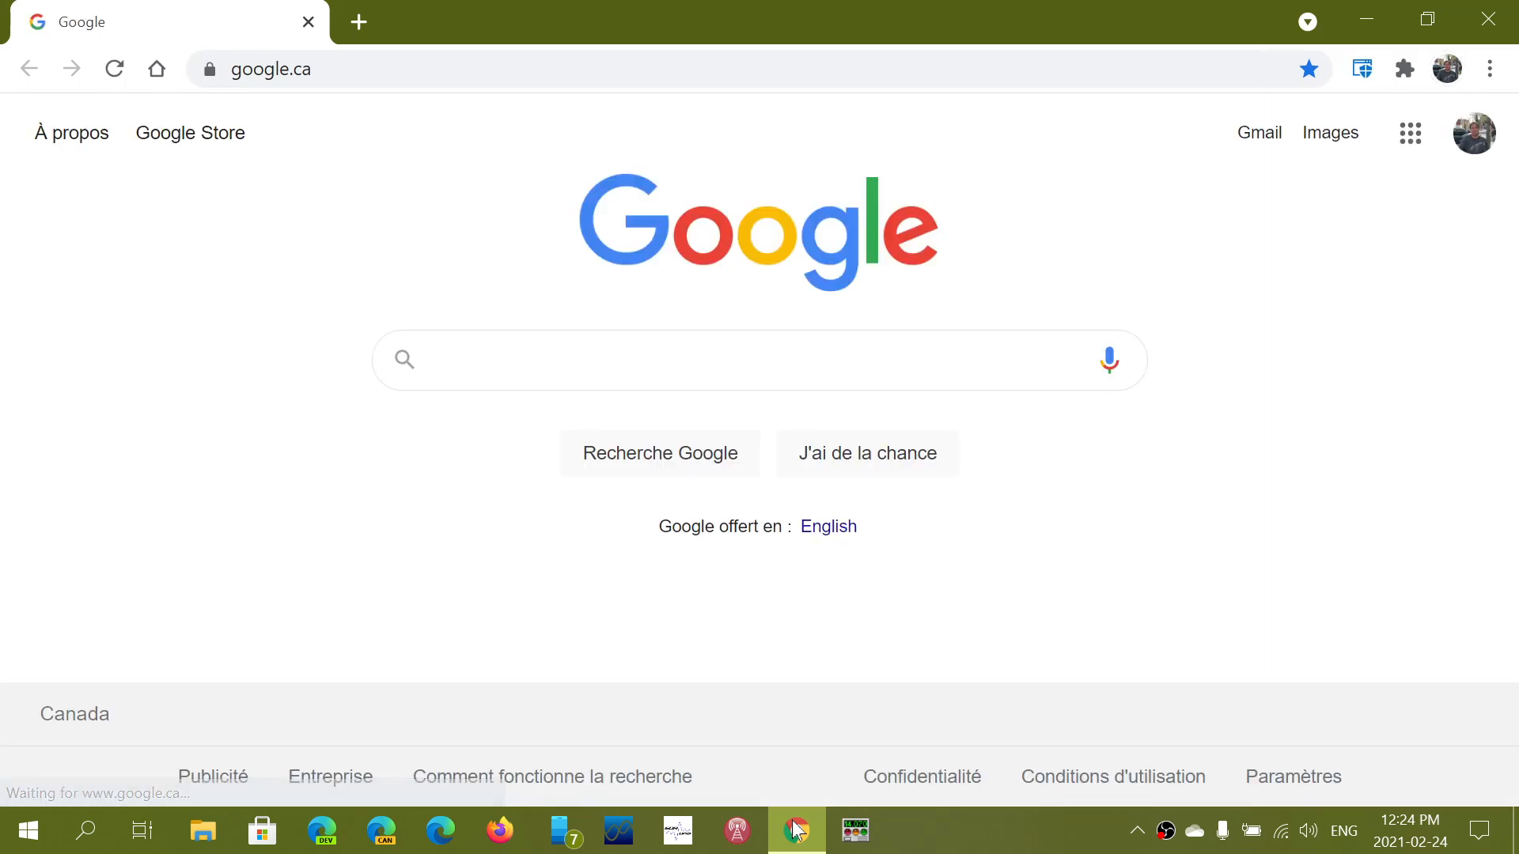
click(678, 359)
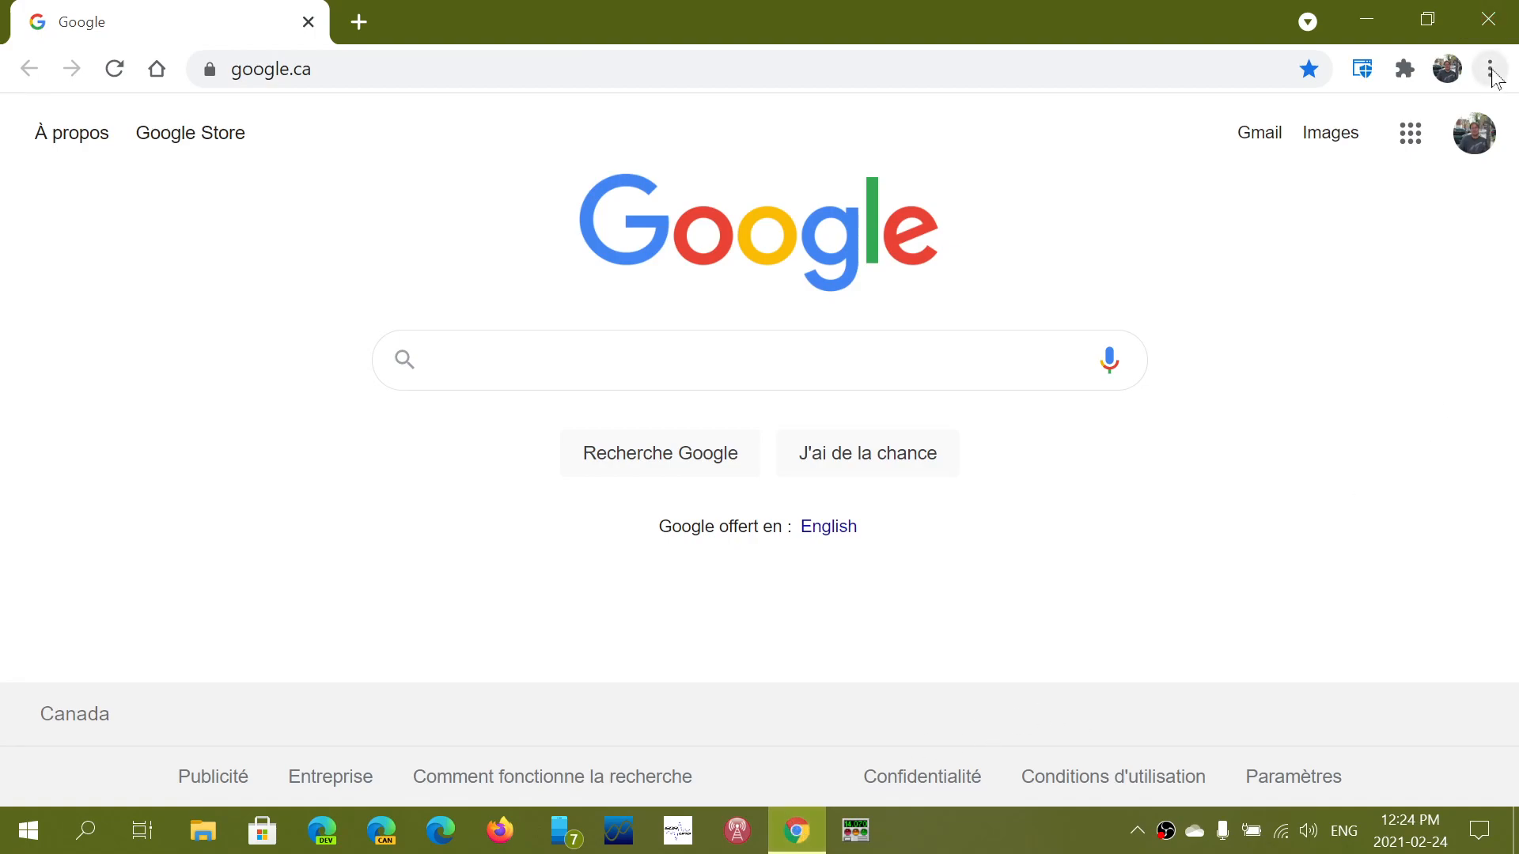
Bring up Chrome's three-dot main menu over the google.ca page
click(1492, 68)
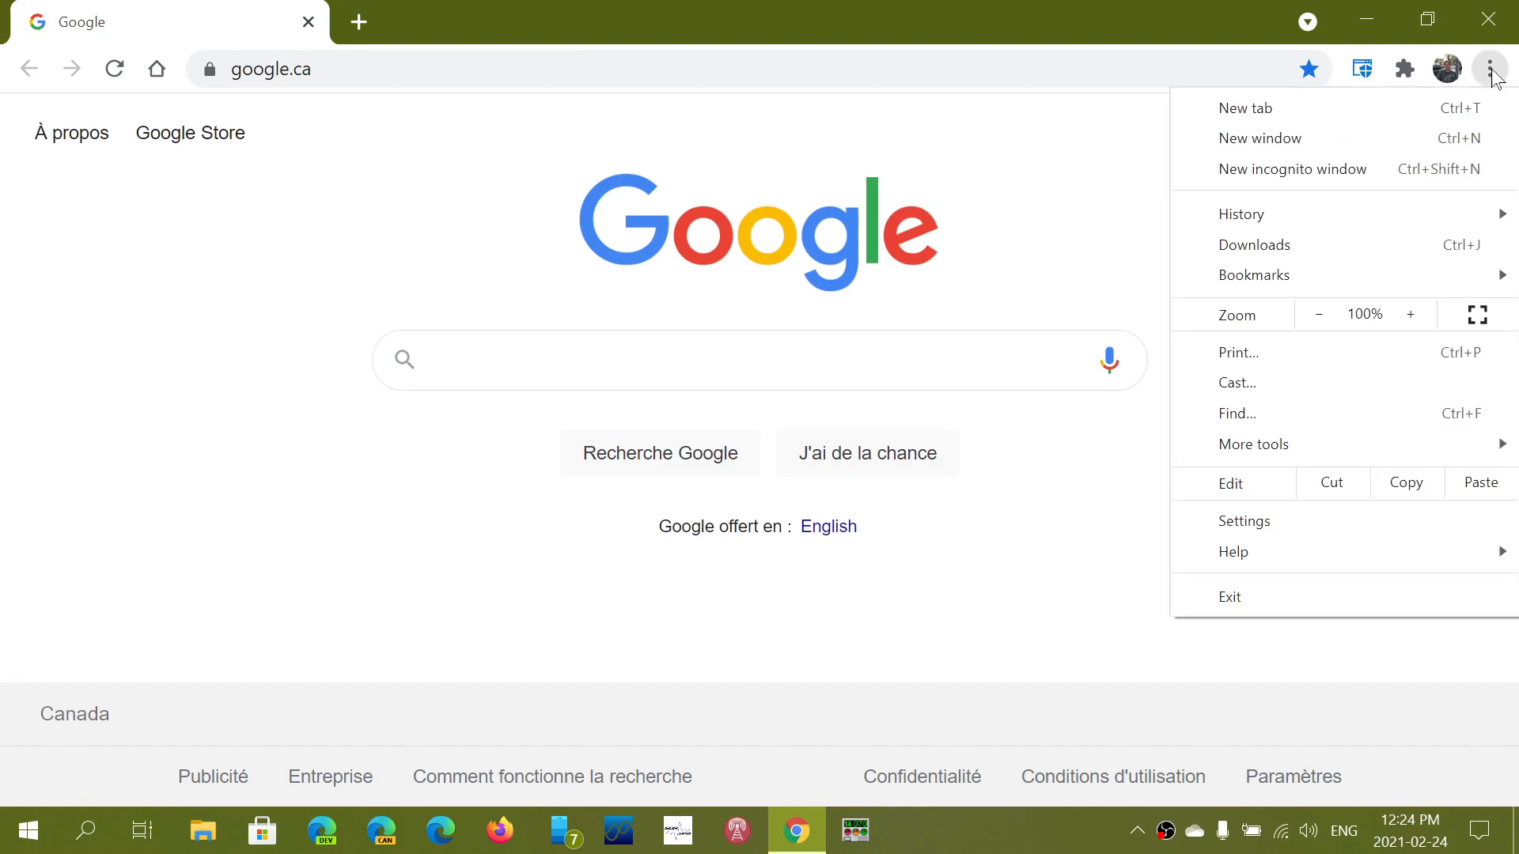
mouse_move(1323, 489)
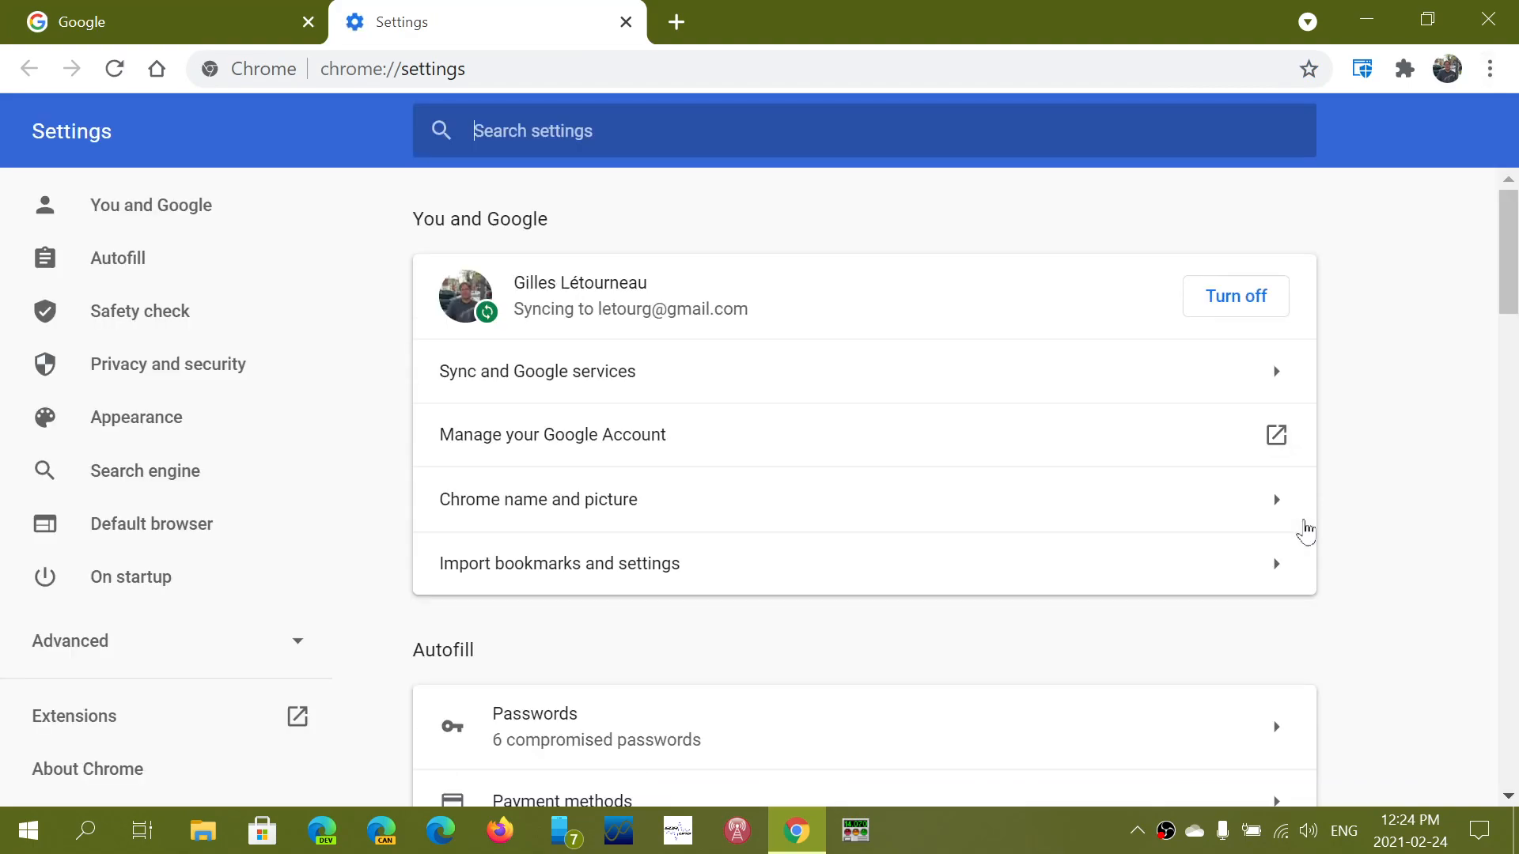
mouse_move(970, 647)
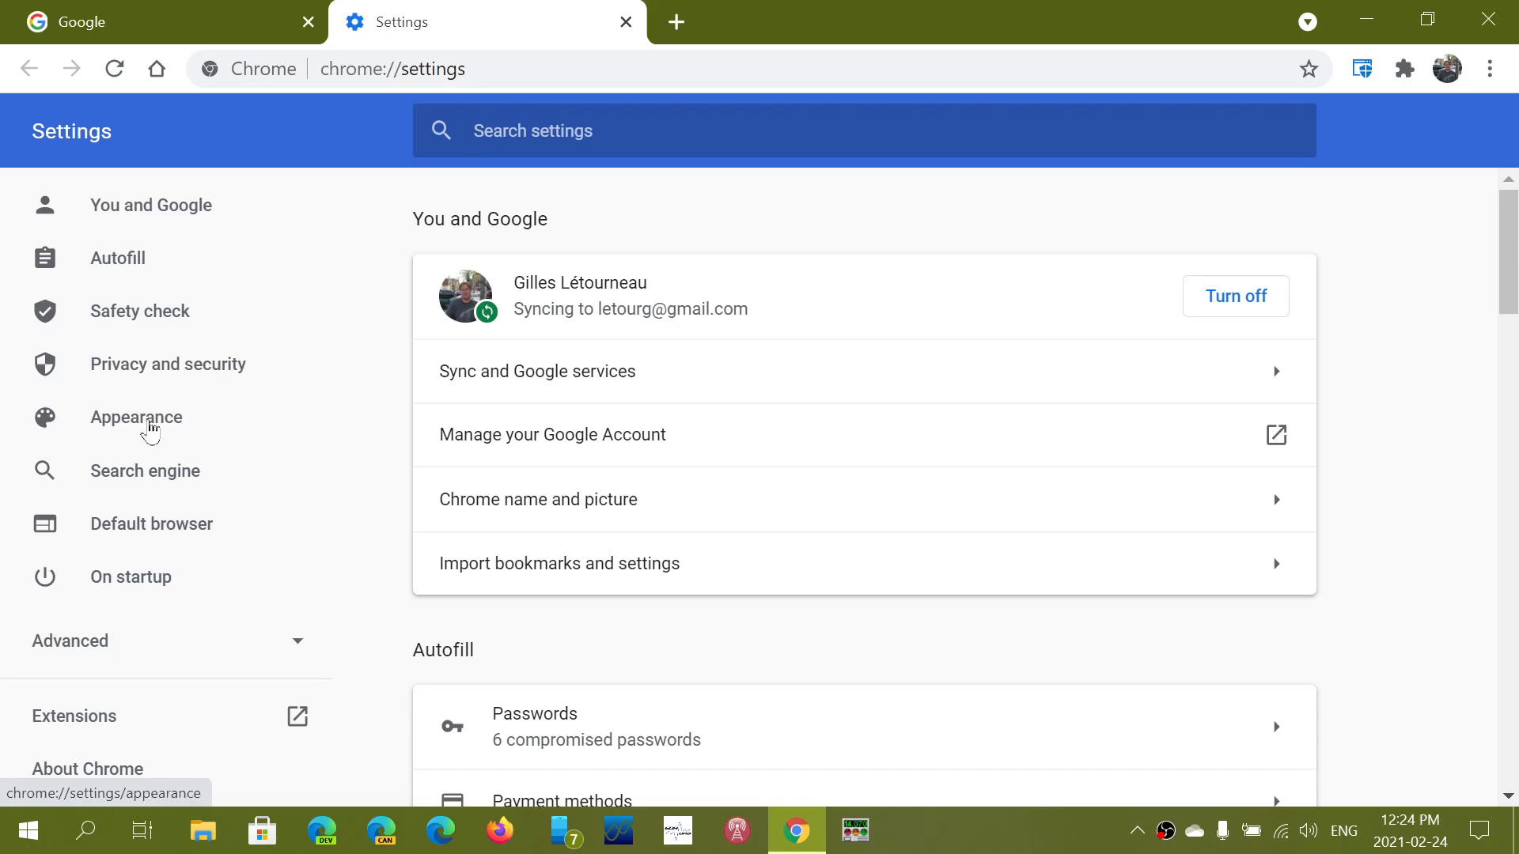
Scroll through the Appearance settings where the home button is set to google.ca
scroll(down, 3)
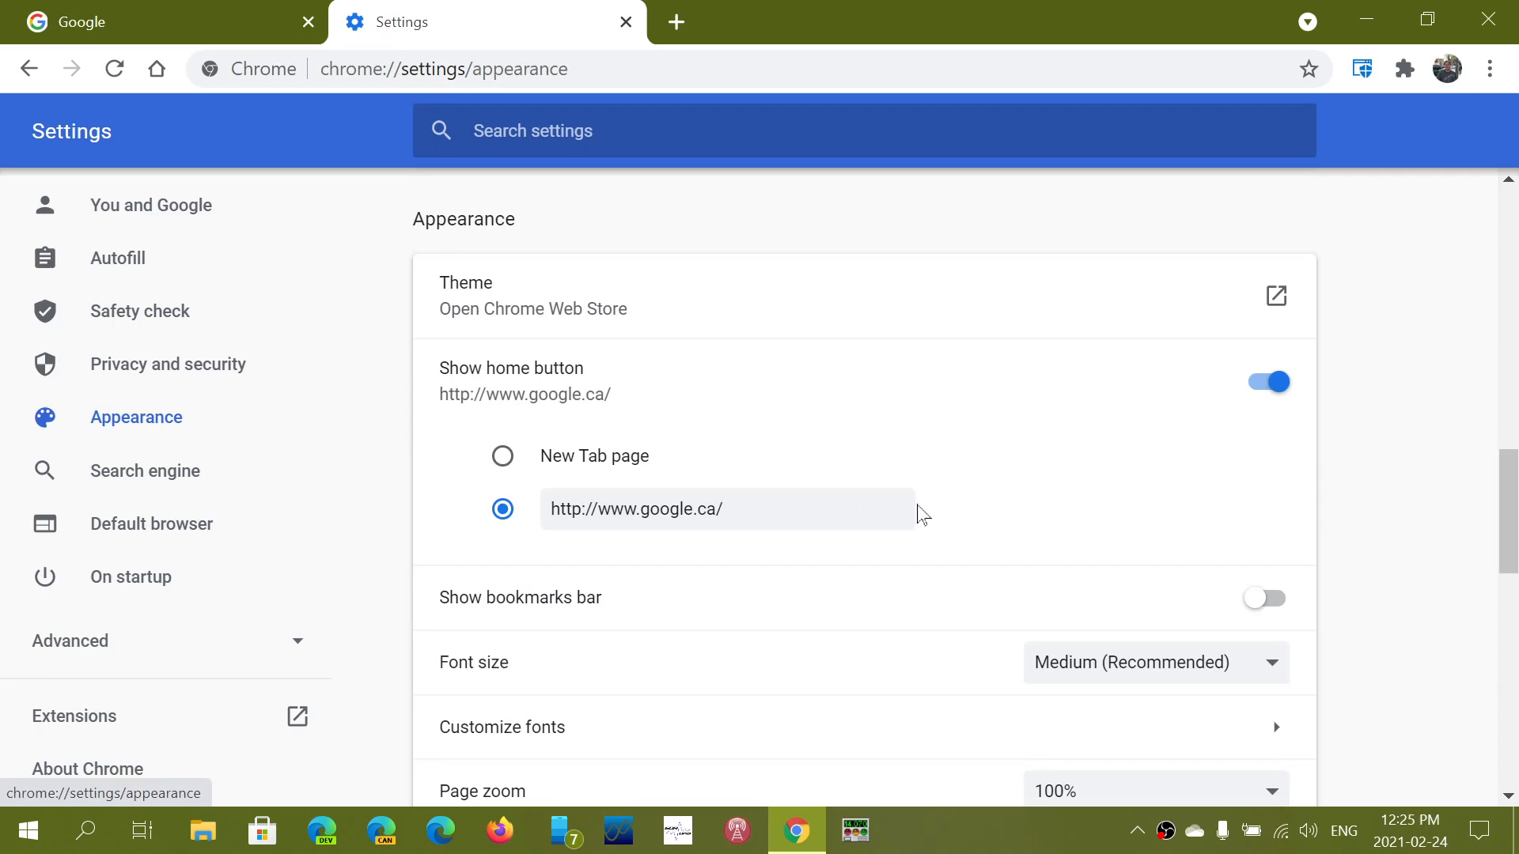
mouse_move(707, 565)
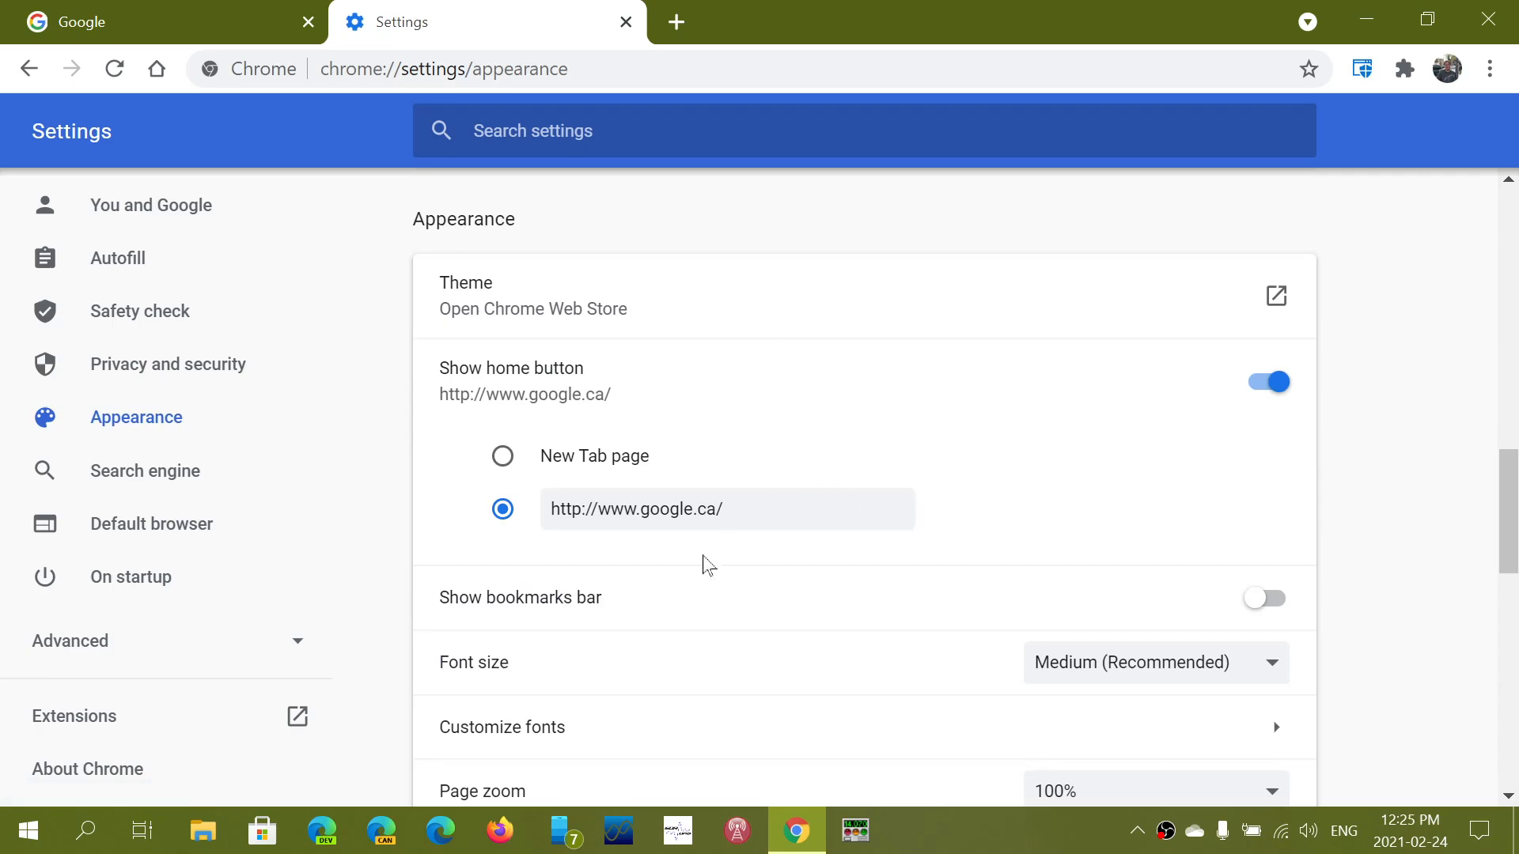
mouse_move(933, 562)
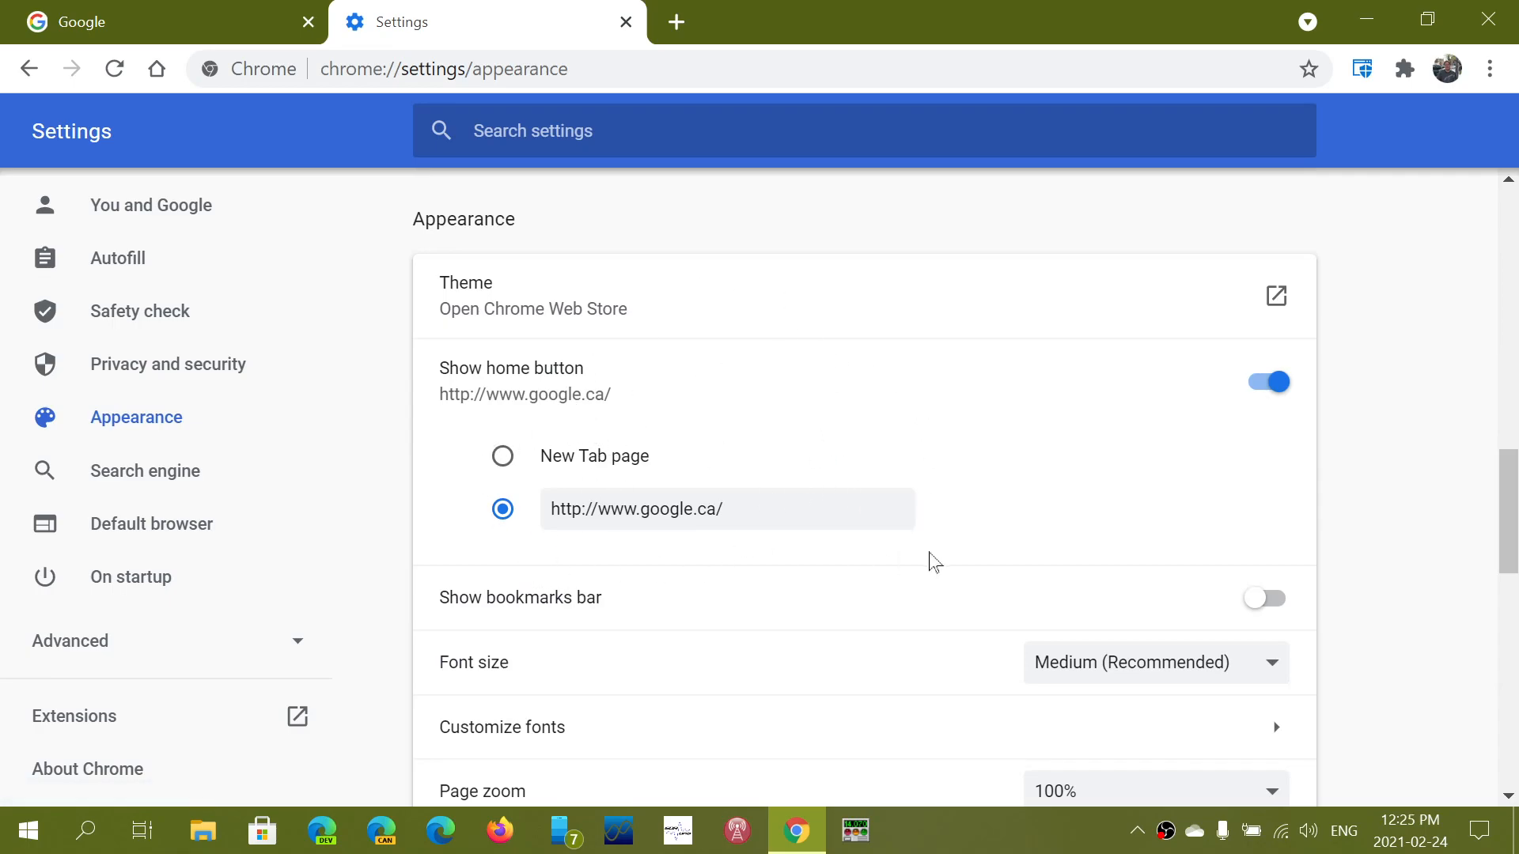
scroll(down, 3)
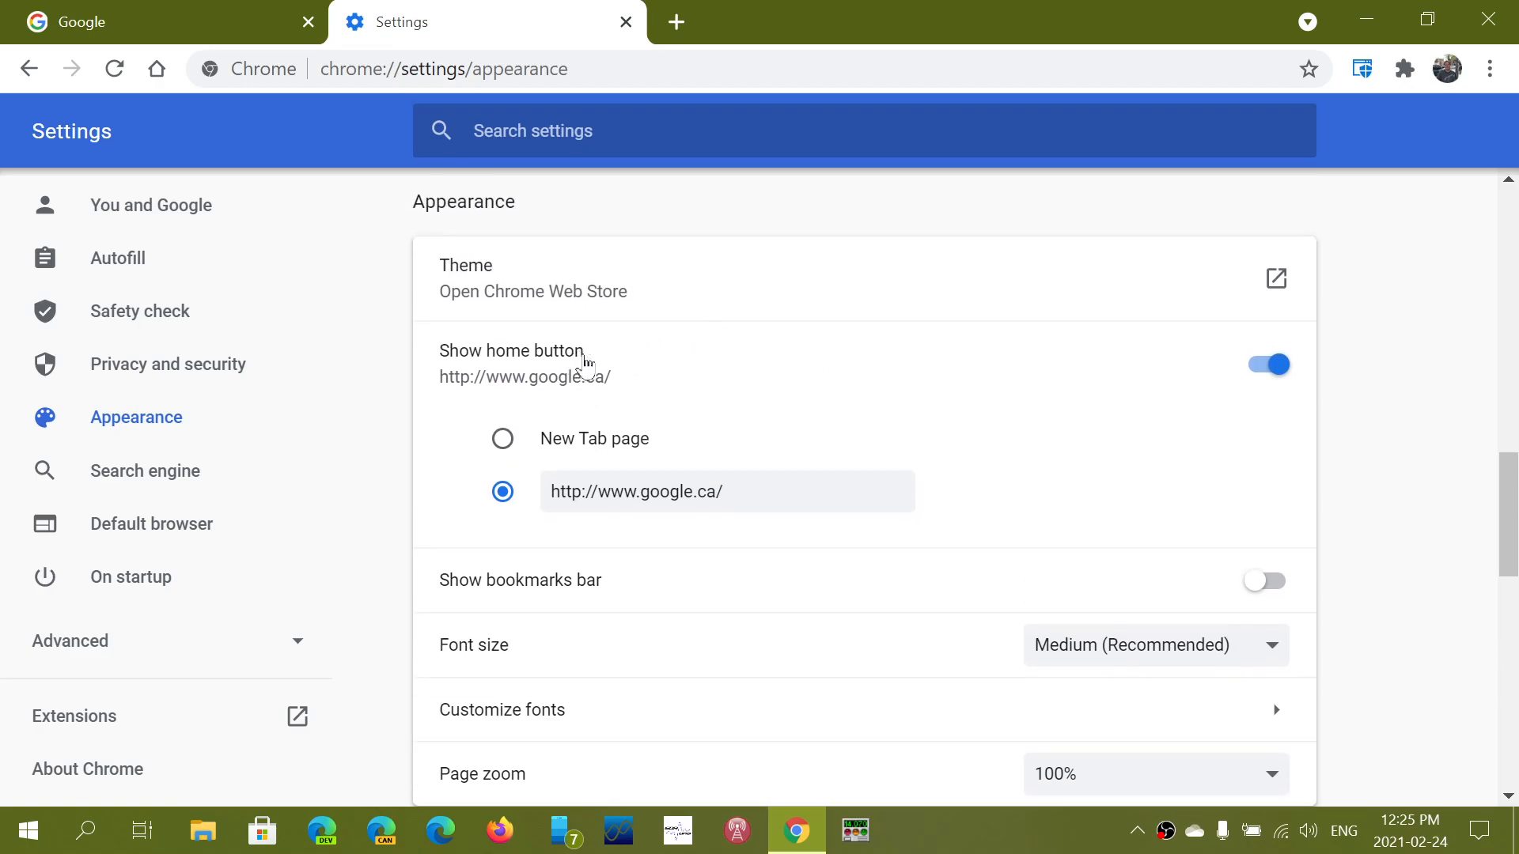
mouse_move(722, 429)
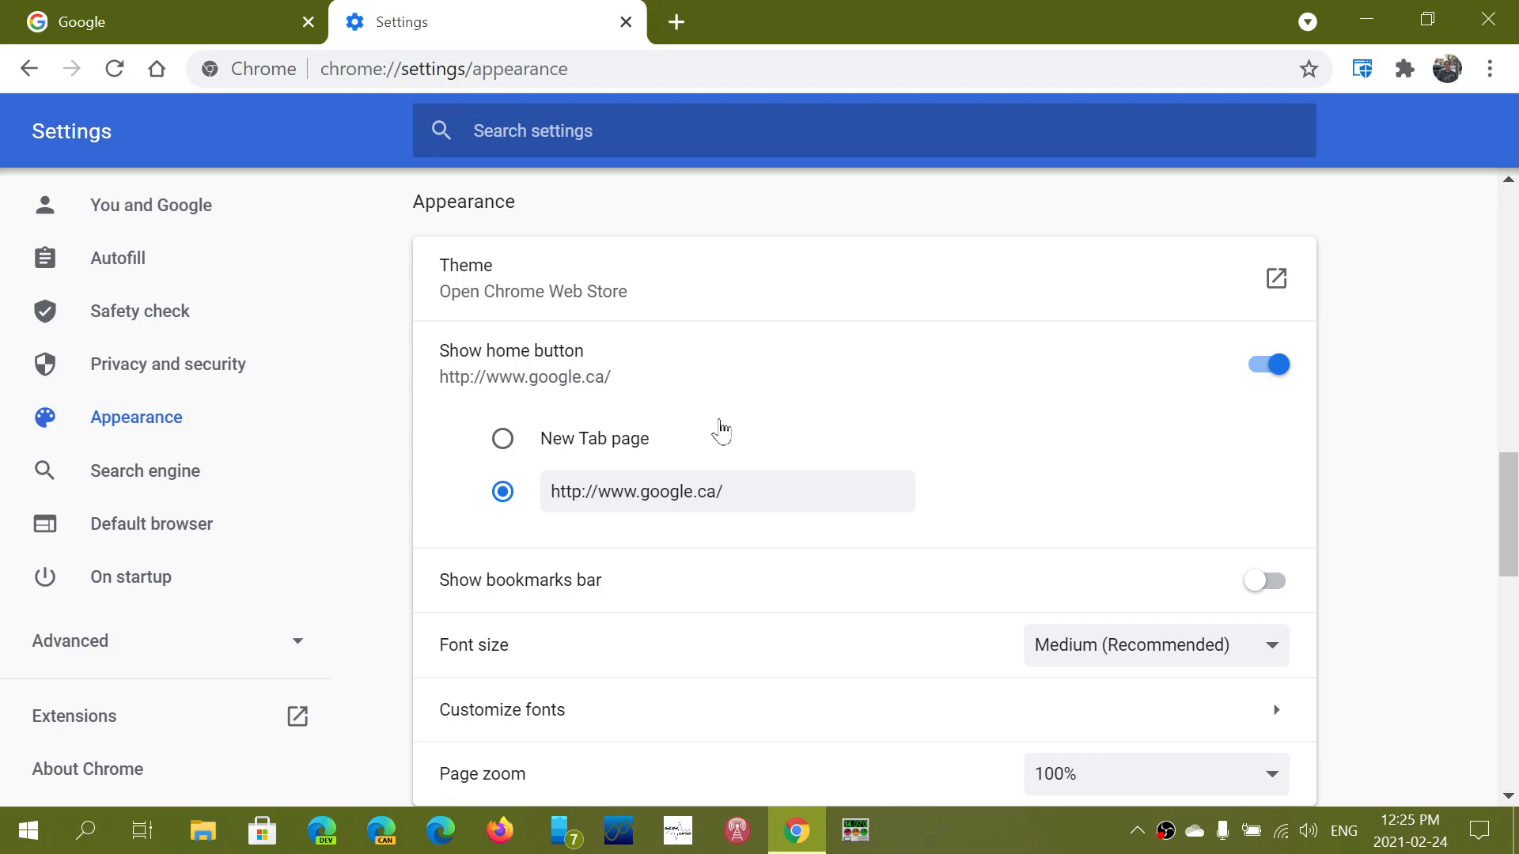
mouse_move(976, 494)
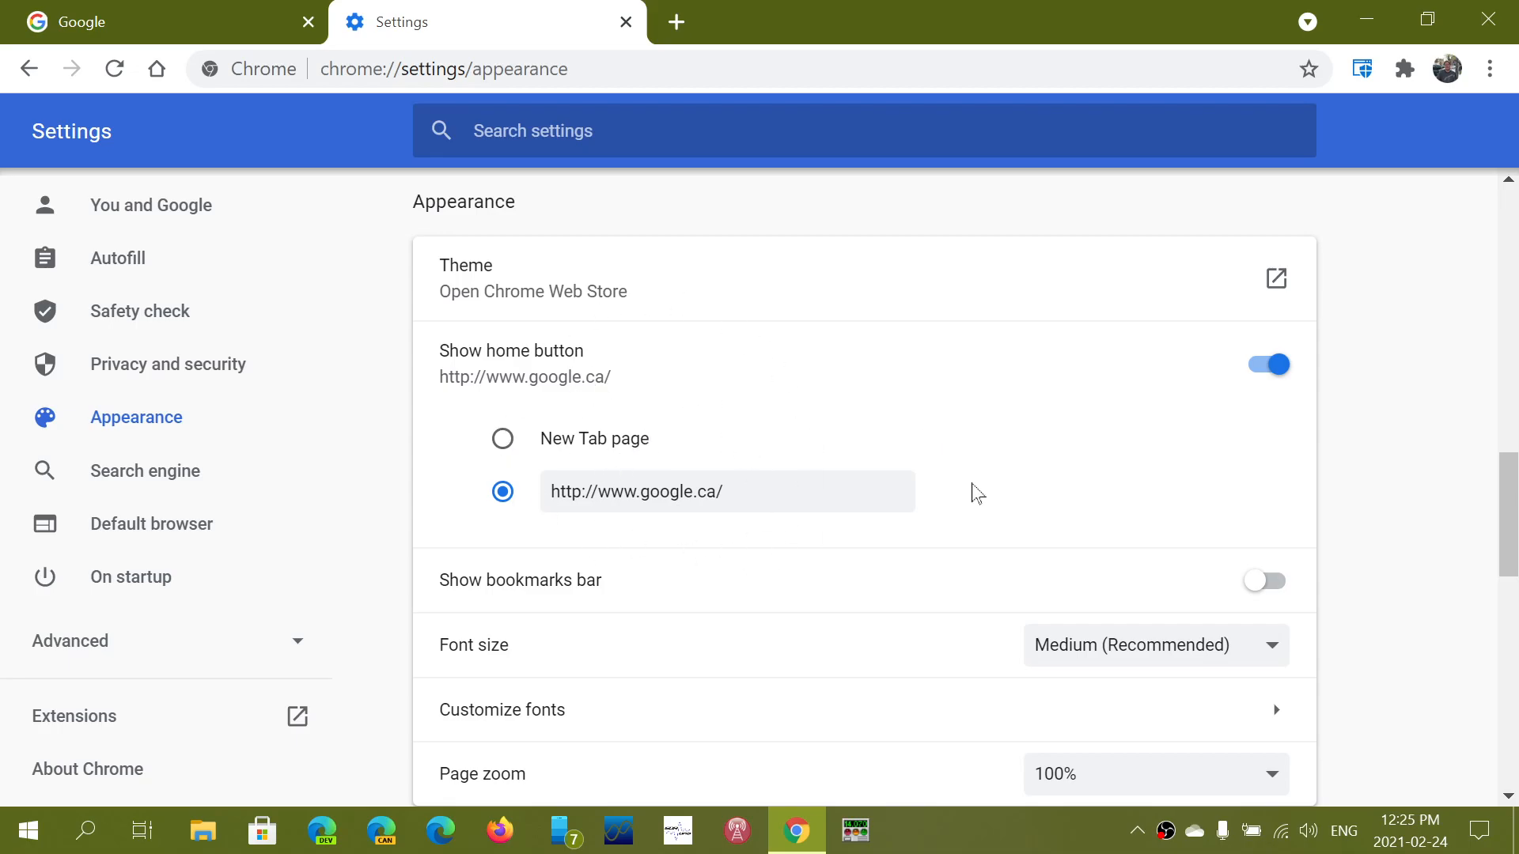
scroll(down, 3)
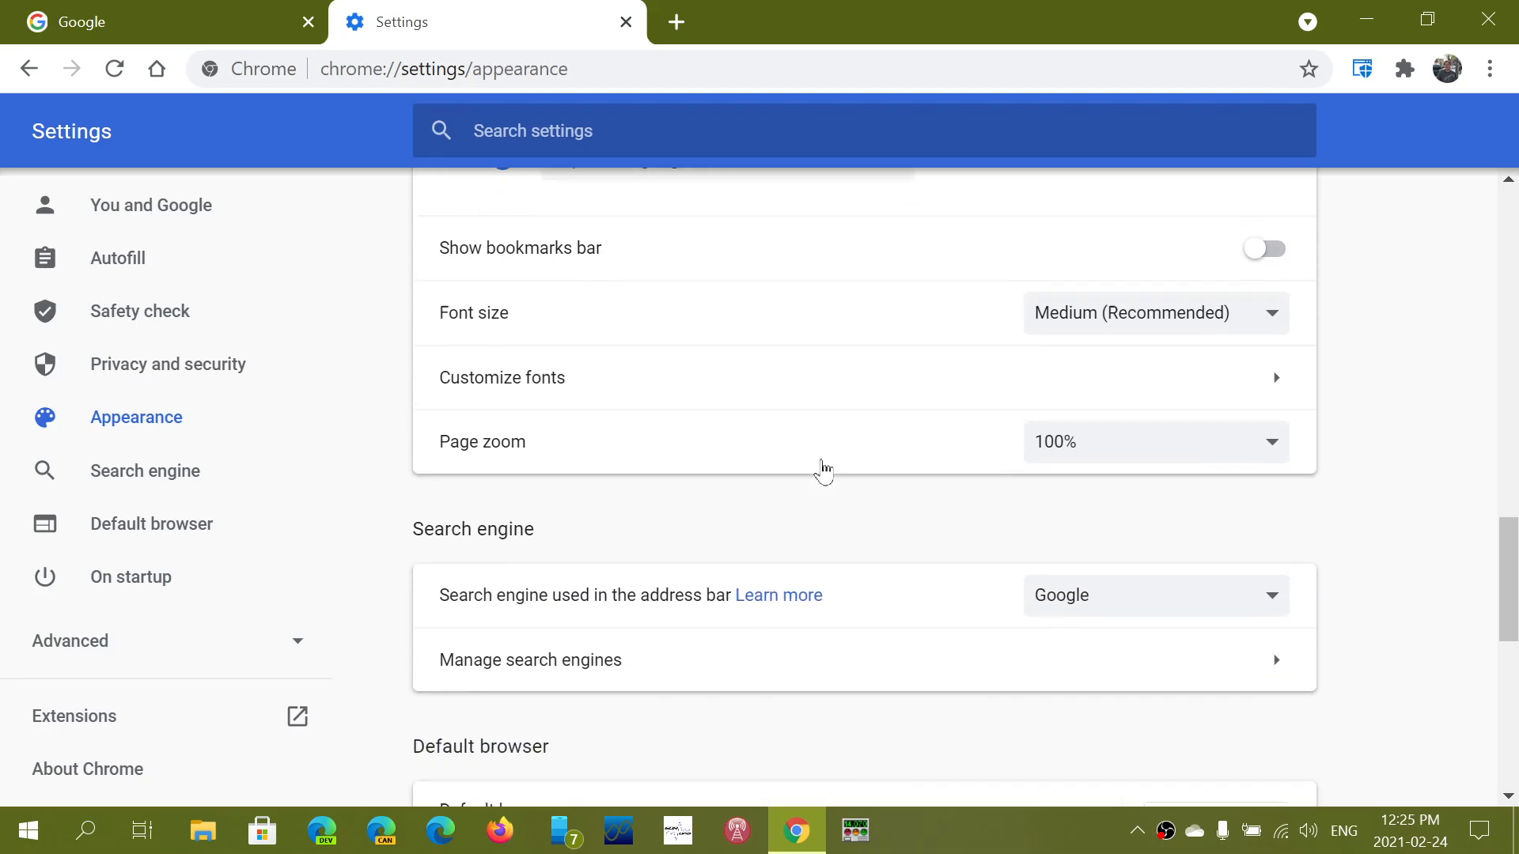
Scroll down to the On startup section showing Google as the specific startup page
scroll(down, 3)
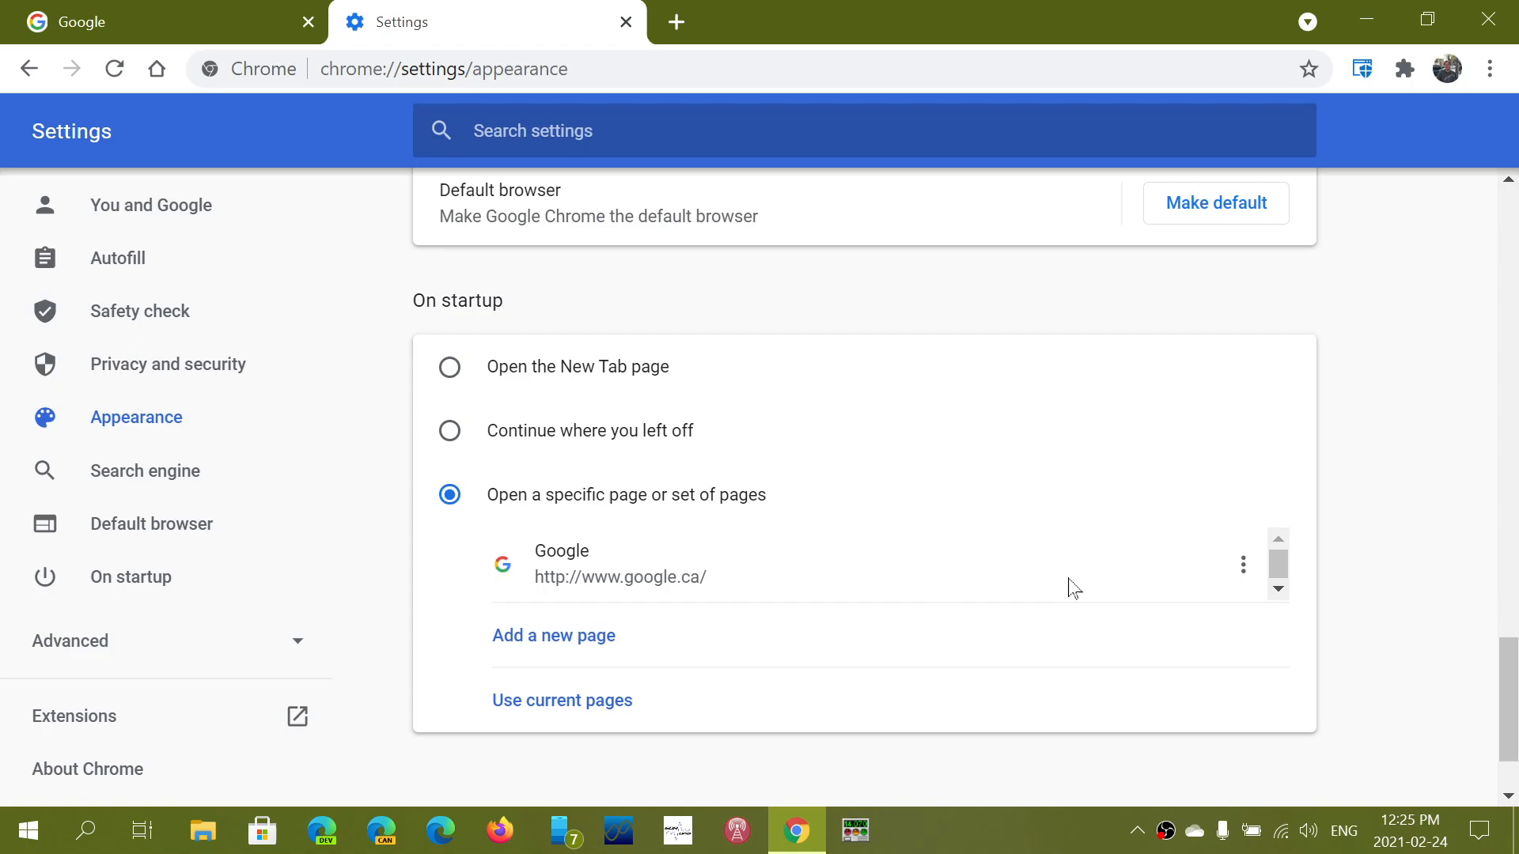
mouse_move(637, 390)
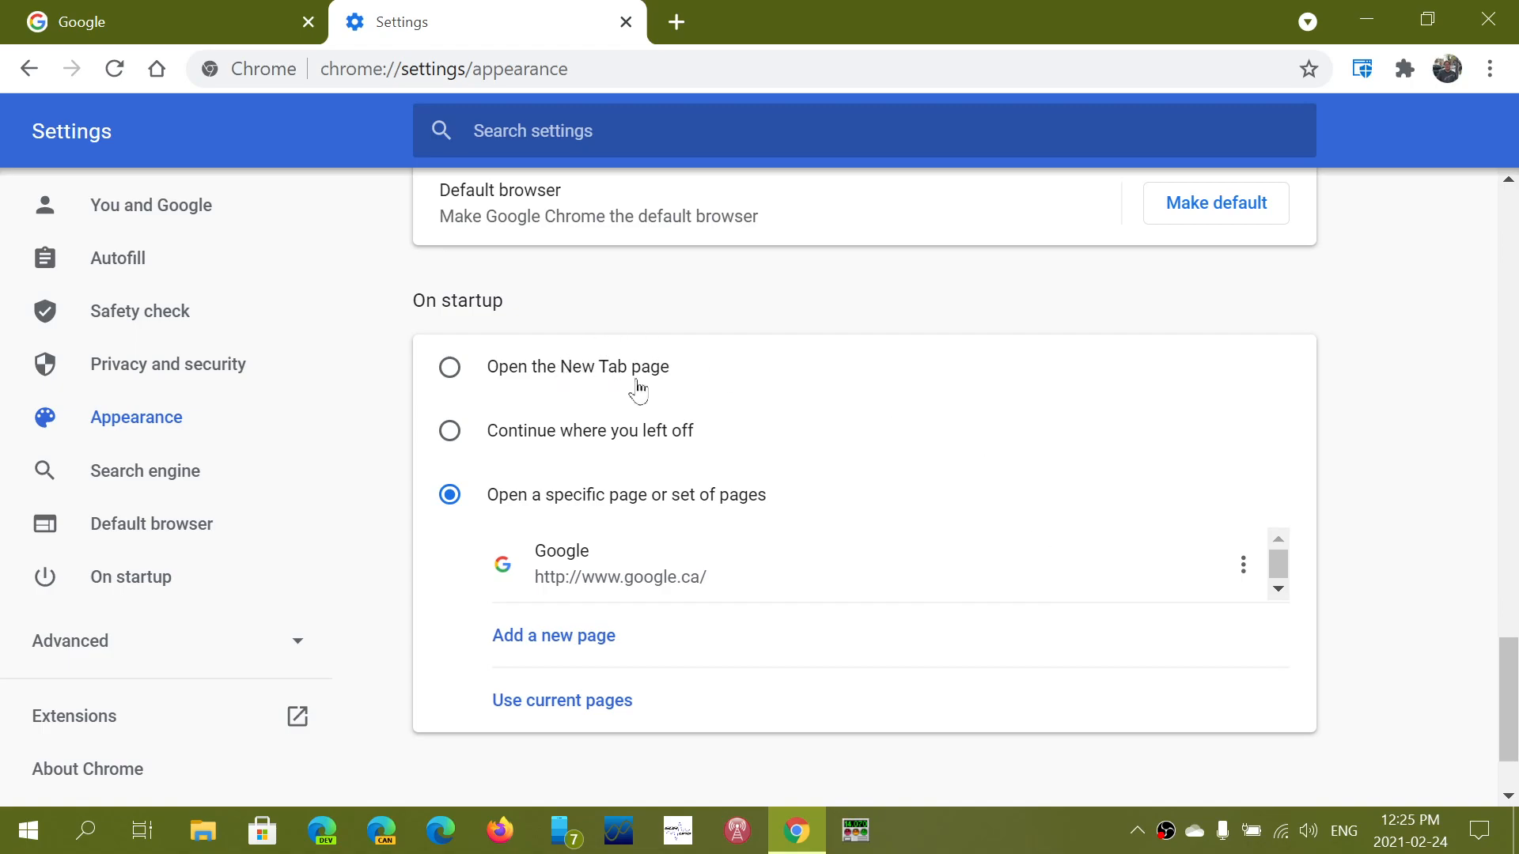
mouse_move(788, 446)
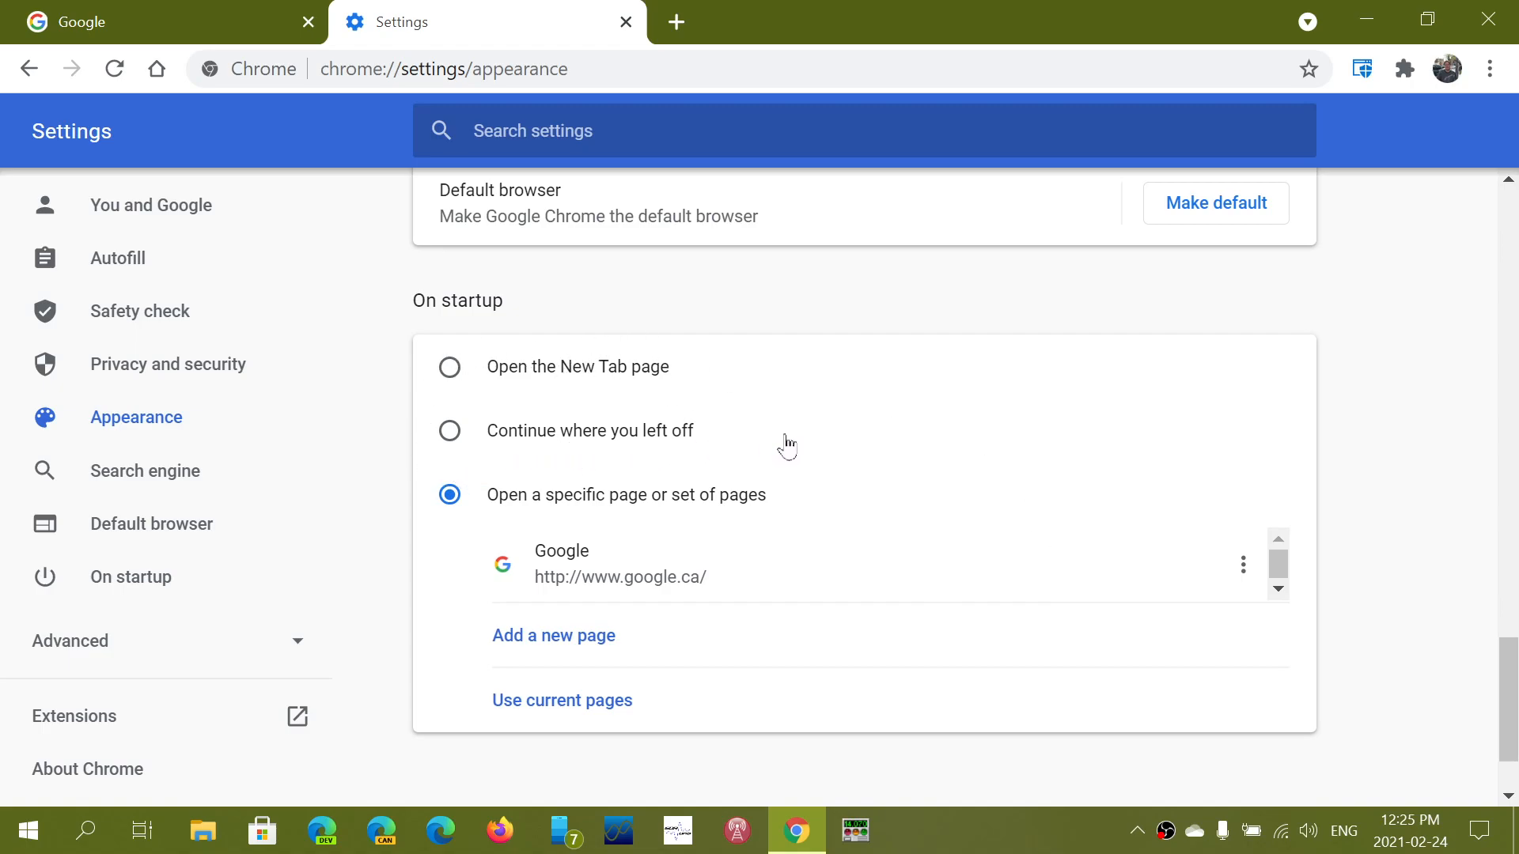
mouse_move(860, 461)
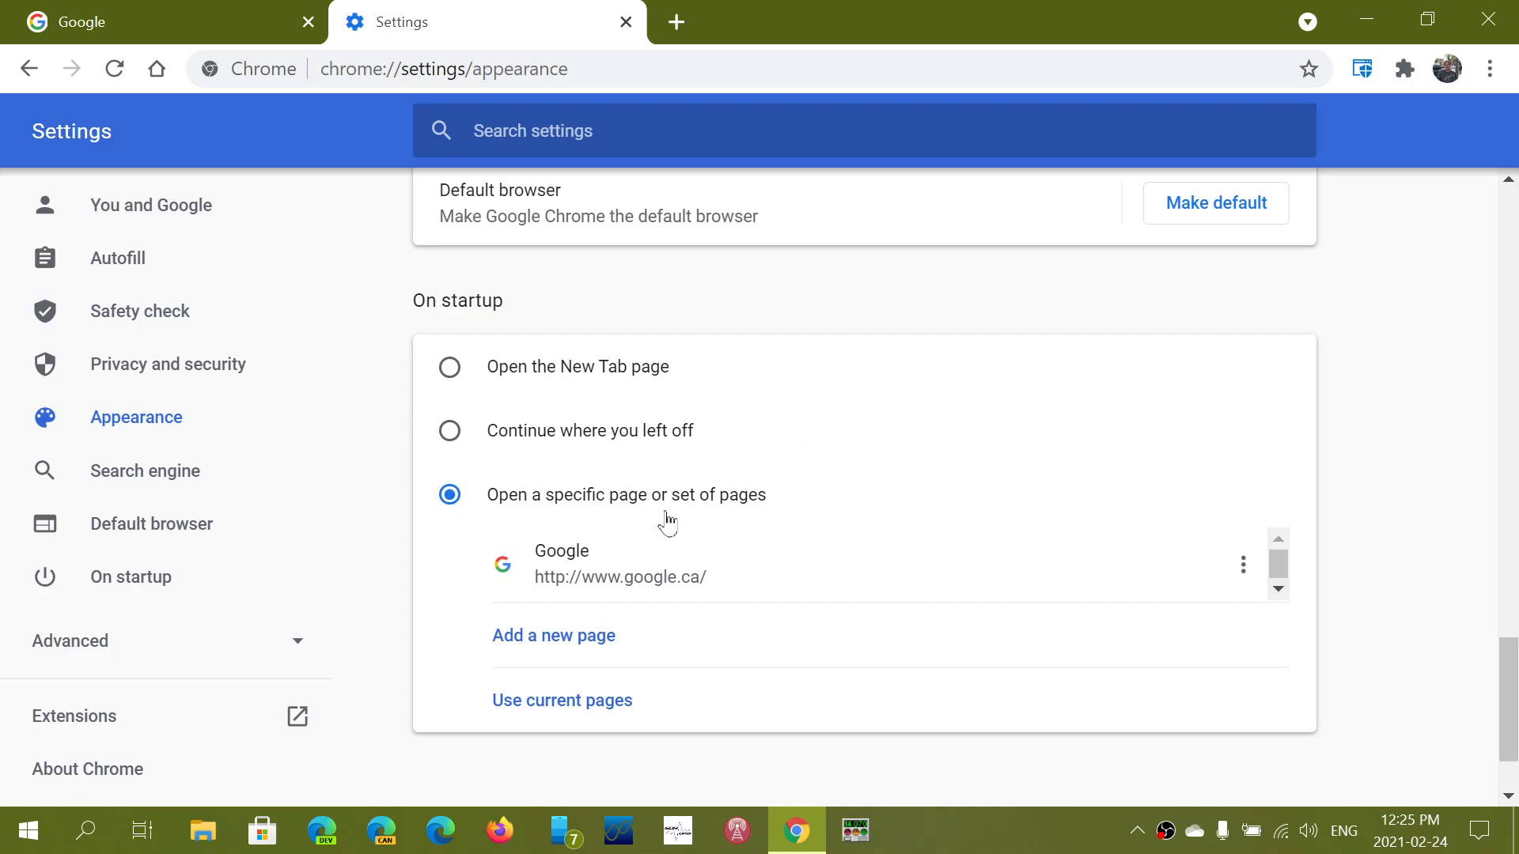
mouse_move(966, 514)
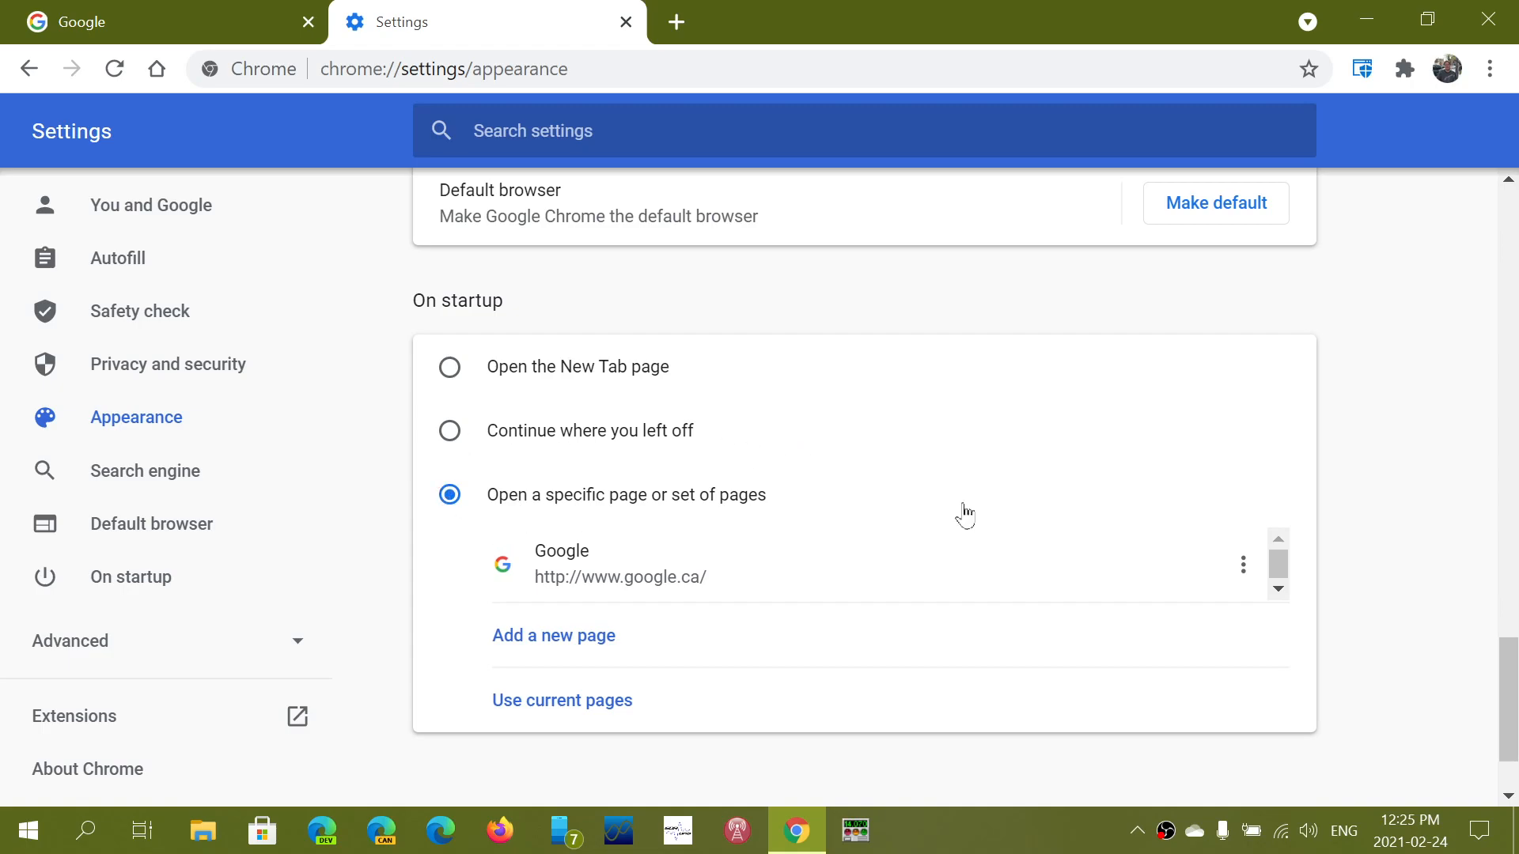
mouse_move(820, 378)
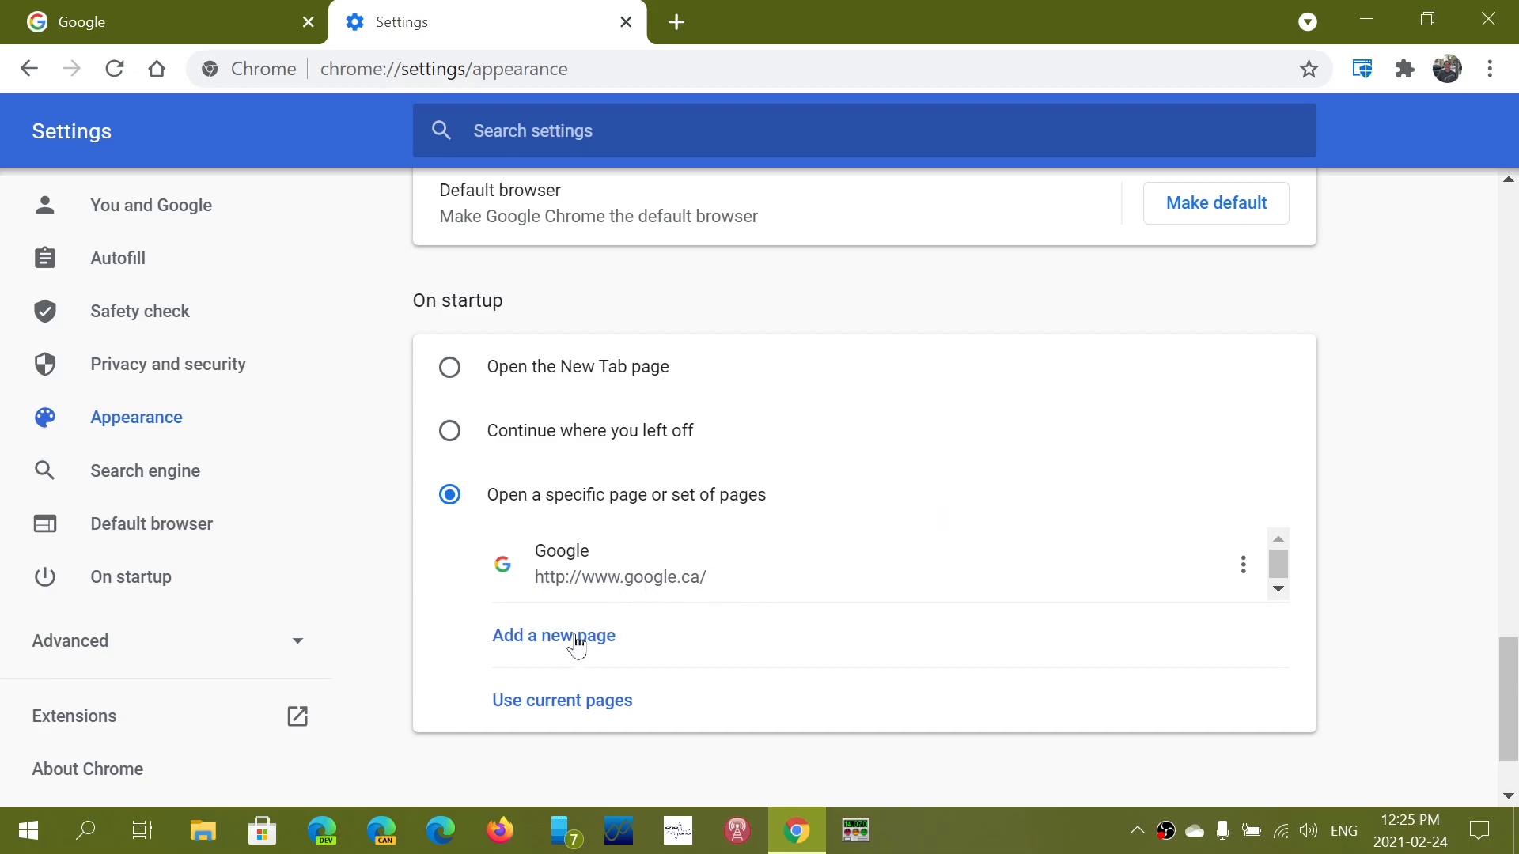
click(554, 636)
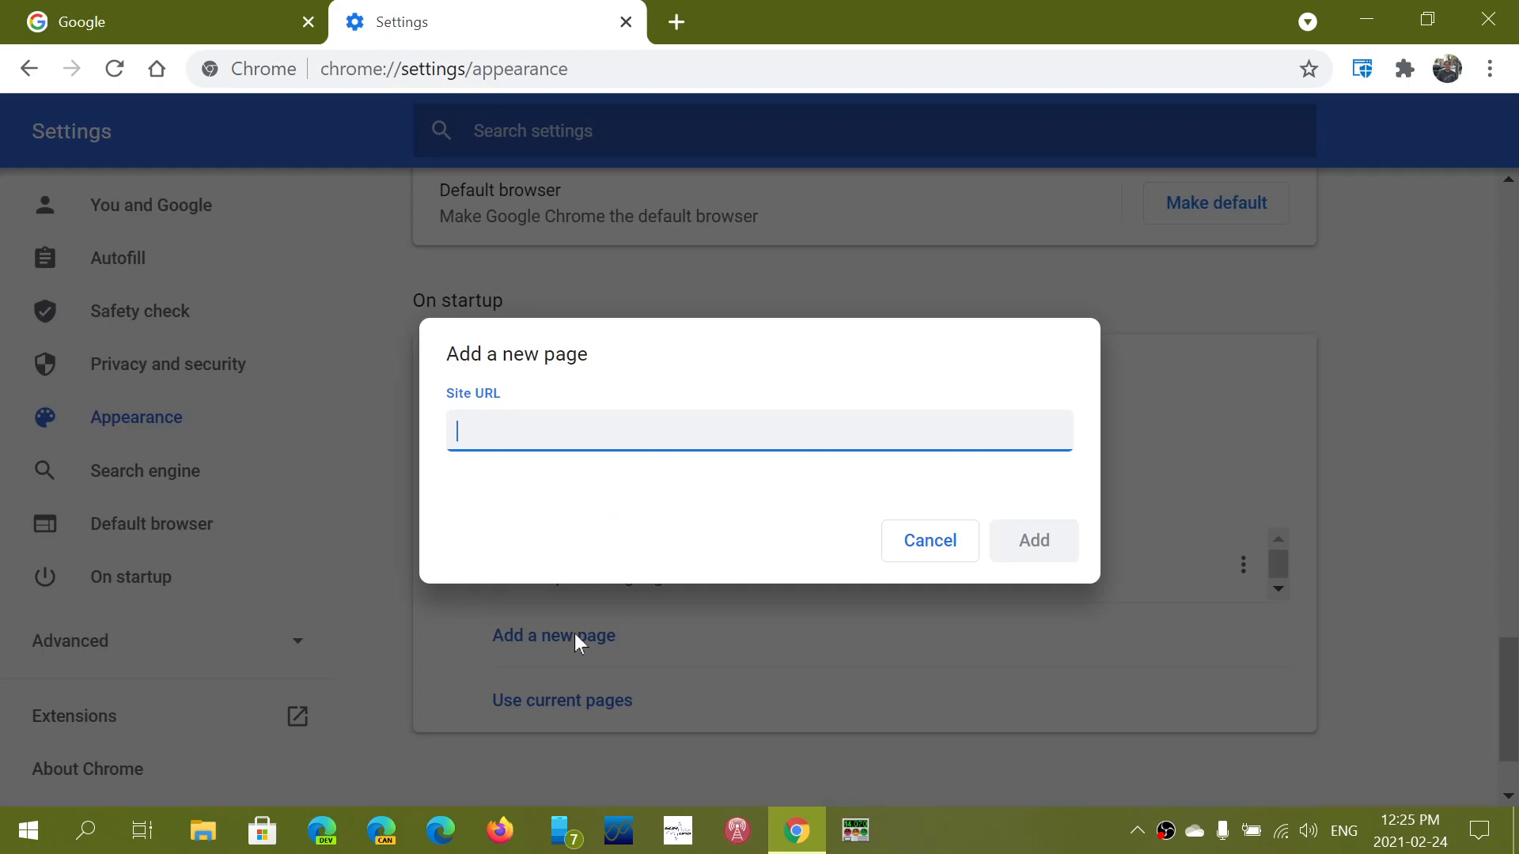
text(www.)
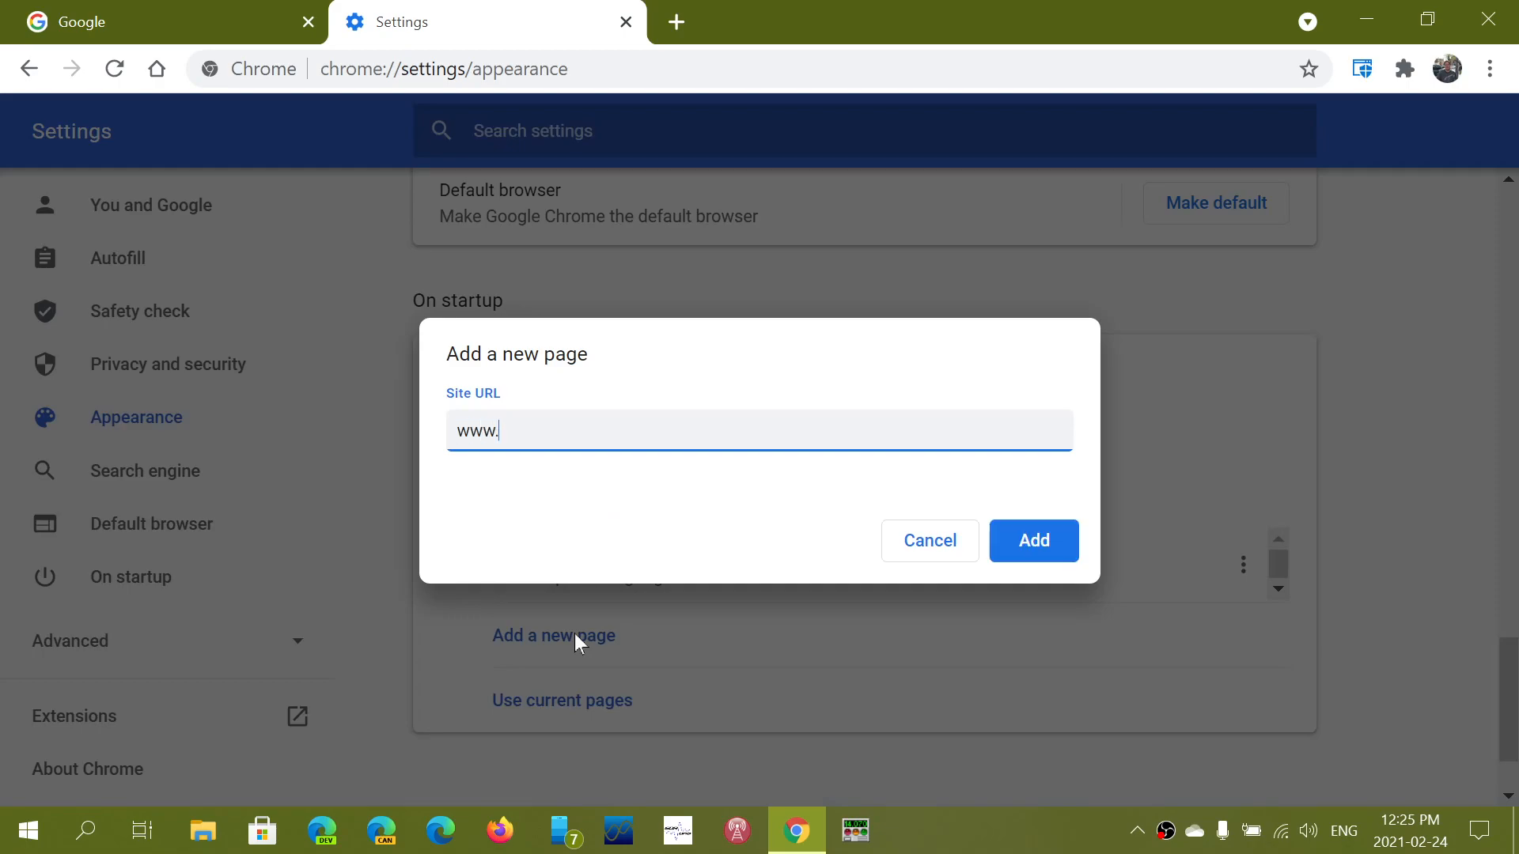
text(space)
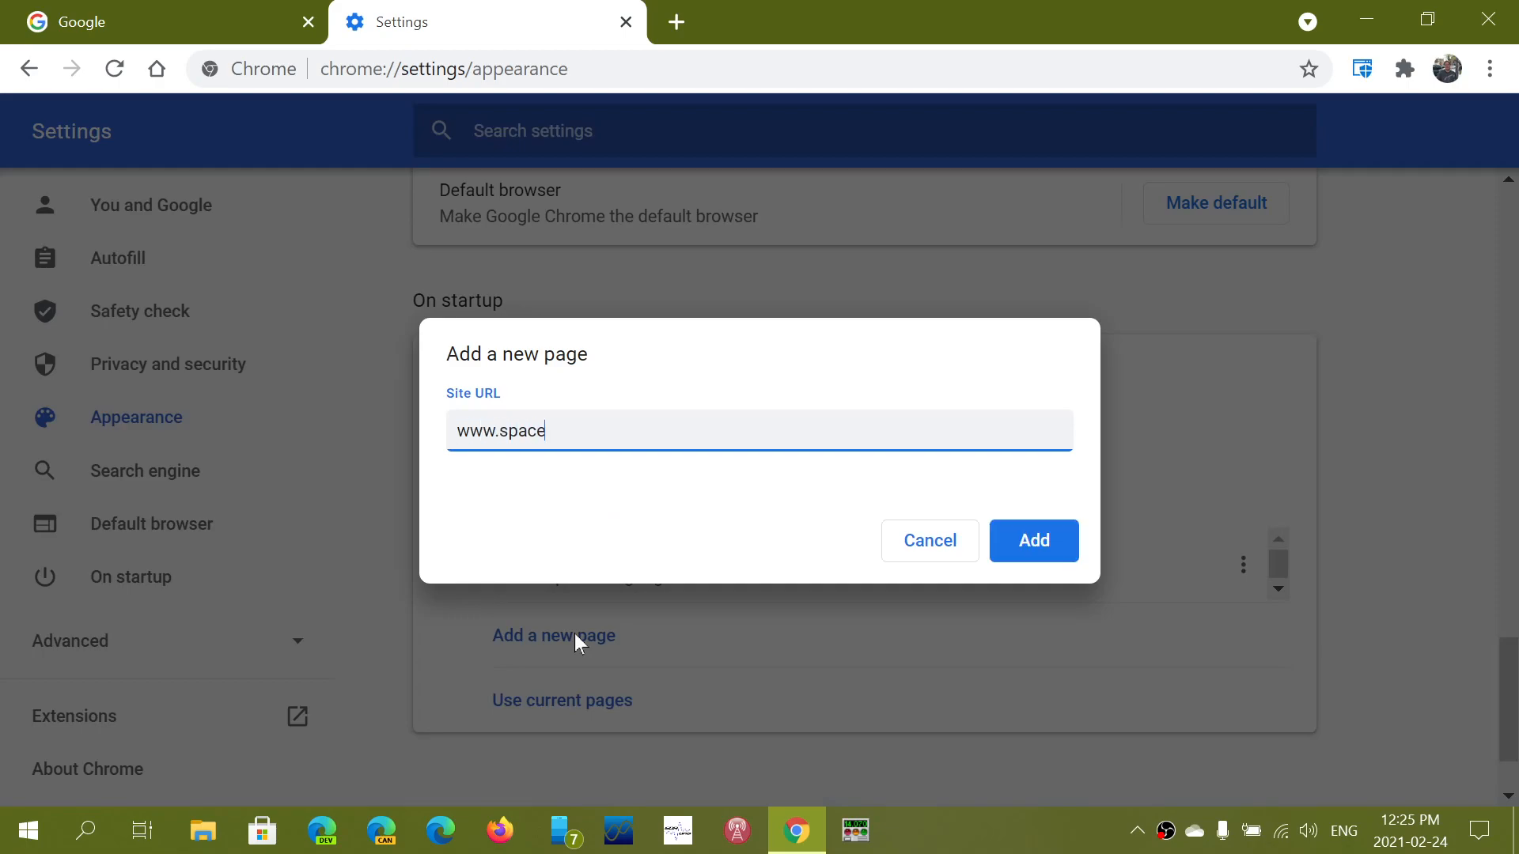
text(weather.com)
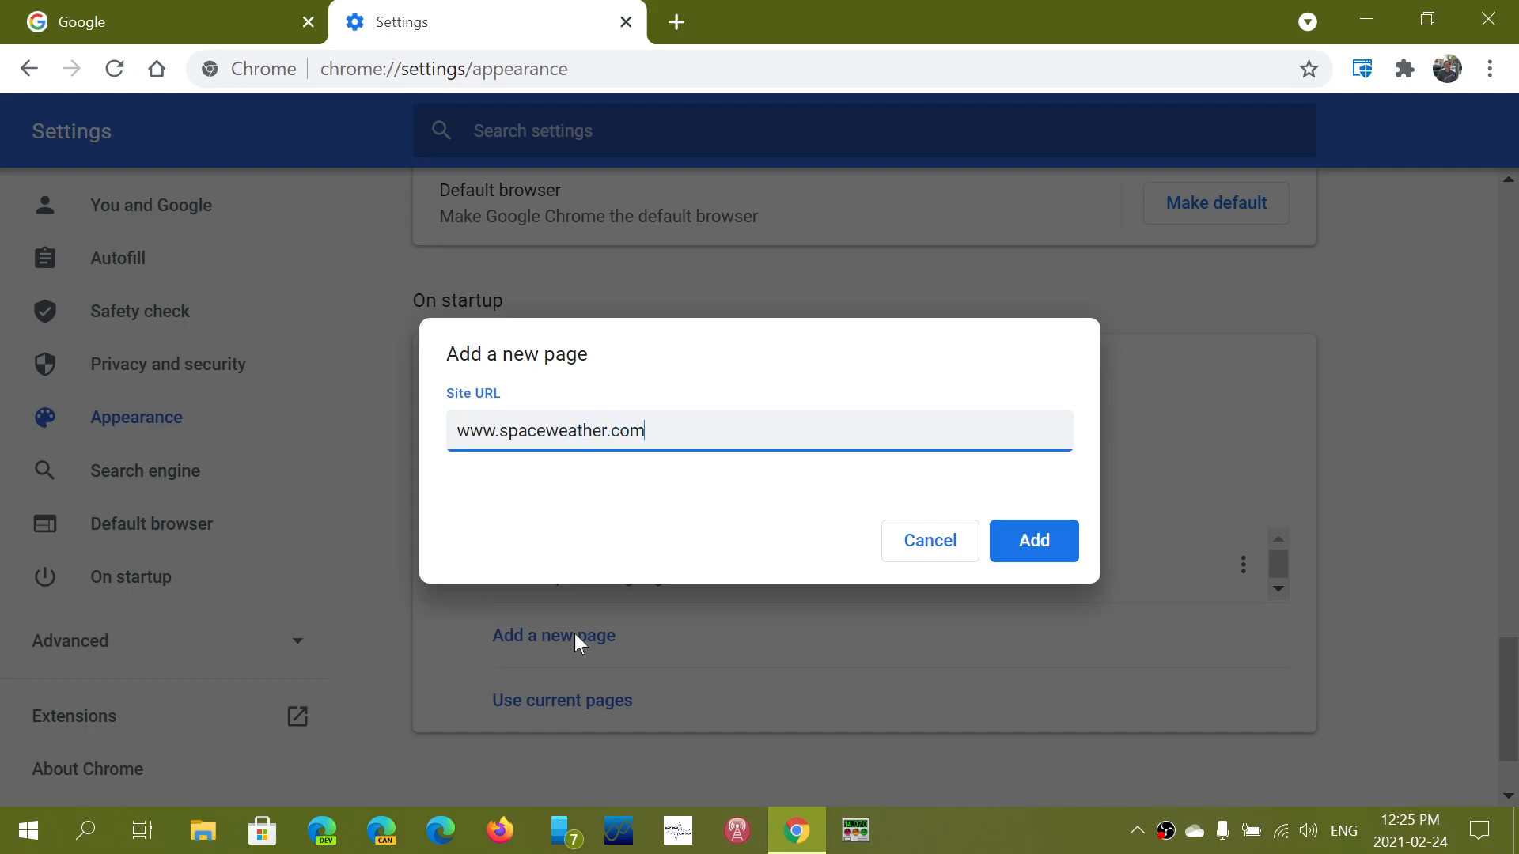
click(1033, 541)
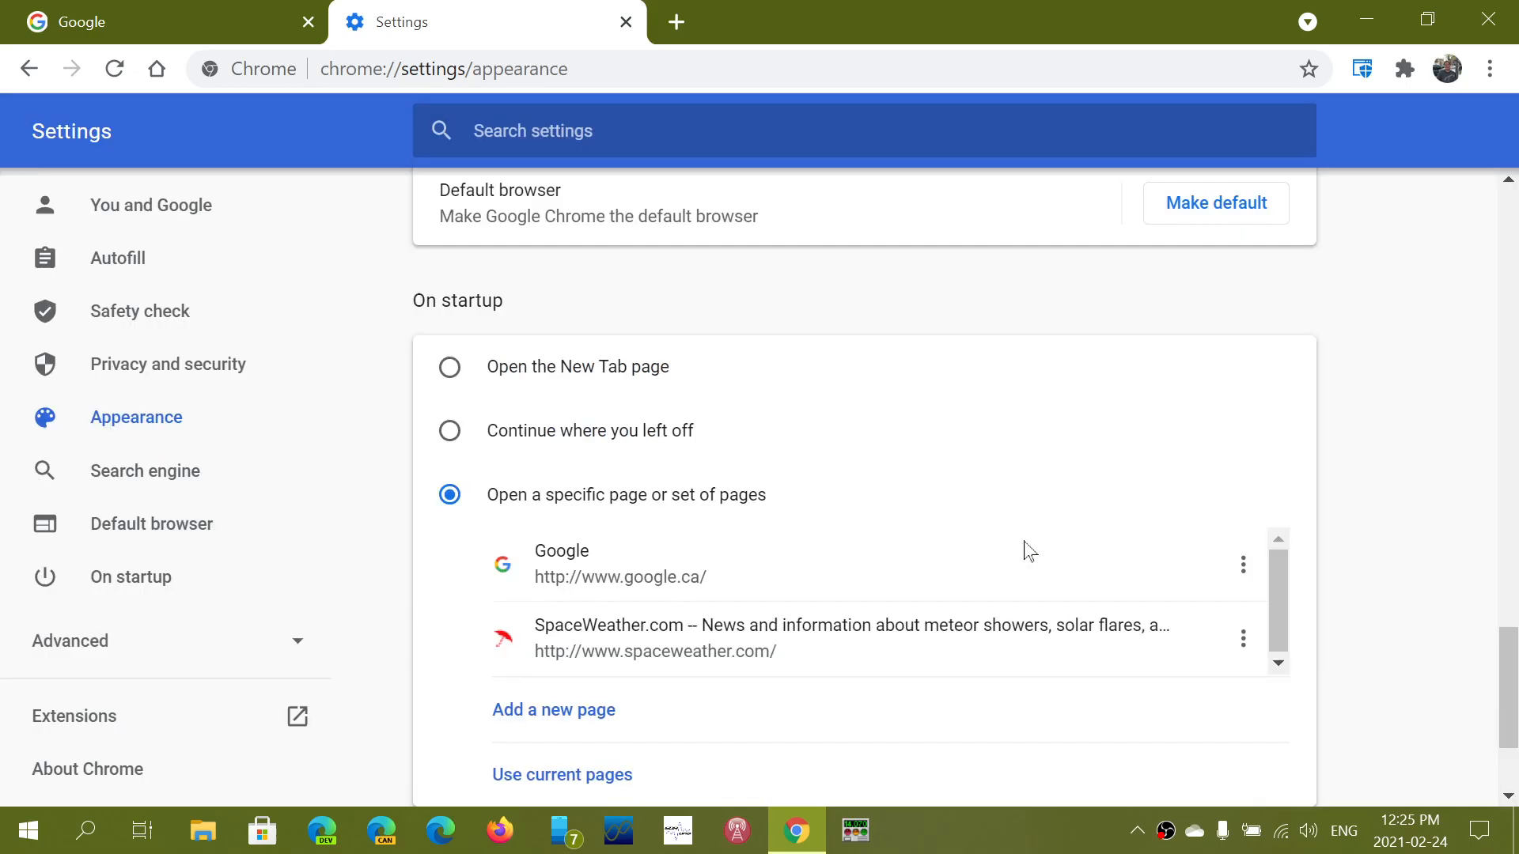
scroll(down, 3)
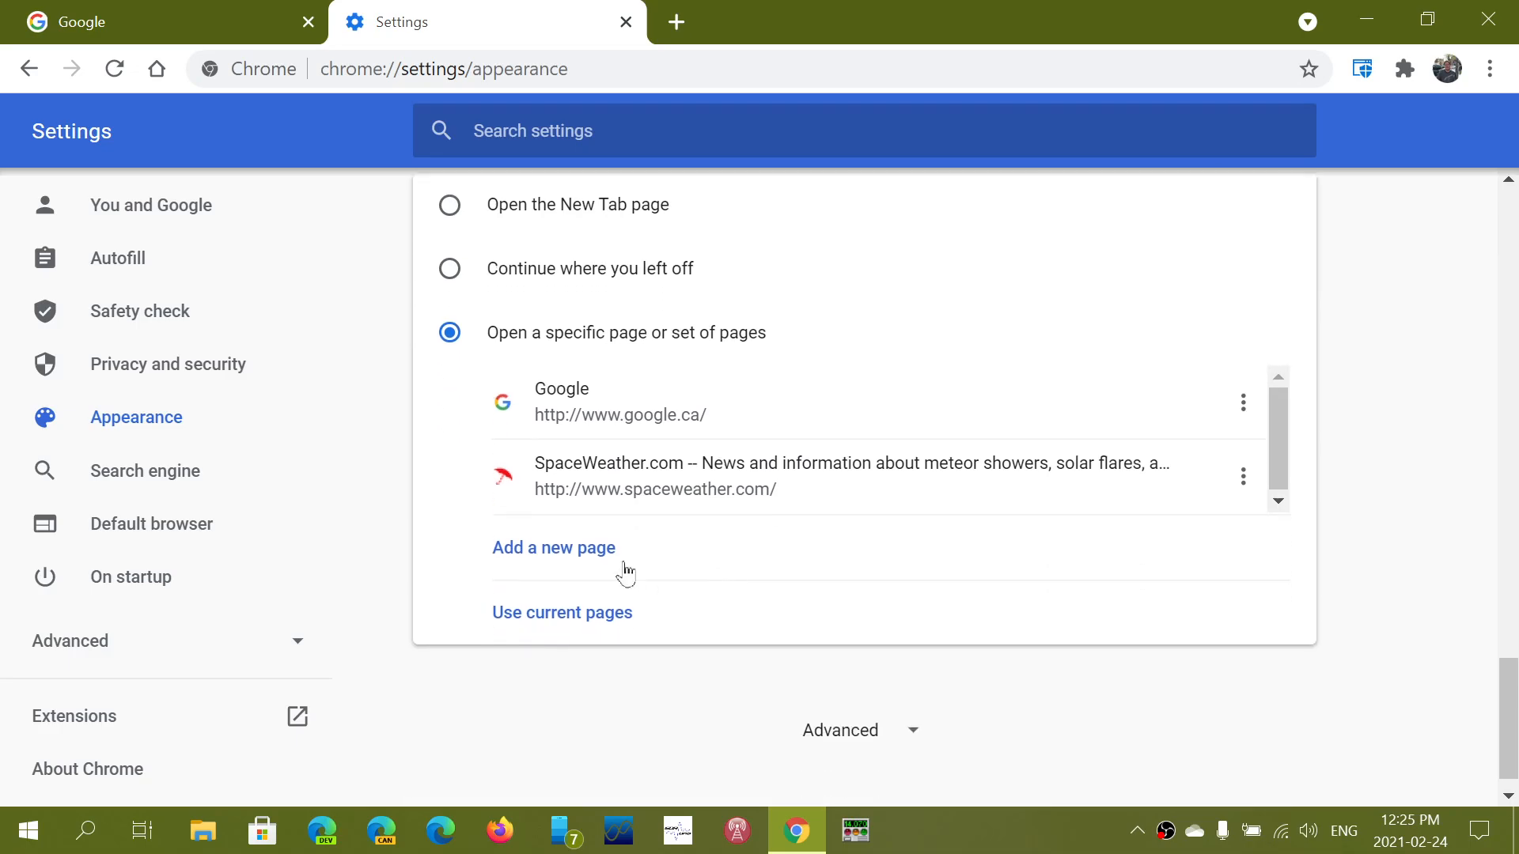
click(554, 547)
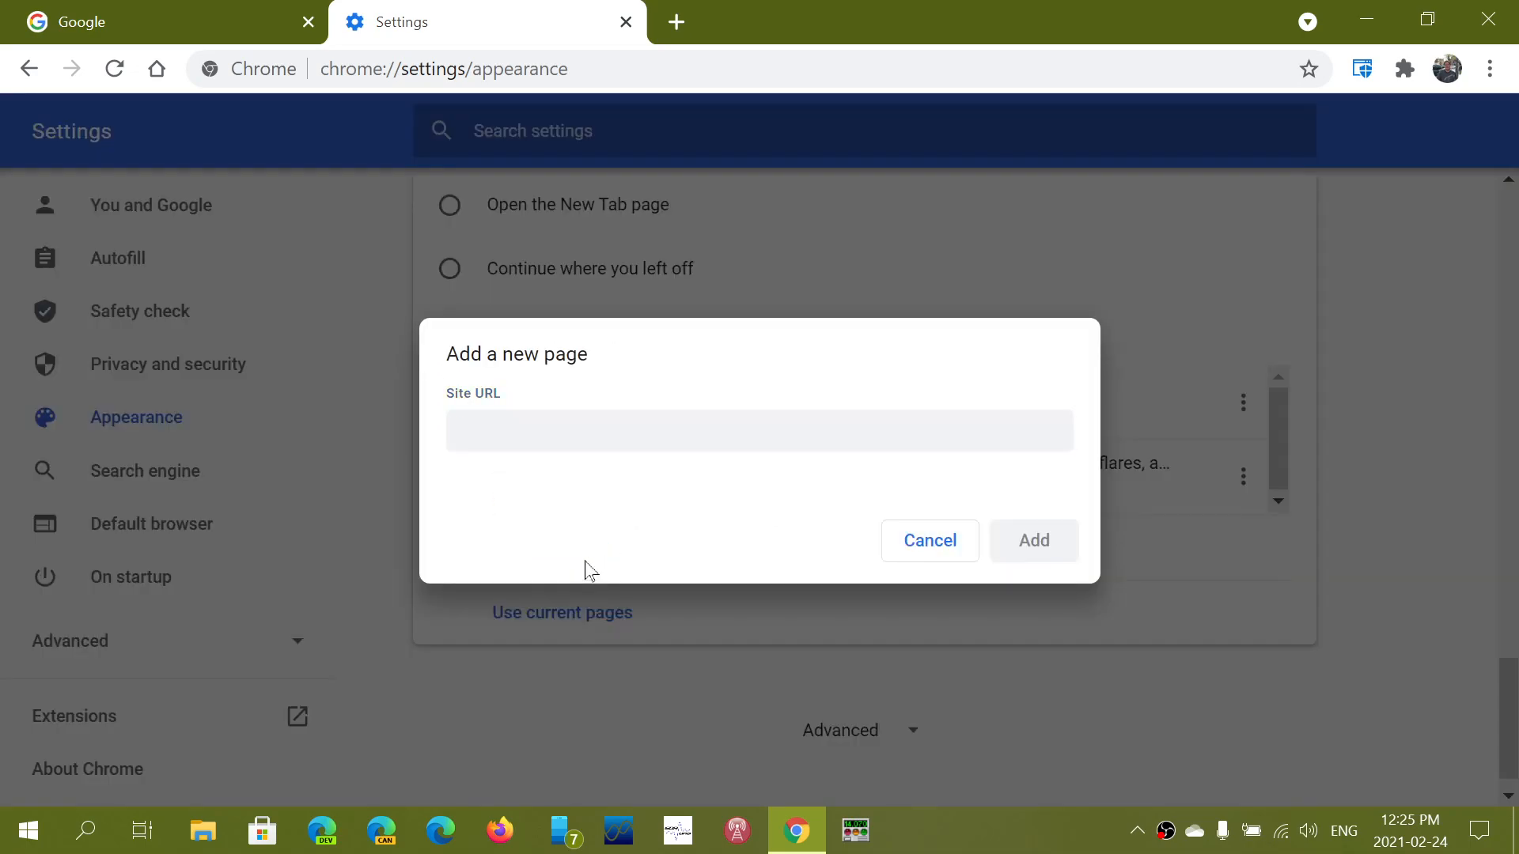
click(758, 431)
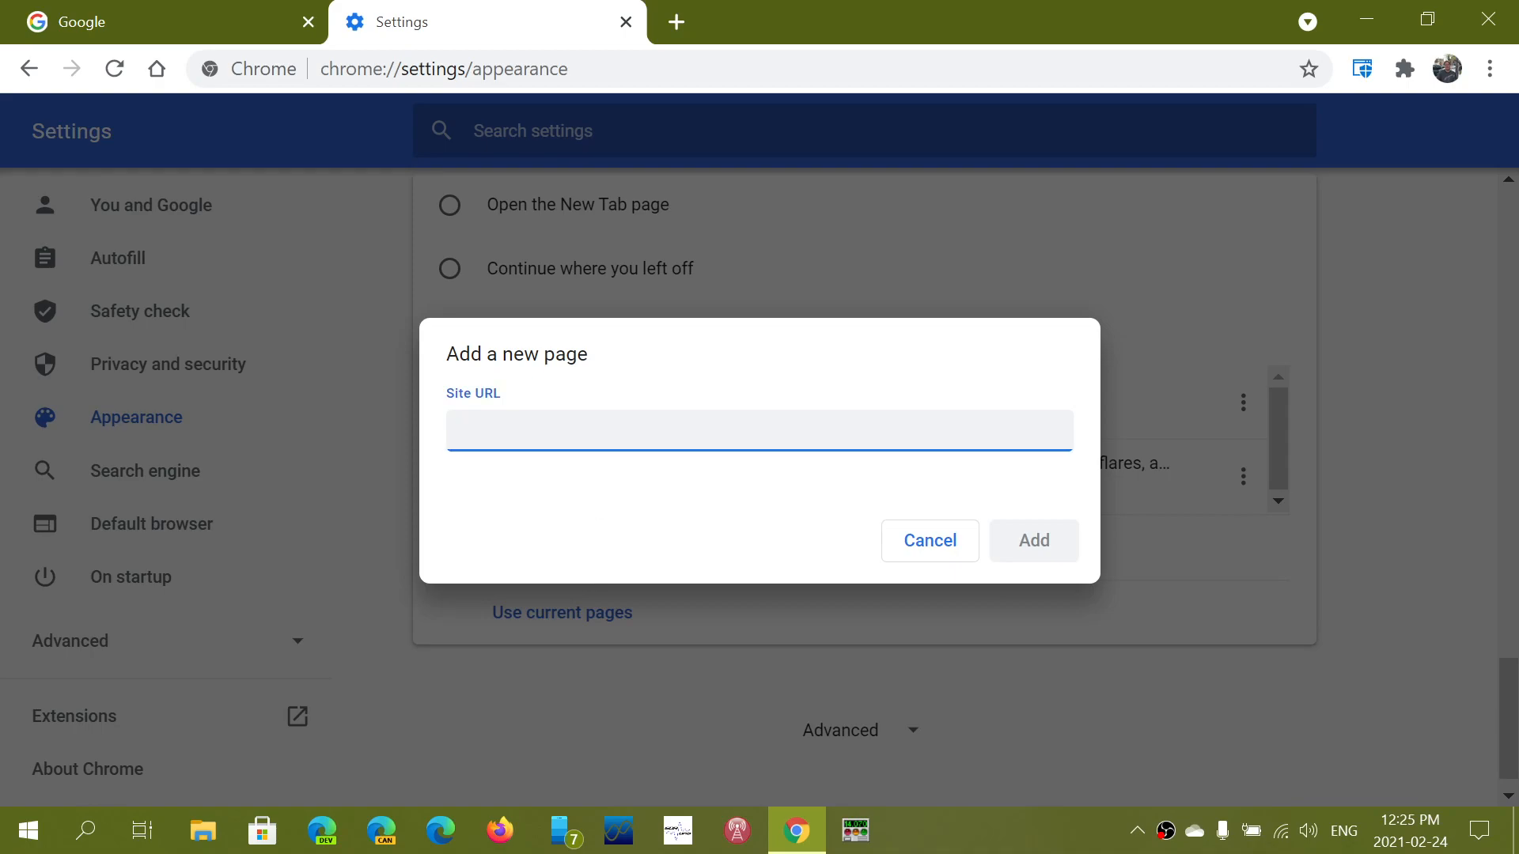
text(www.thu)
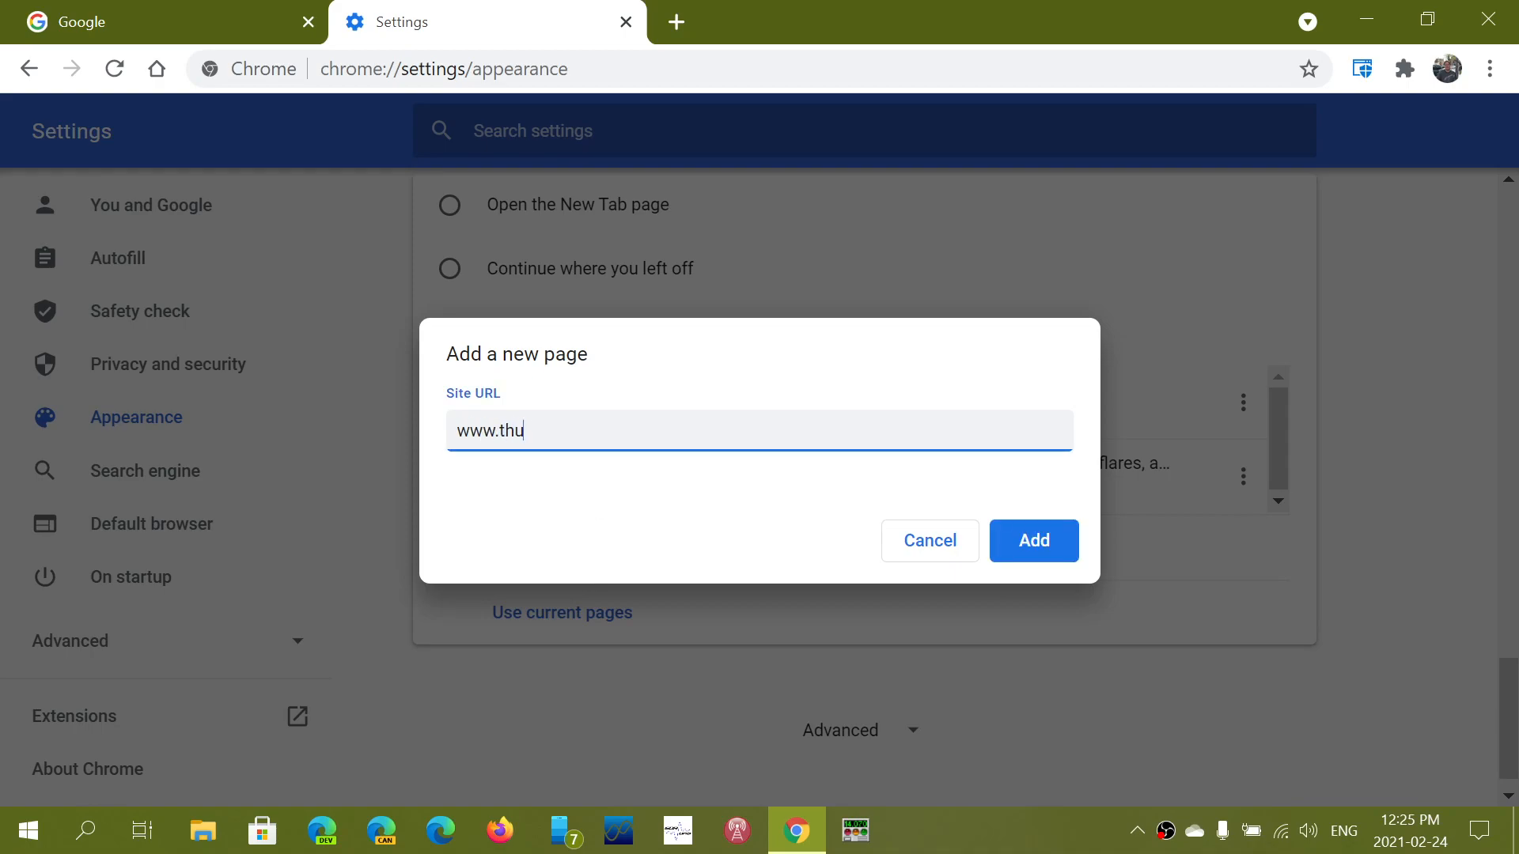
text(rrott.com)
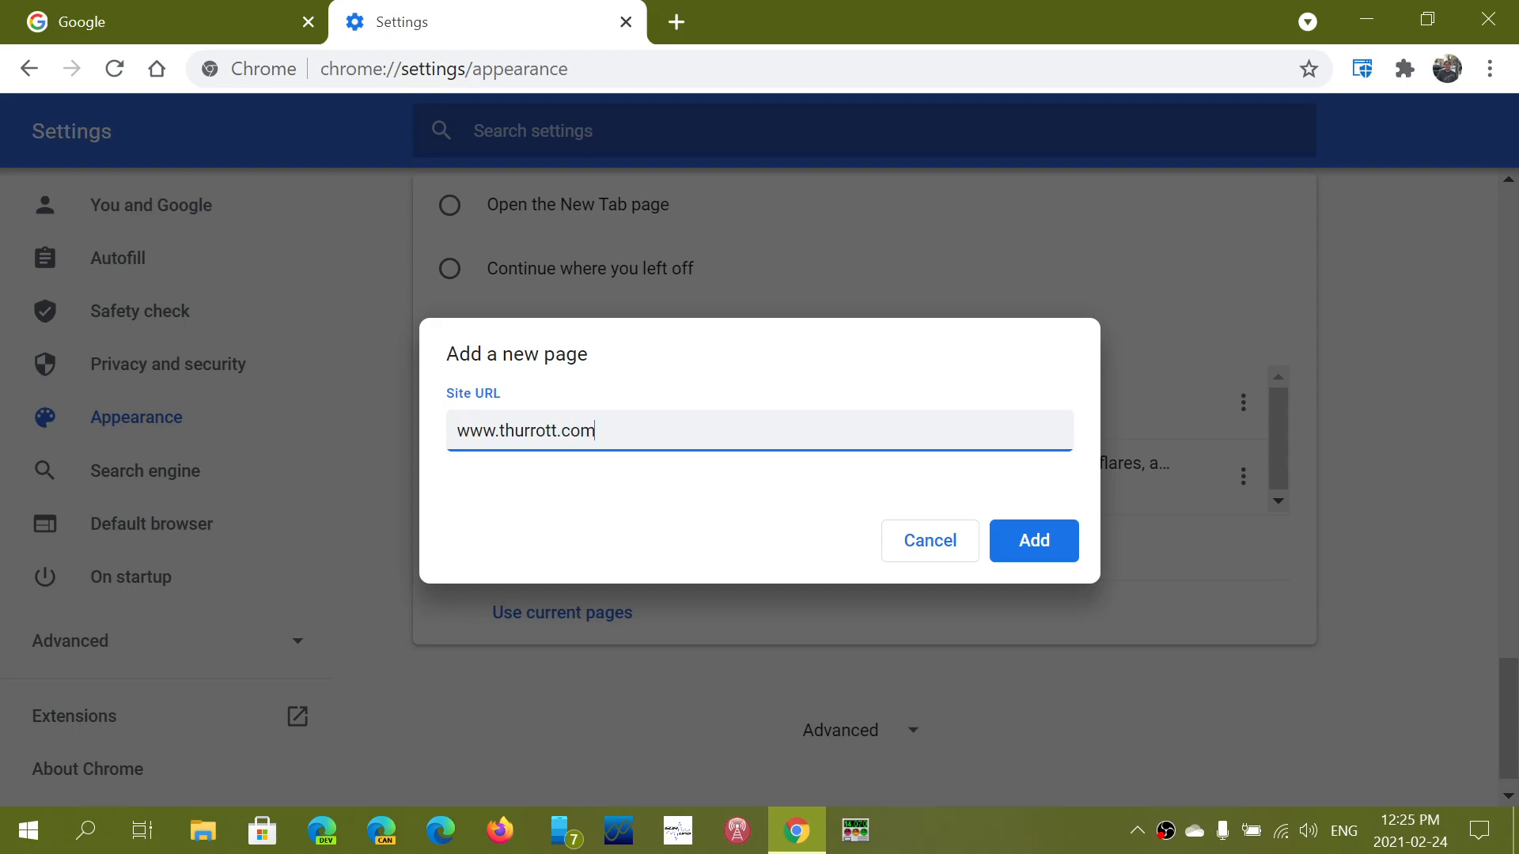
click(1033, 541)
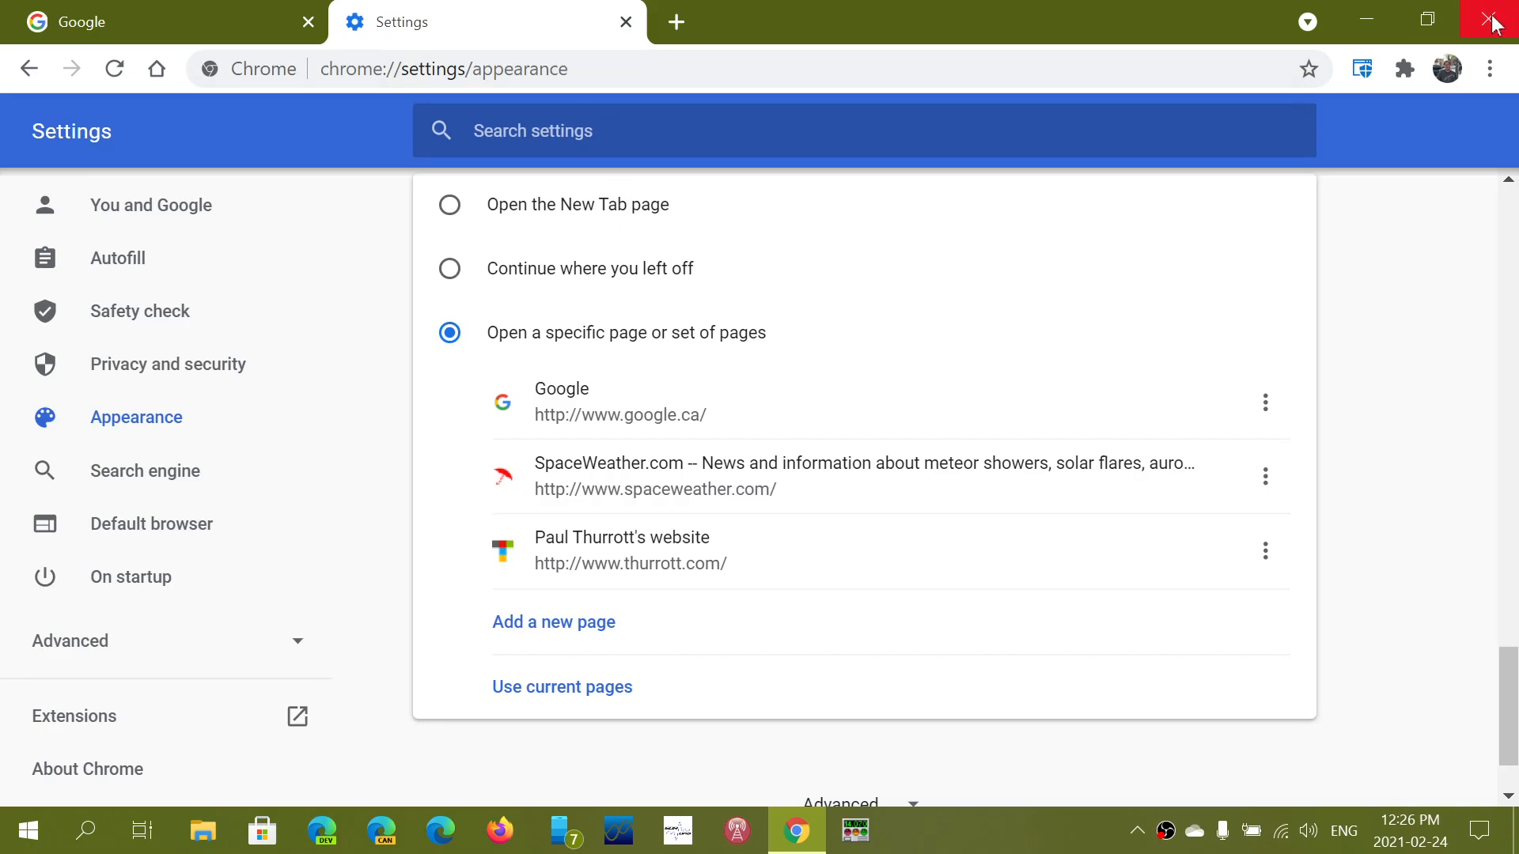
Close and relaunch Chrome, then check the Google, SpaceWeather.com and thurrott.com tabs opened at startup
click(1495, 20)
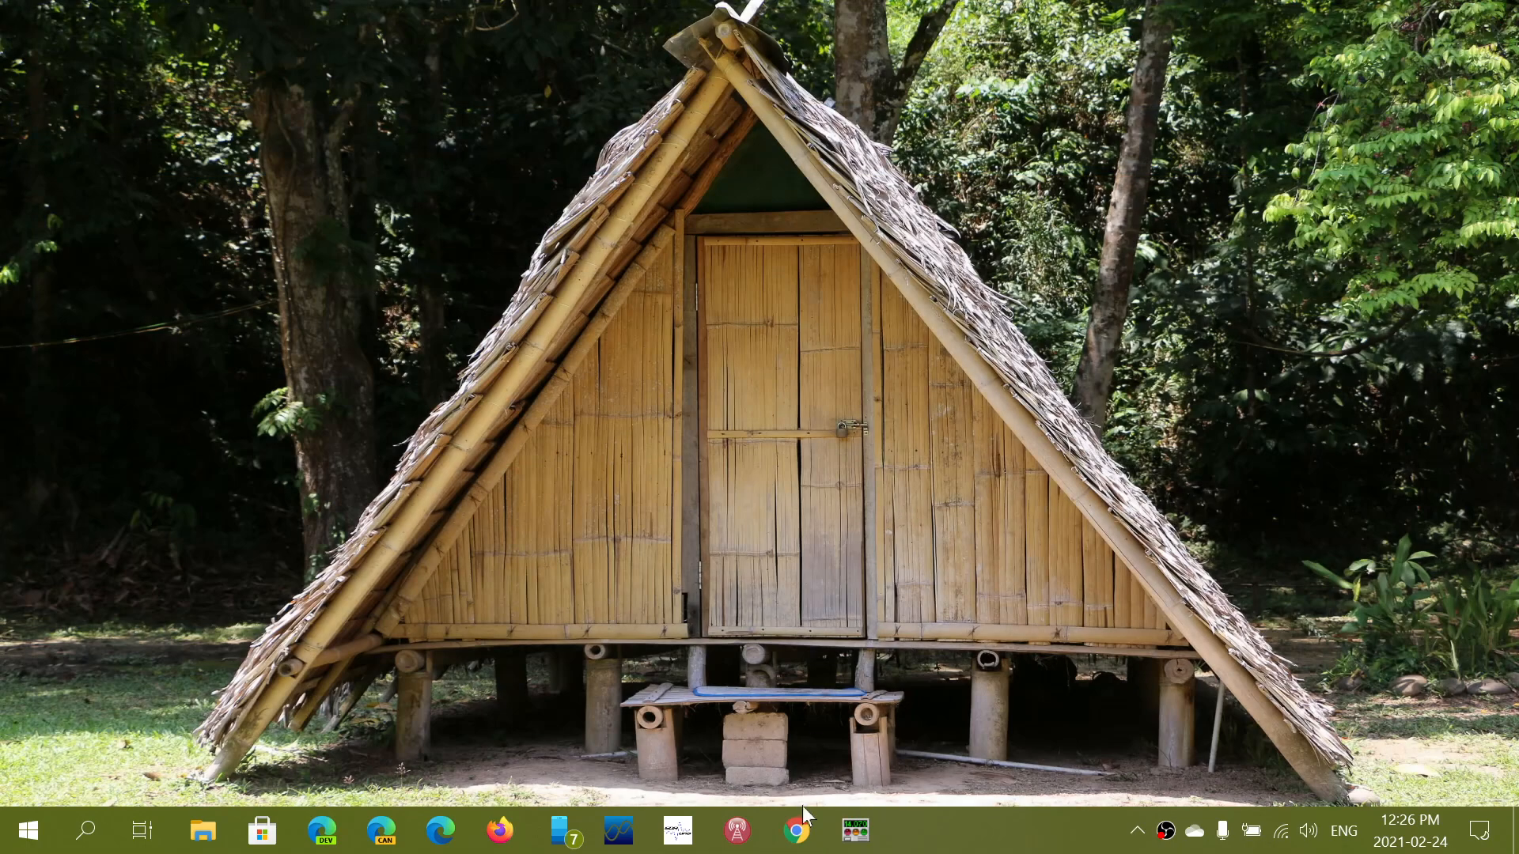
click(796, 831)
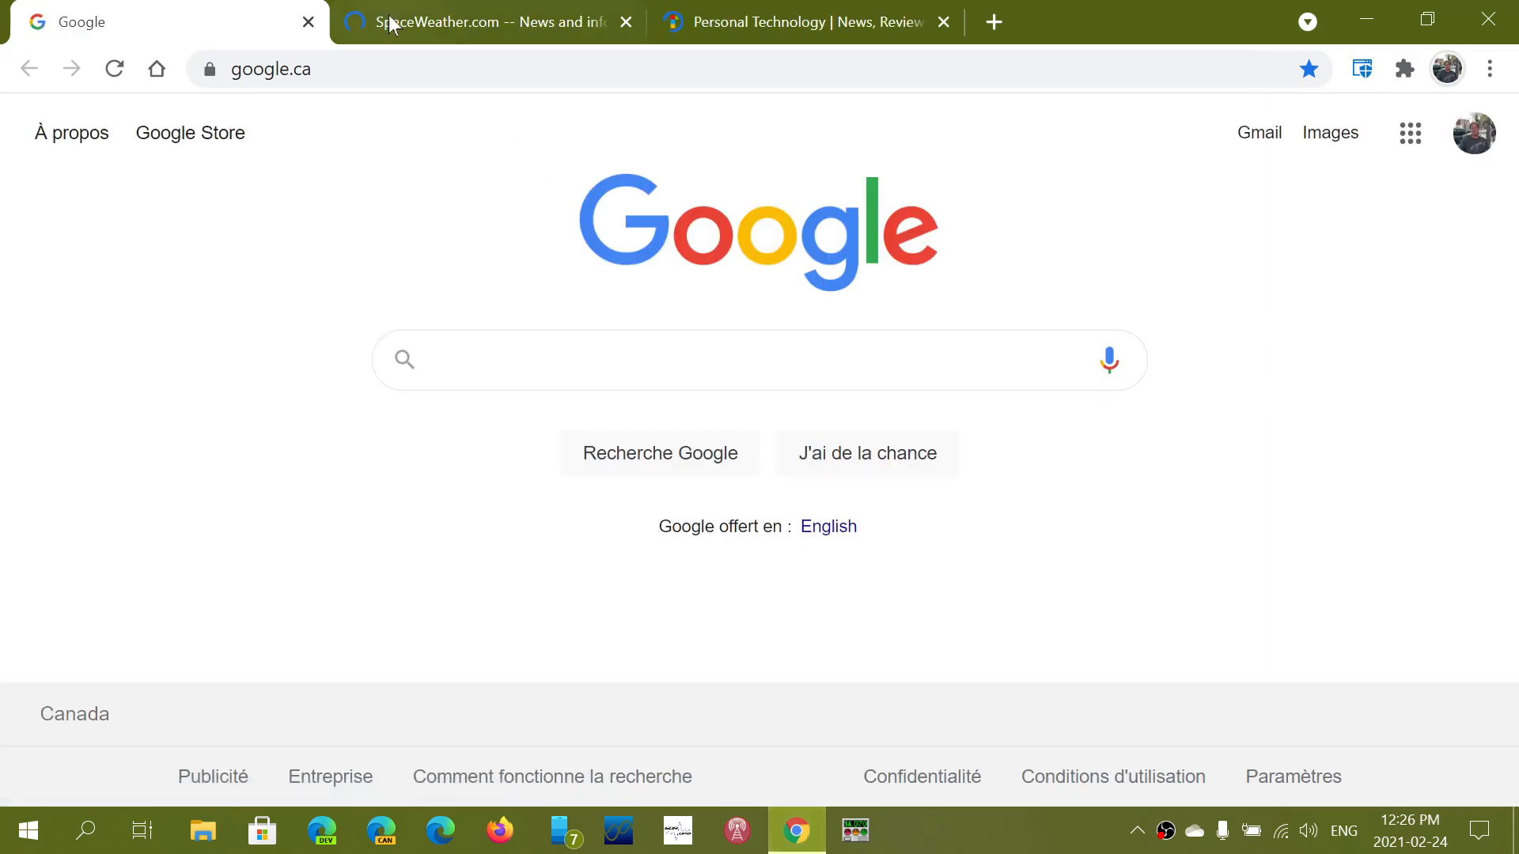
click(484, 21)
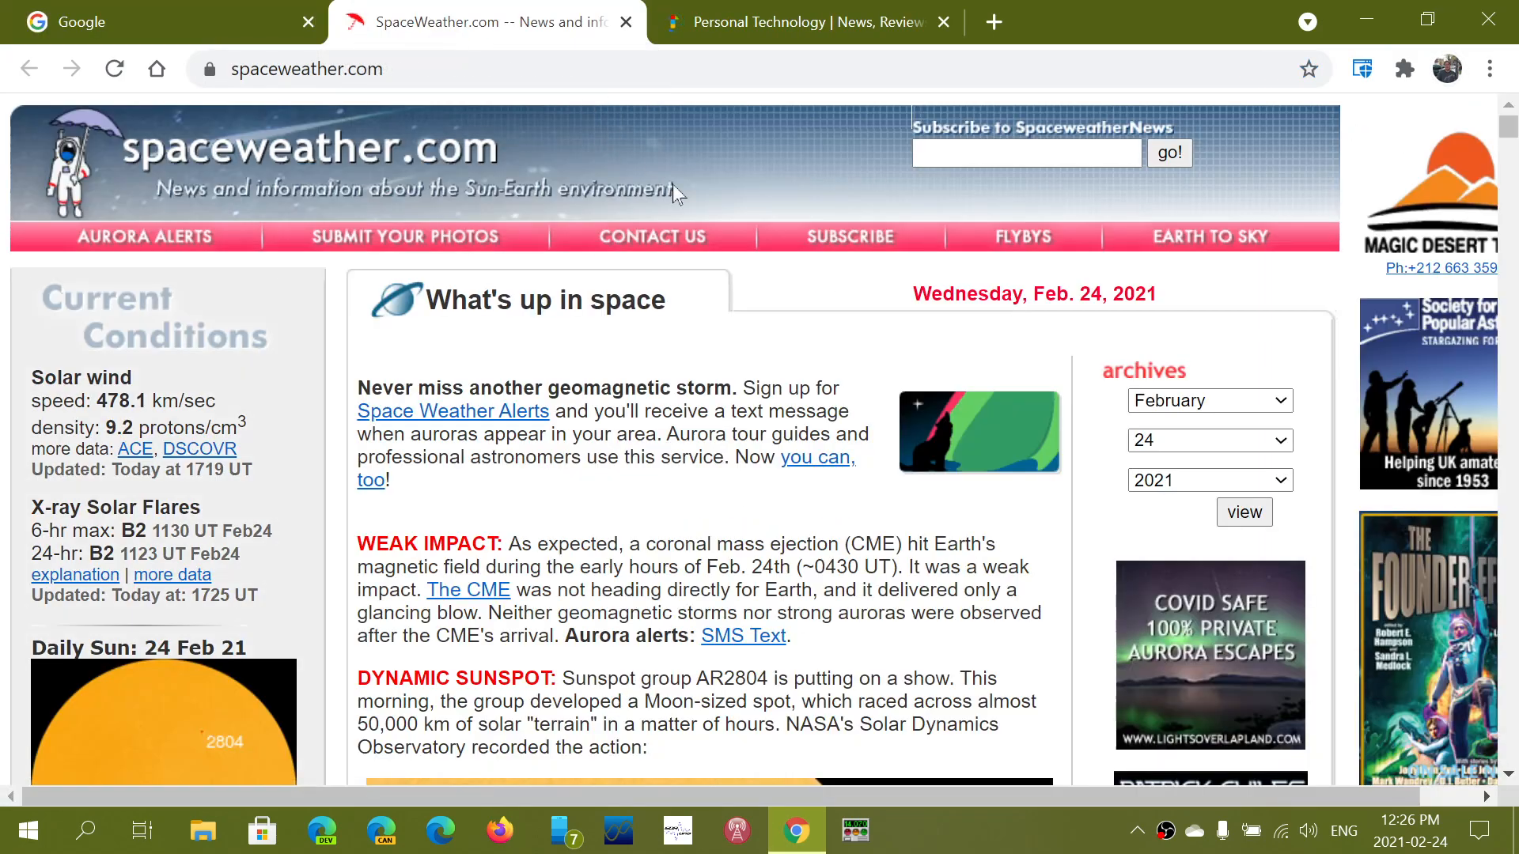
click(804, 21)
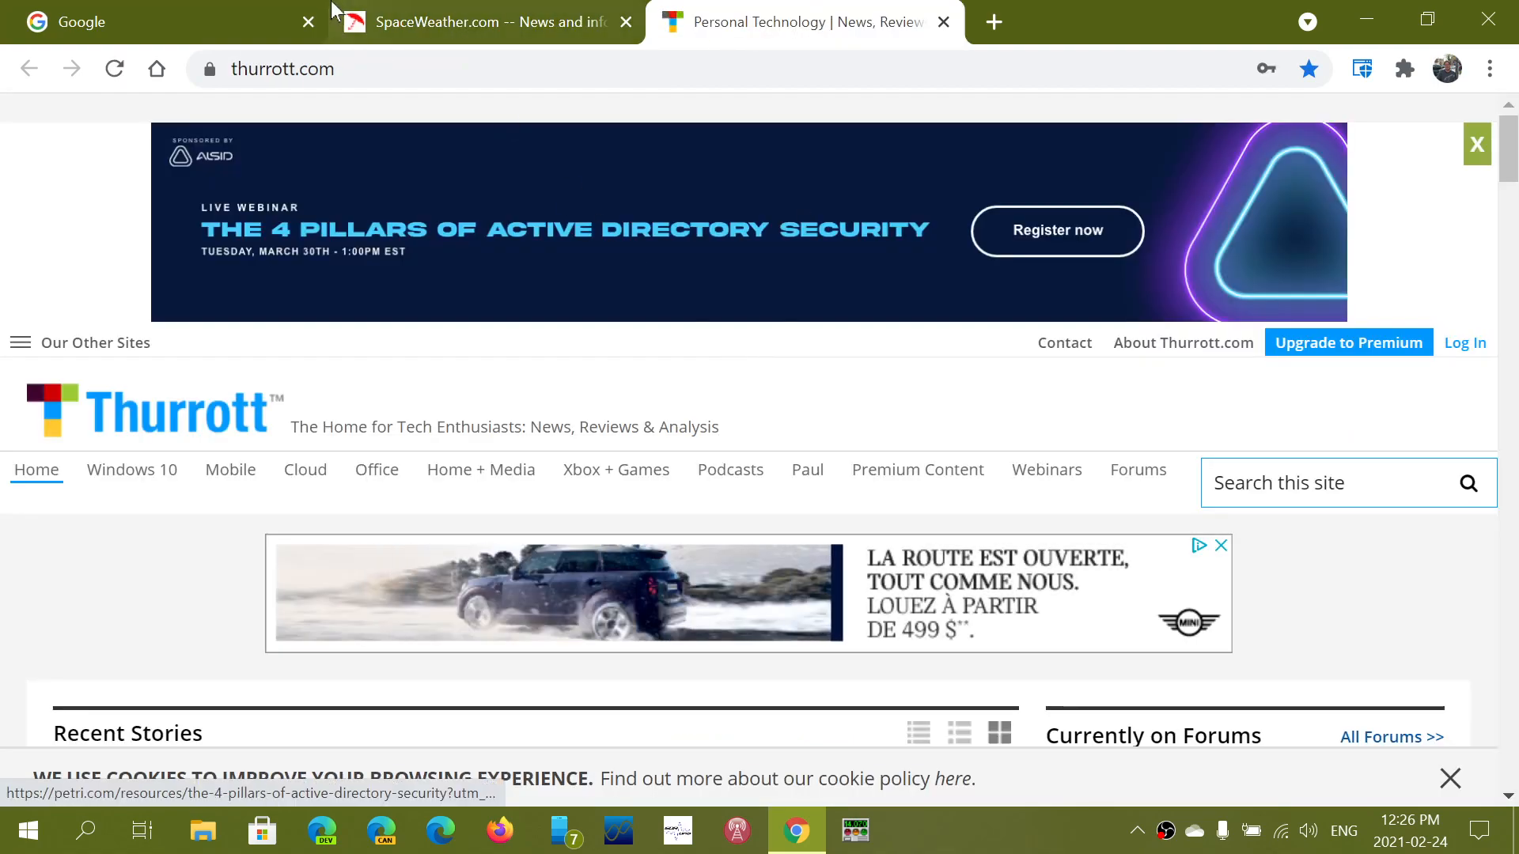
click(146, 21)
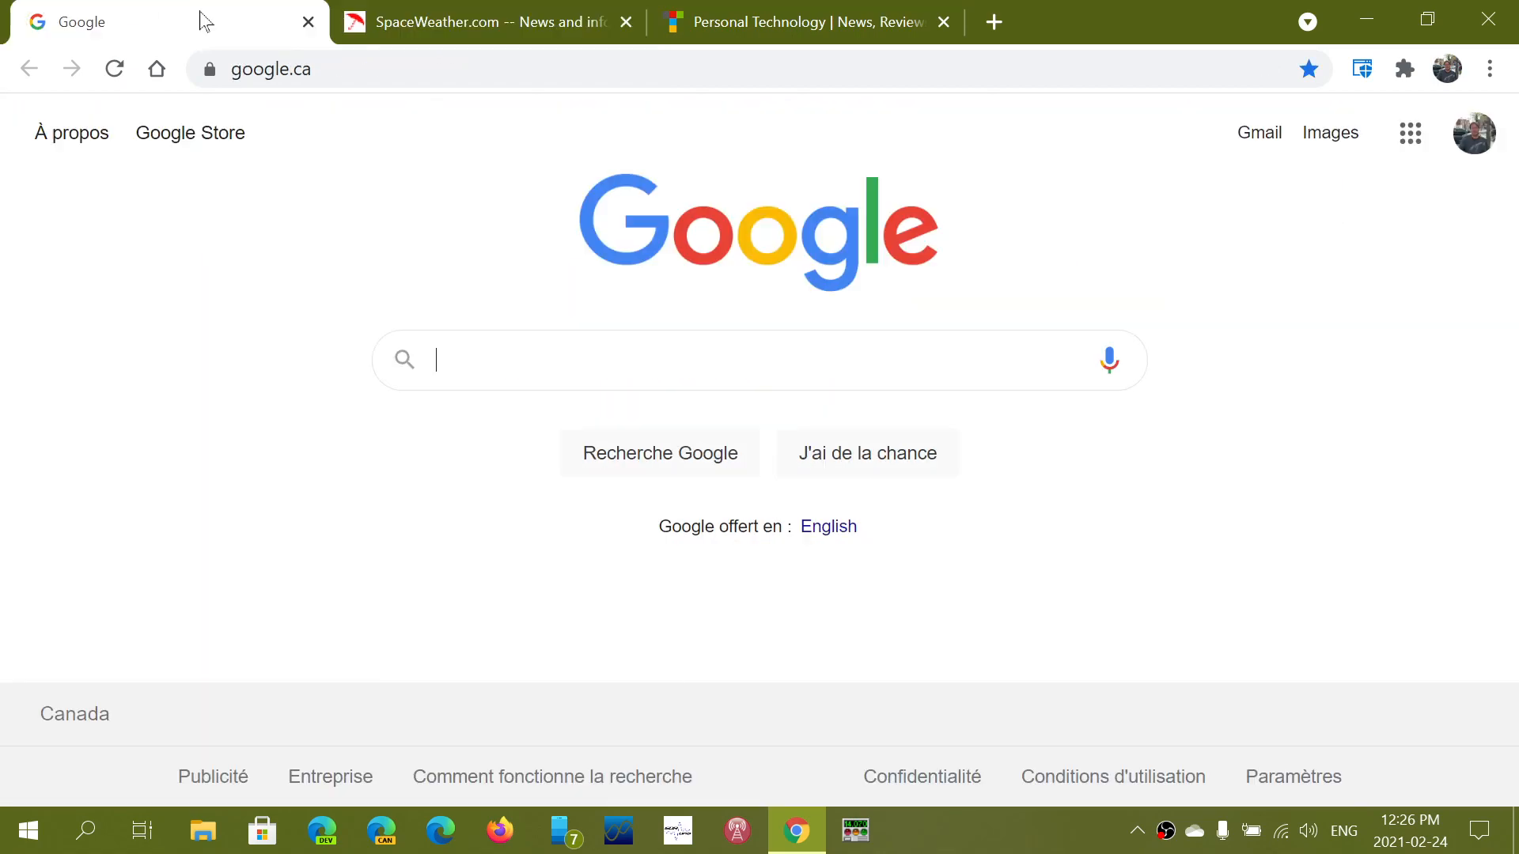
mouse_move(1495, 19)
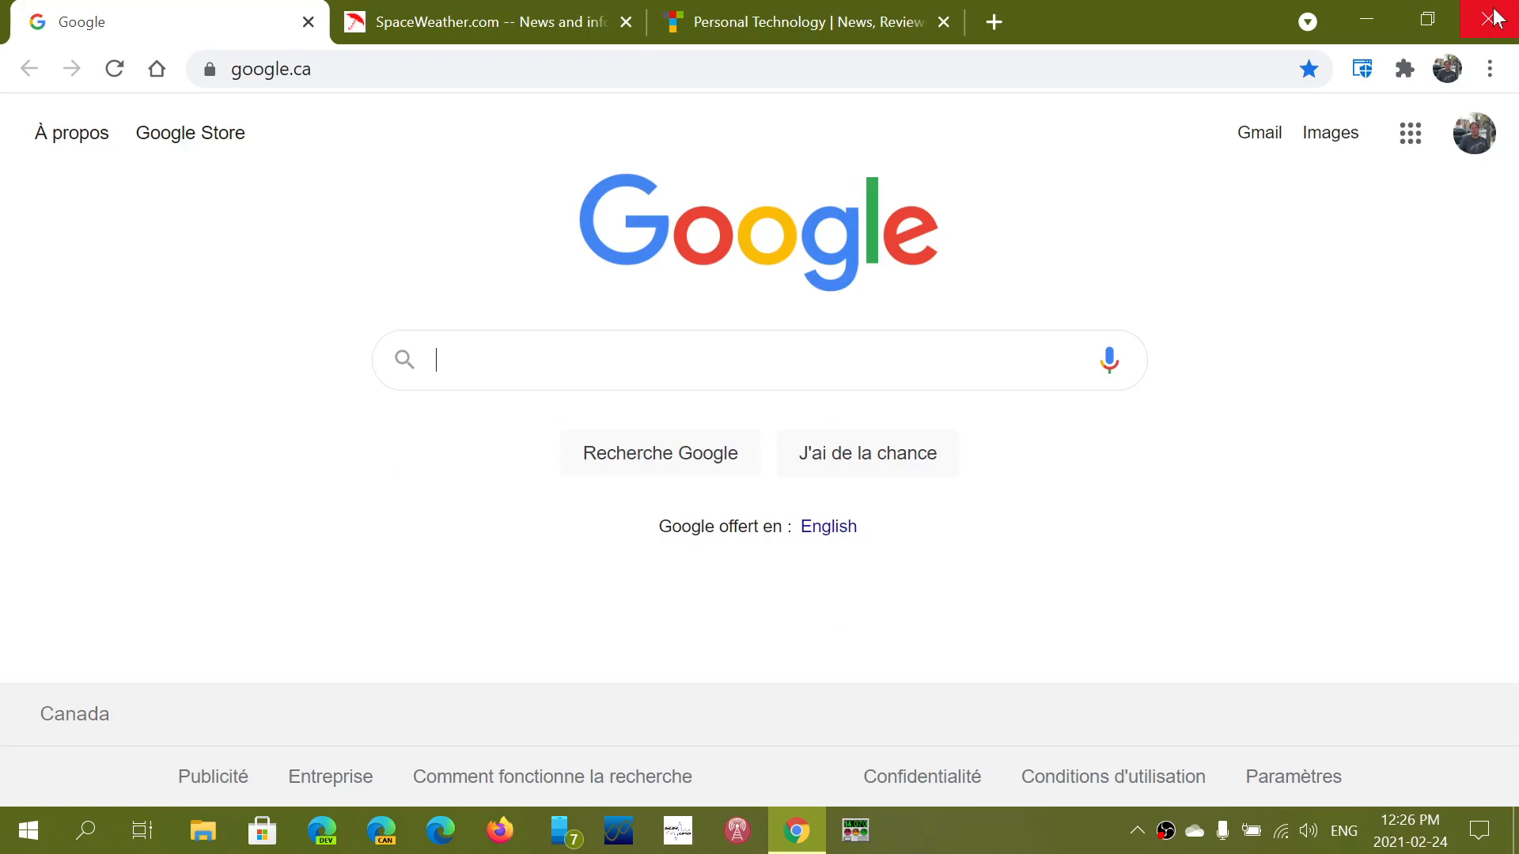
mouse_move(1497, 18)
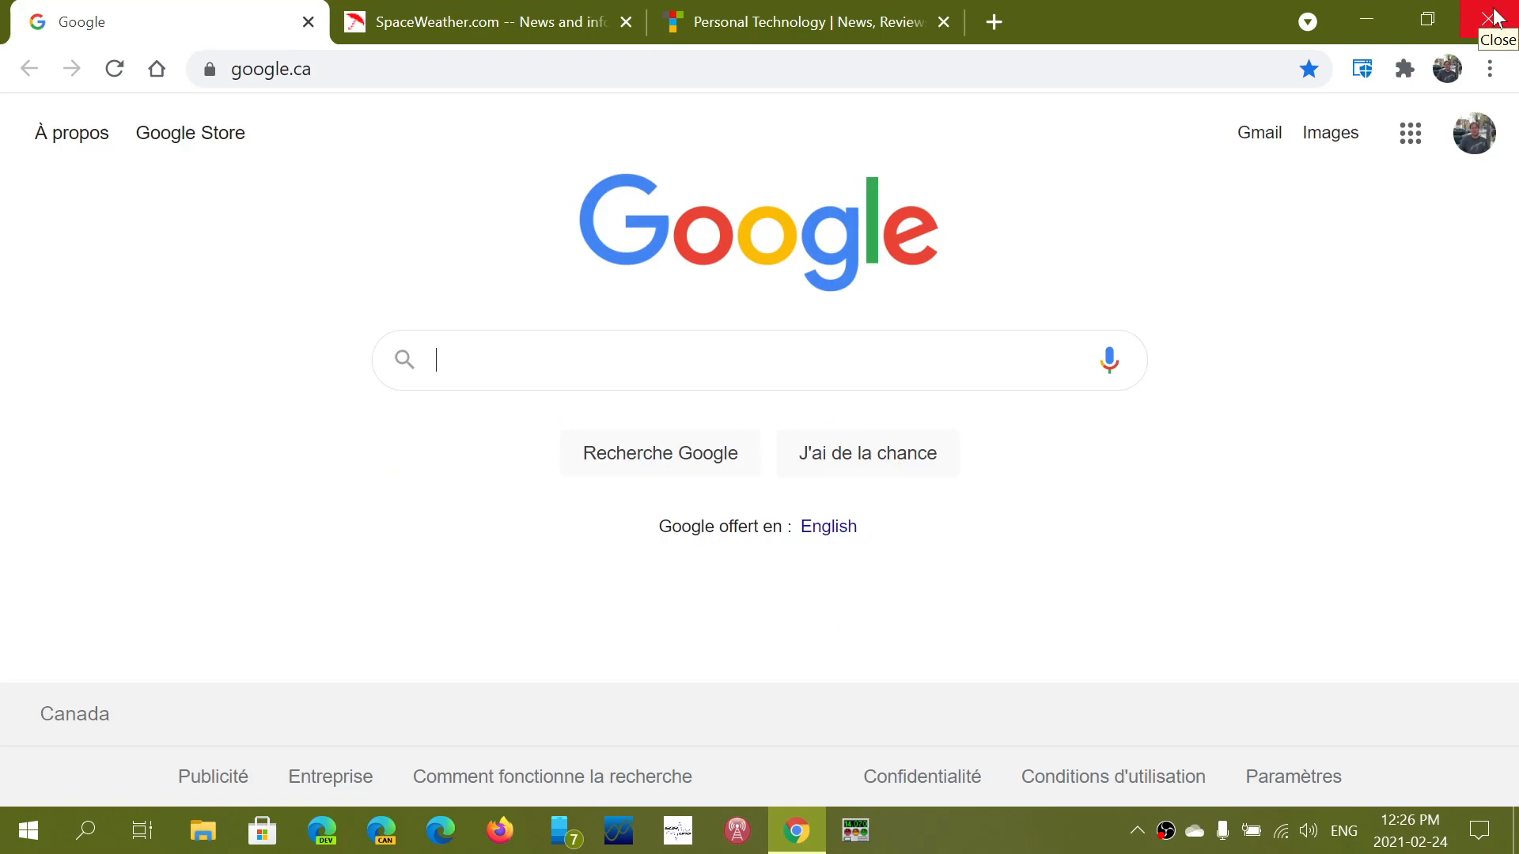
click(1492, 68)
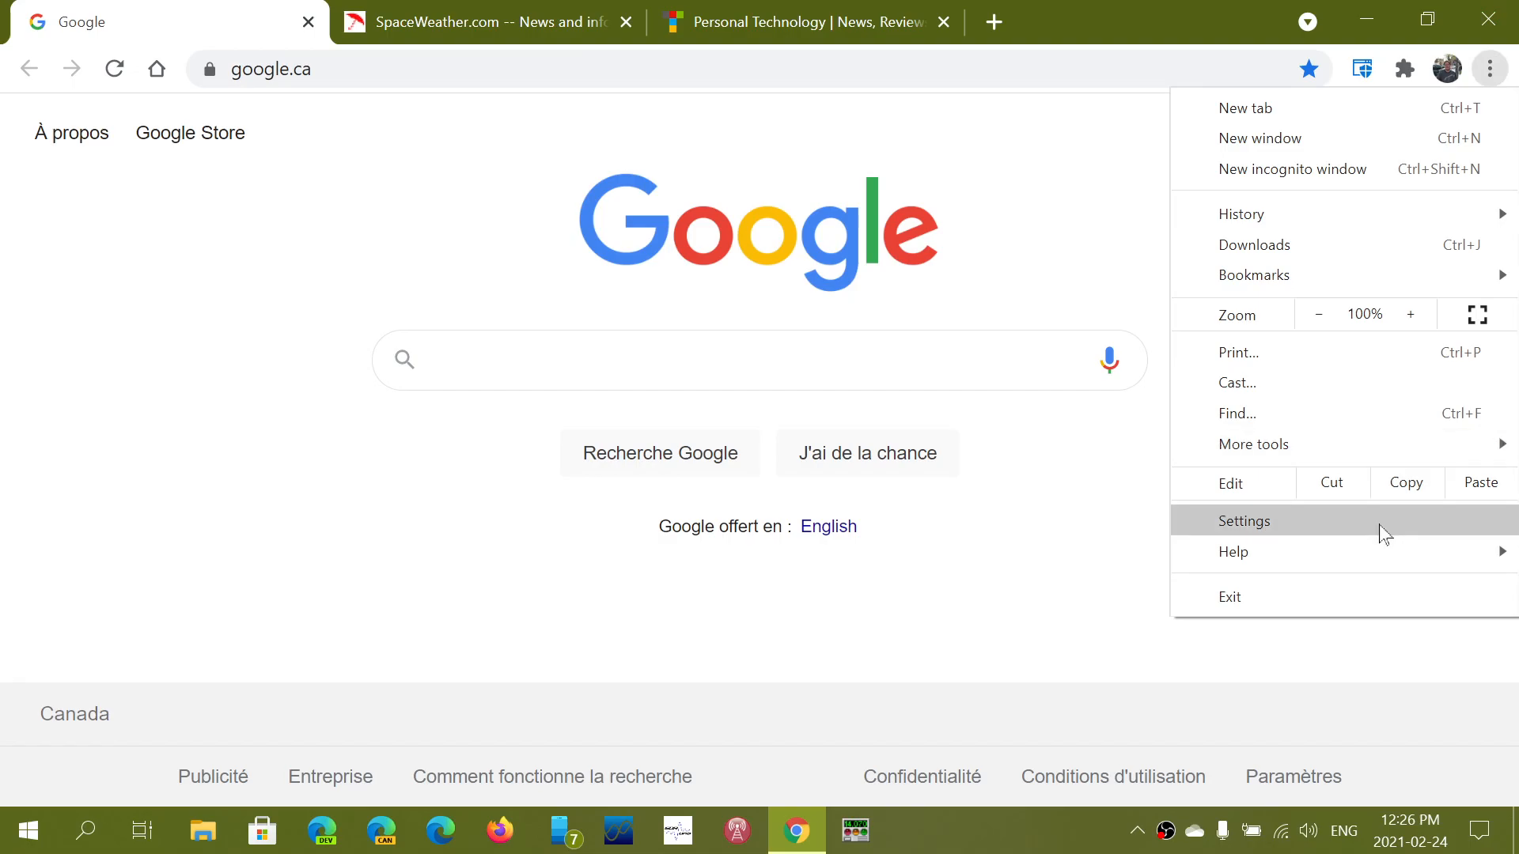
mouse_move(1234, 551)
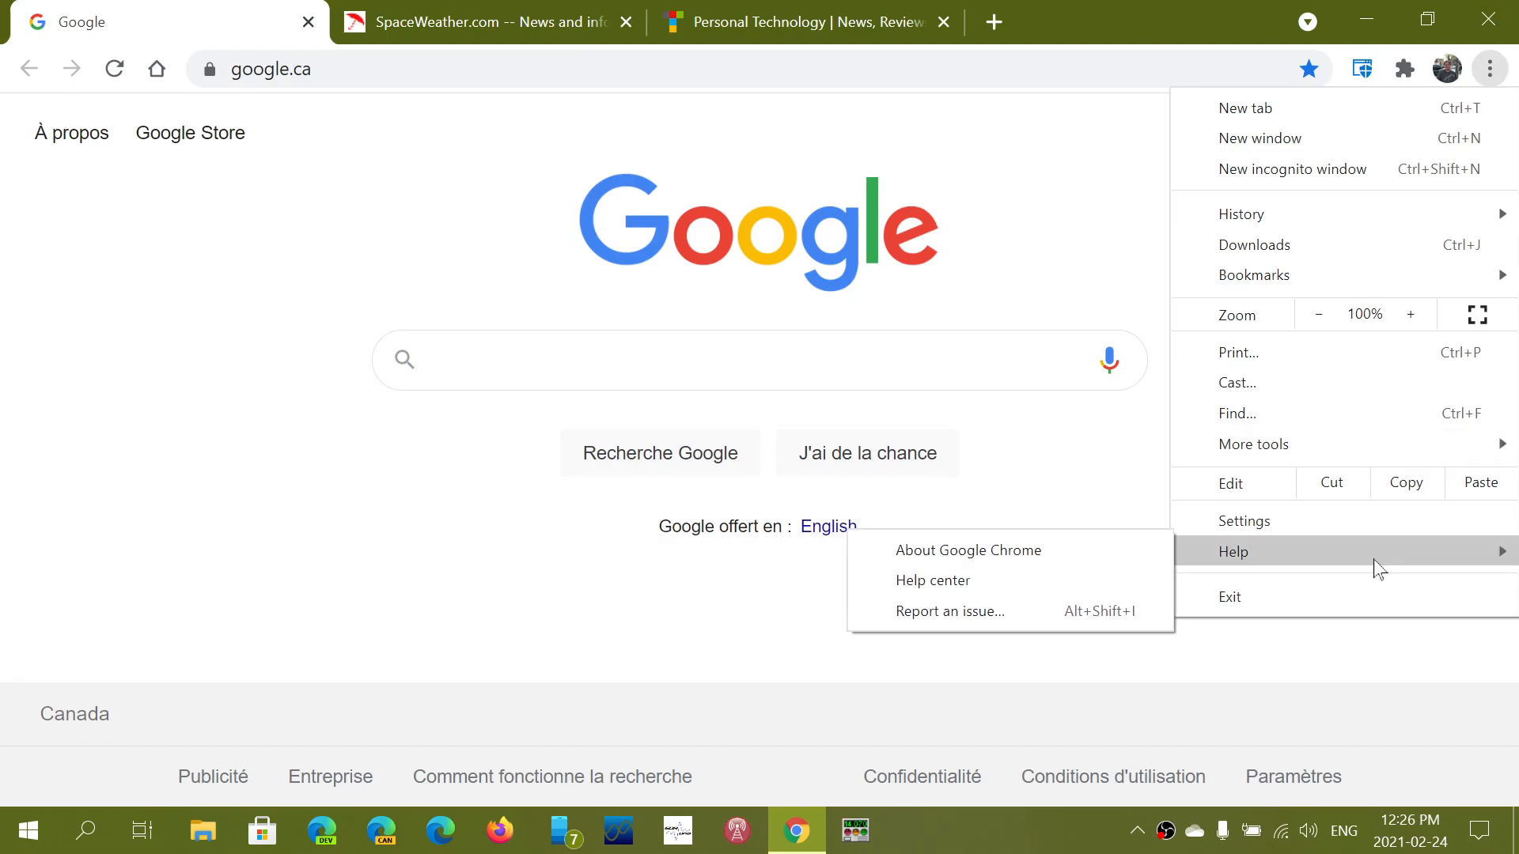
Return to Settings > Appearance and scroll to the On startup list of the three pages
click(1244, 521)
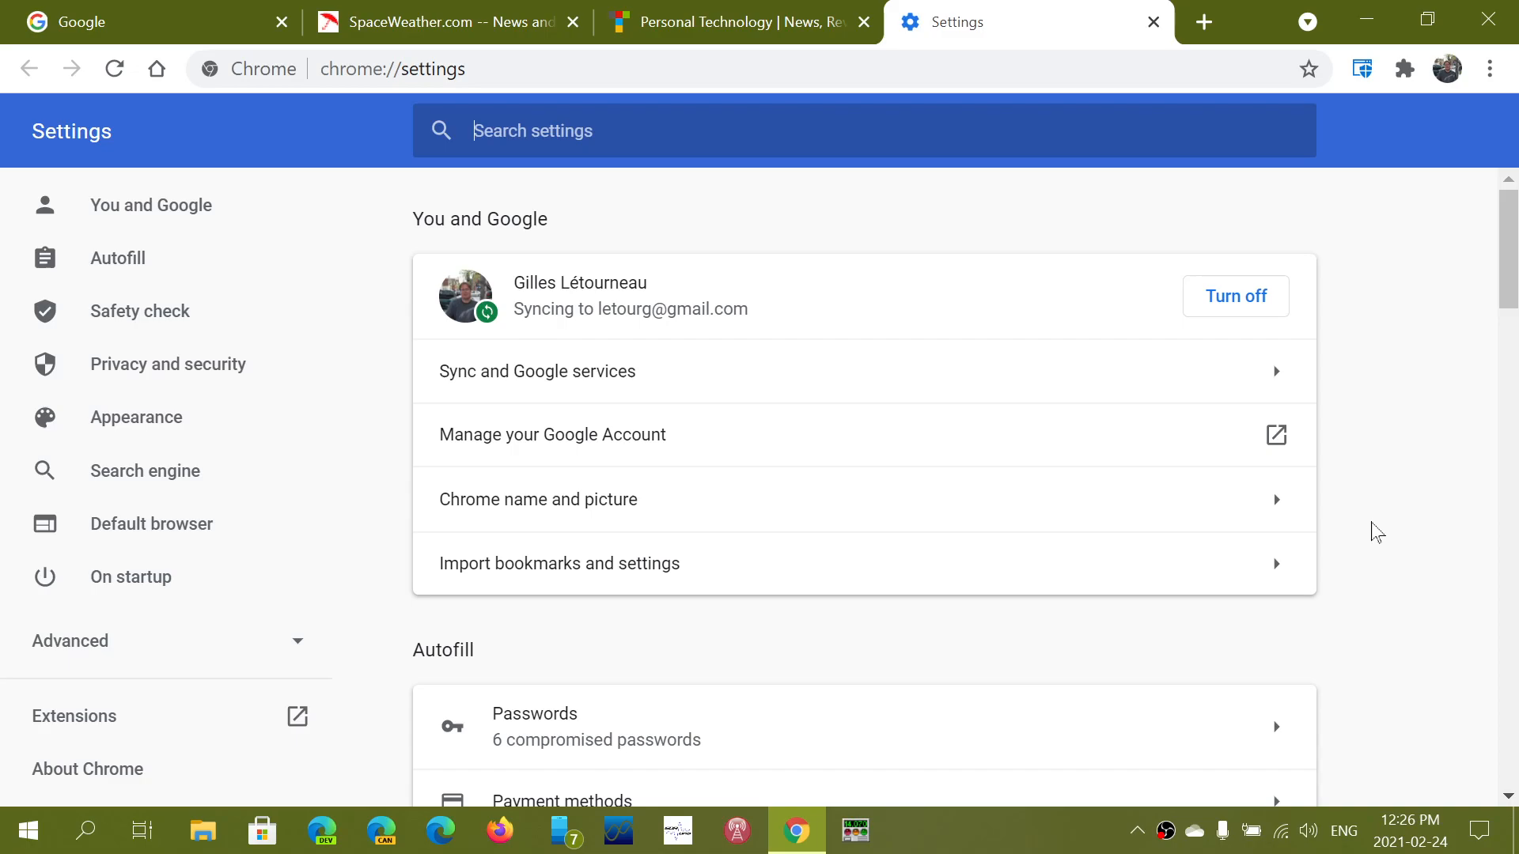
click(136, 418)
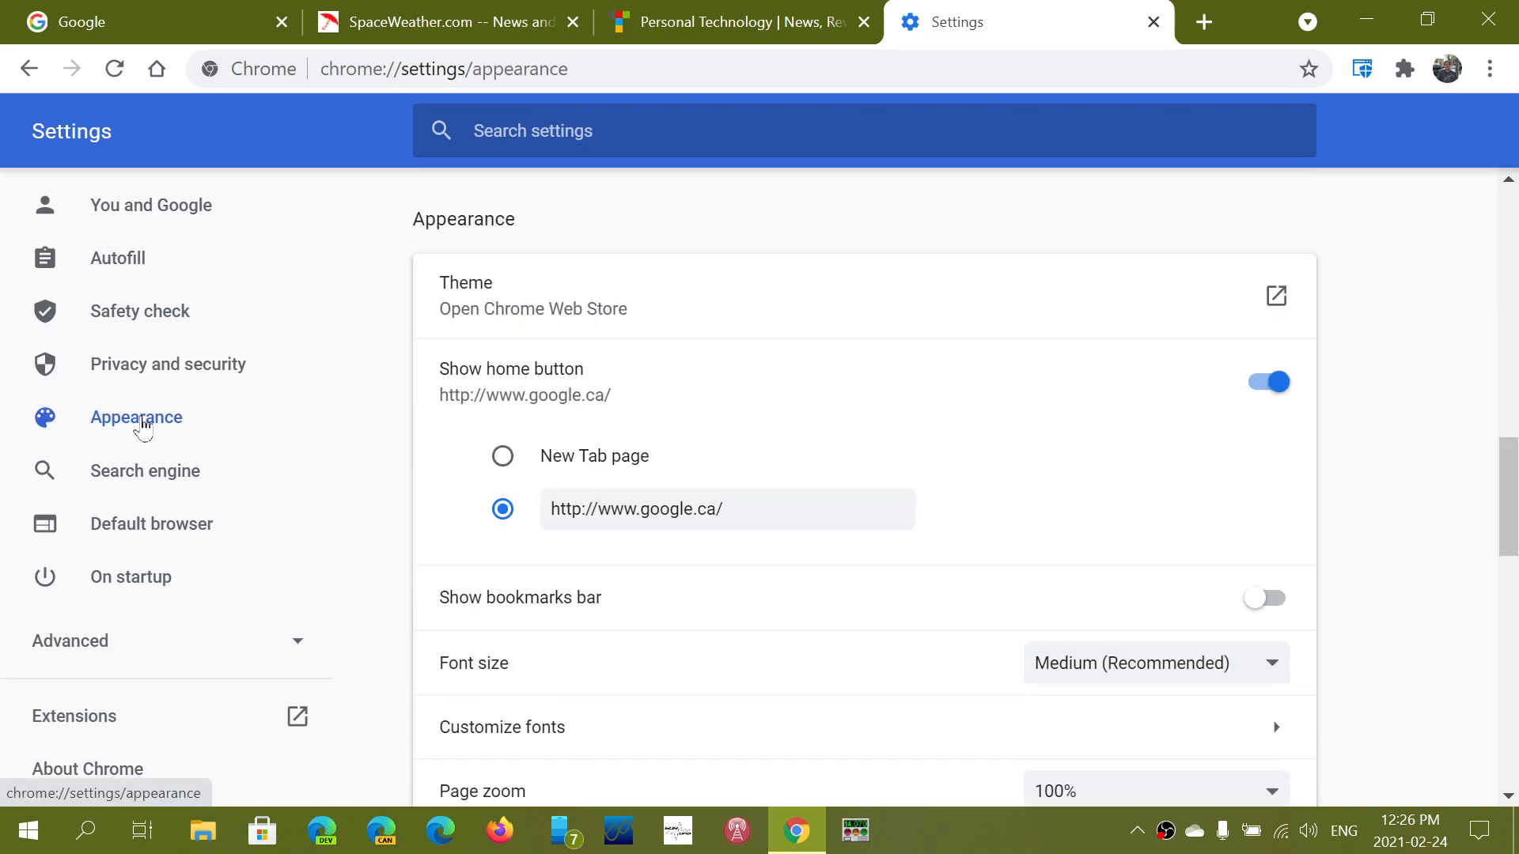
scroll(down, 3)
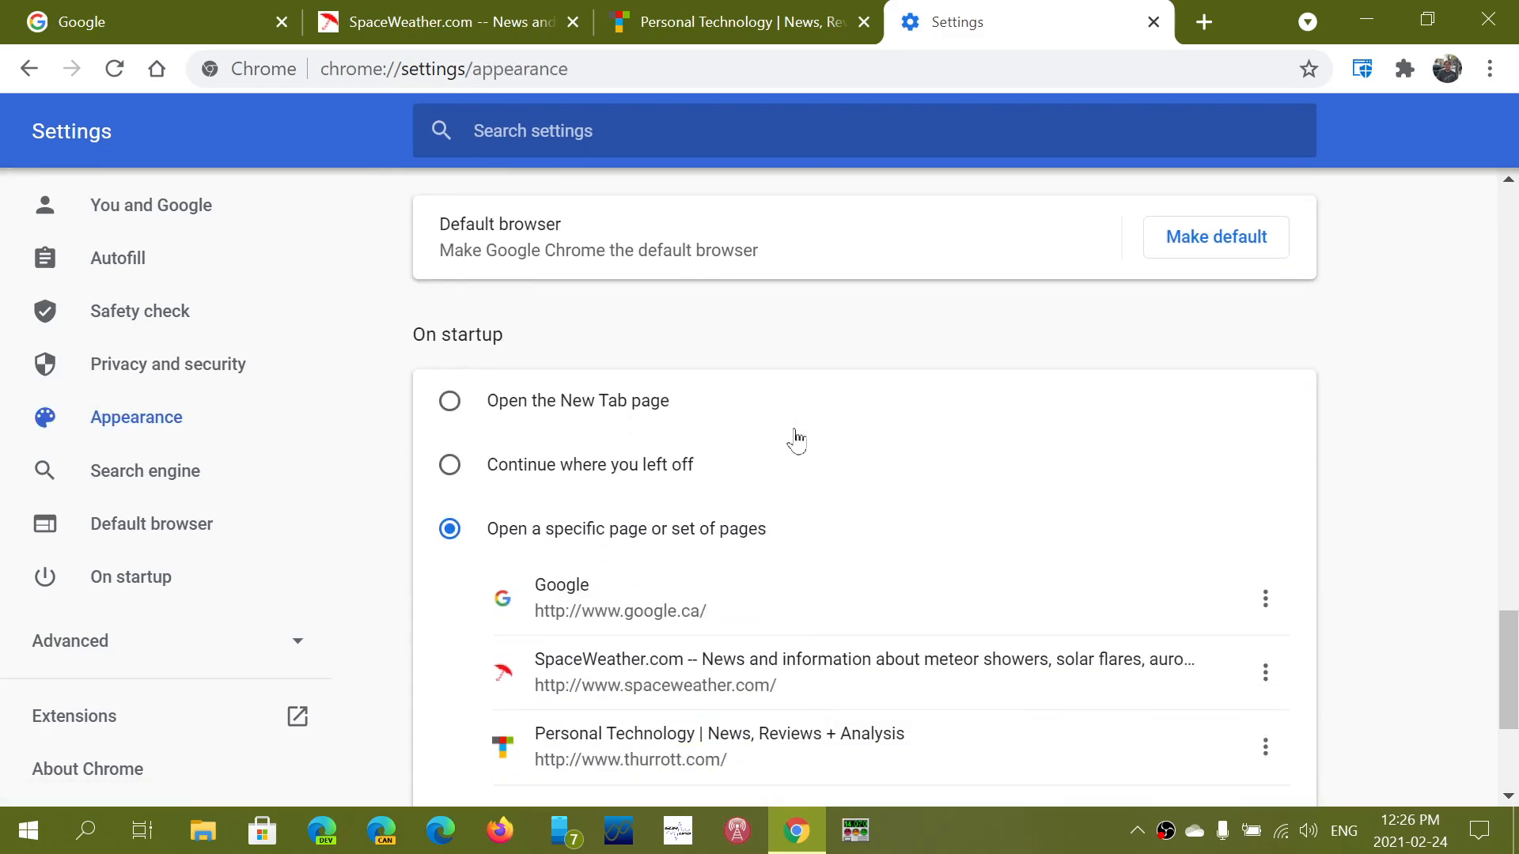
scroll(down, 3)
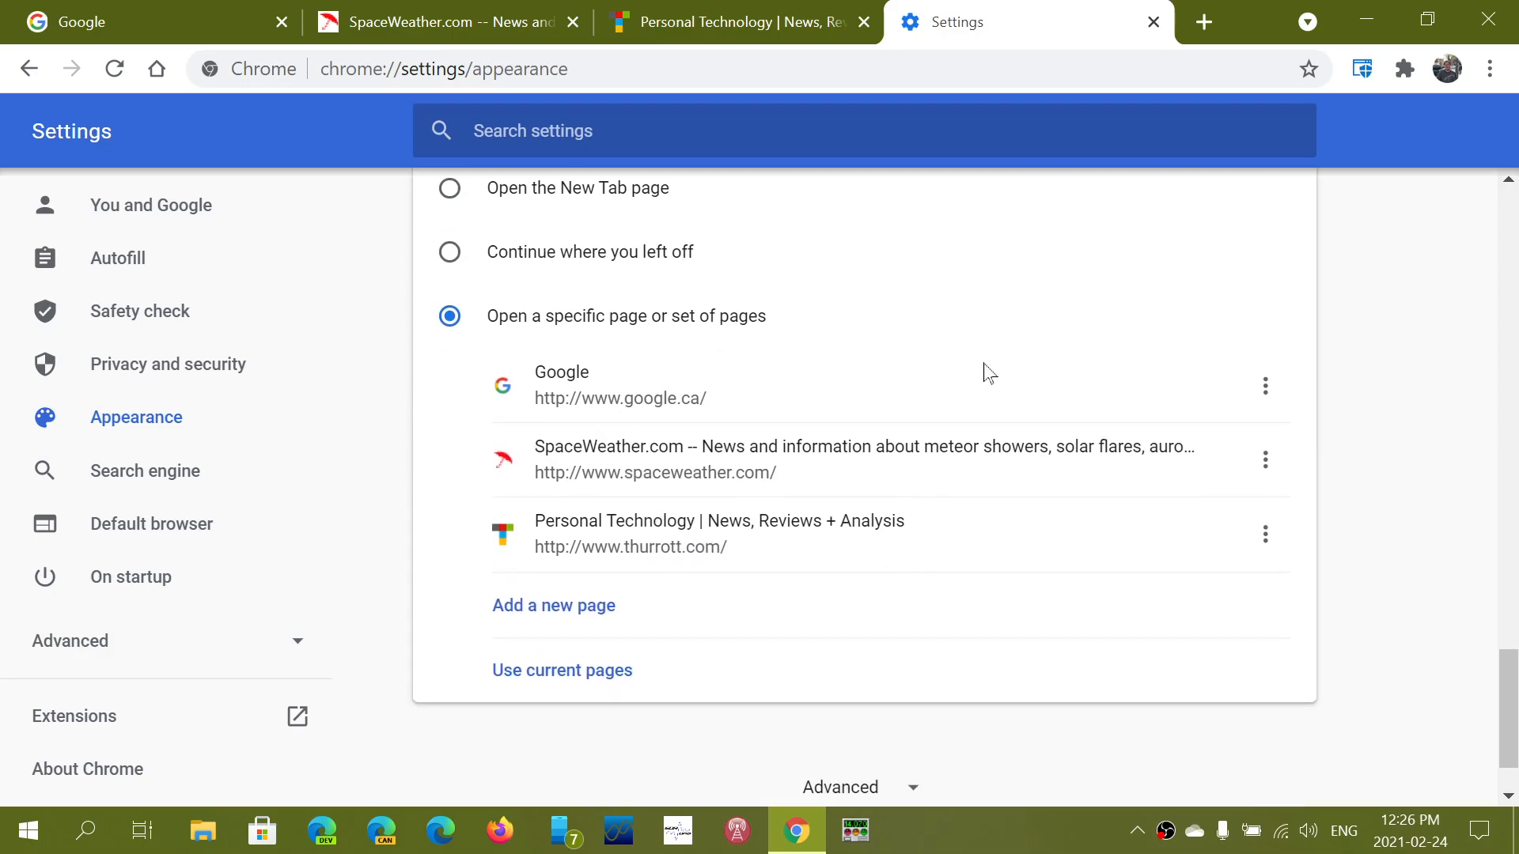
mouse_move(1261, 474)
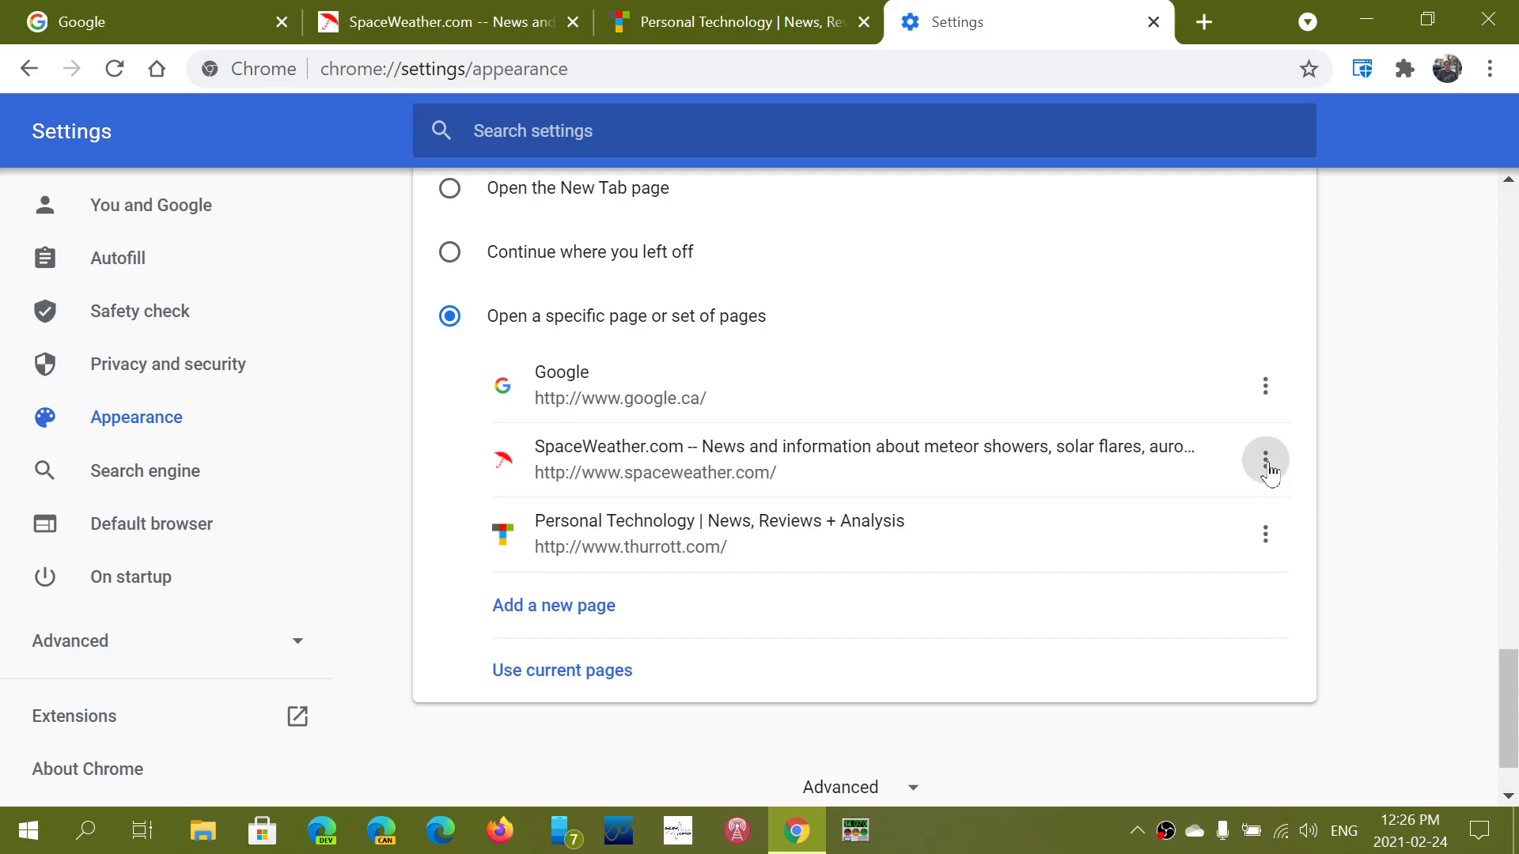
Remove the Personal Technology entry, then refill the startup list with 'Use current pages'
click(1264, 462)
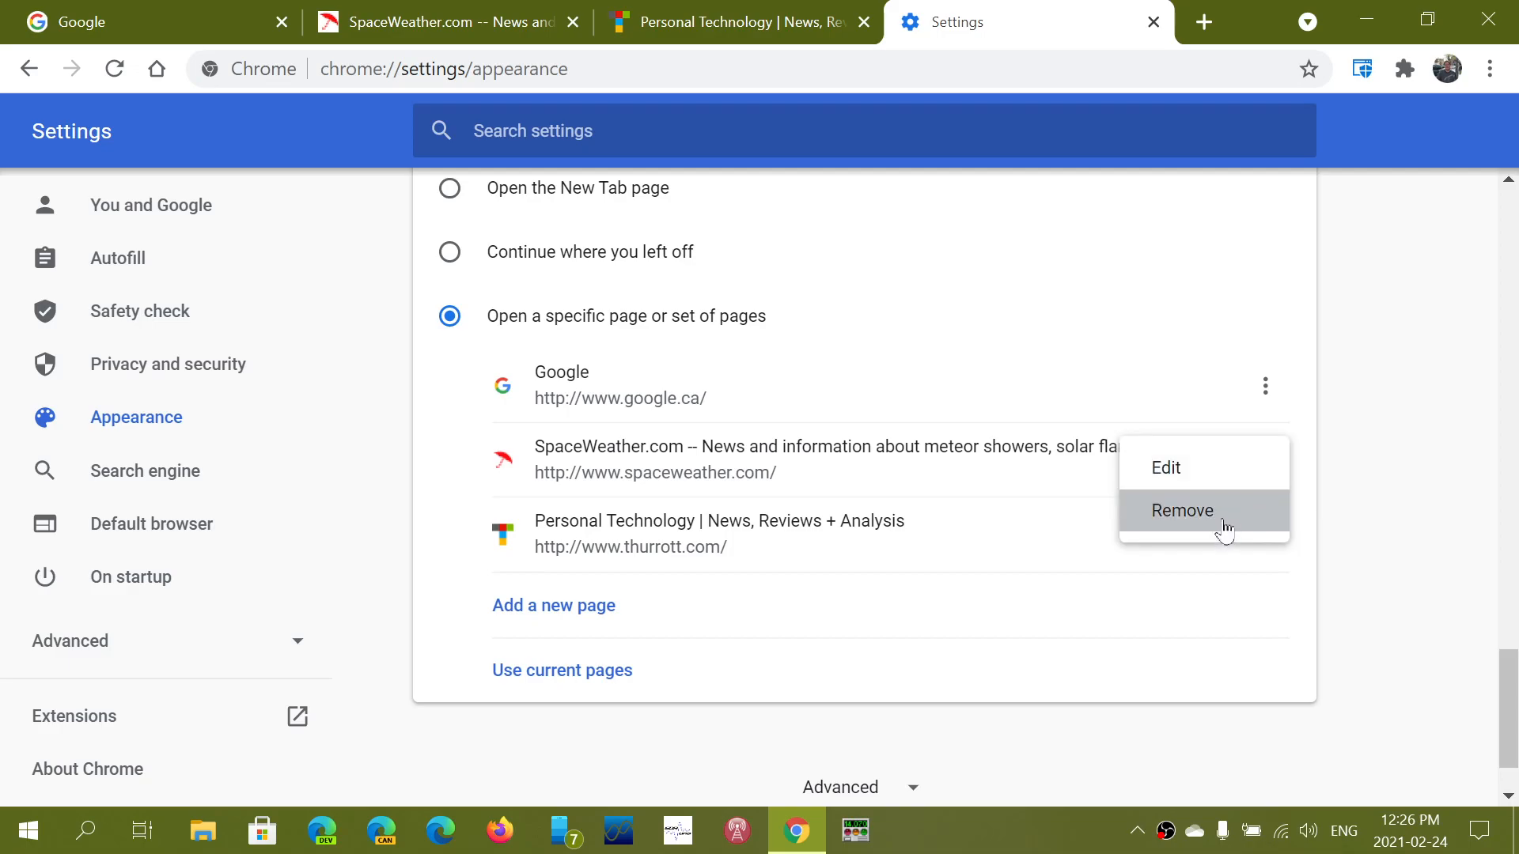
click(1181, 511)
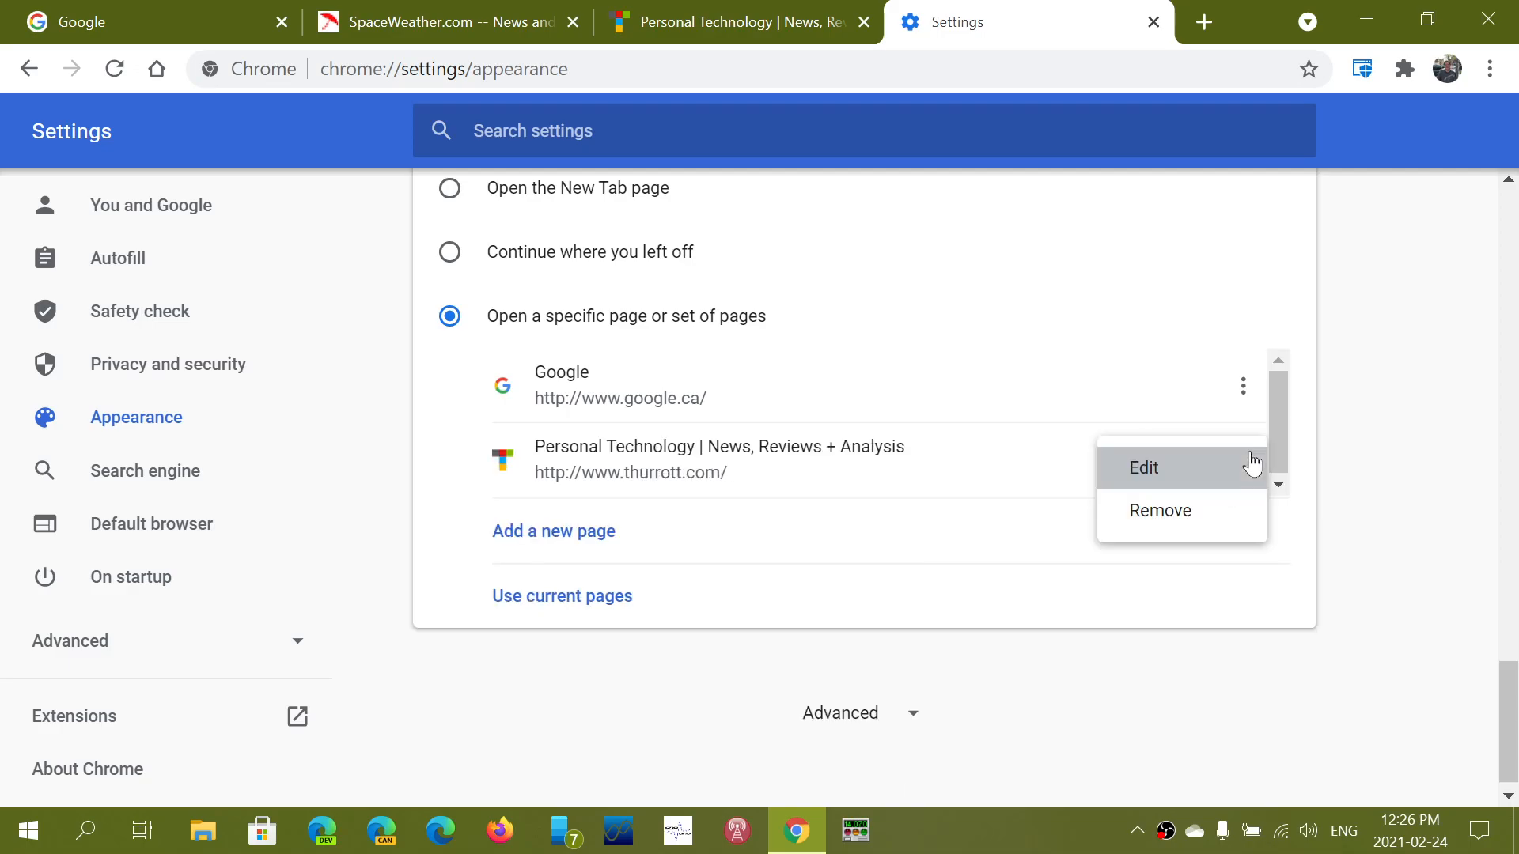
click(1158, 511)
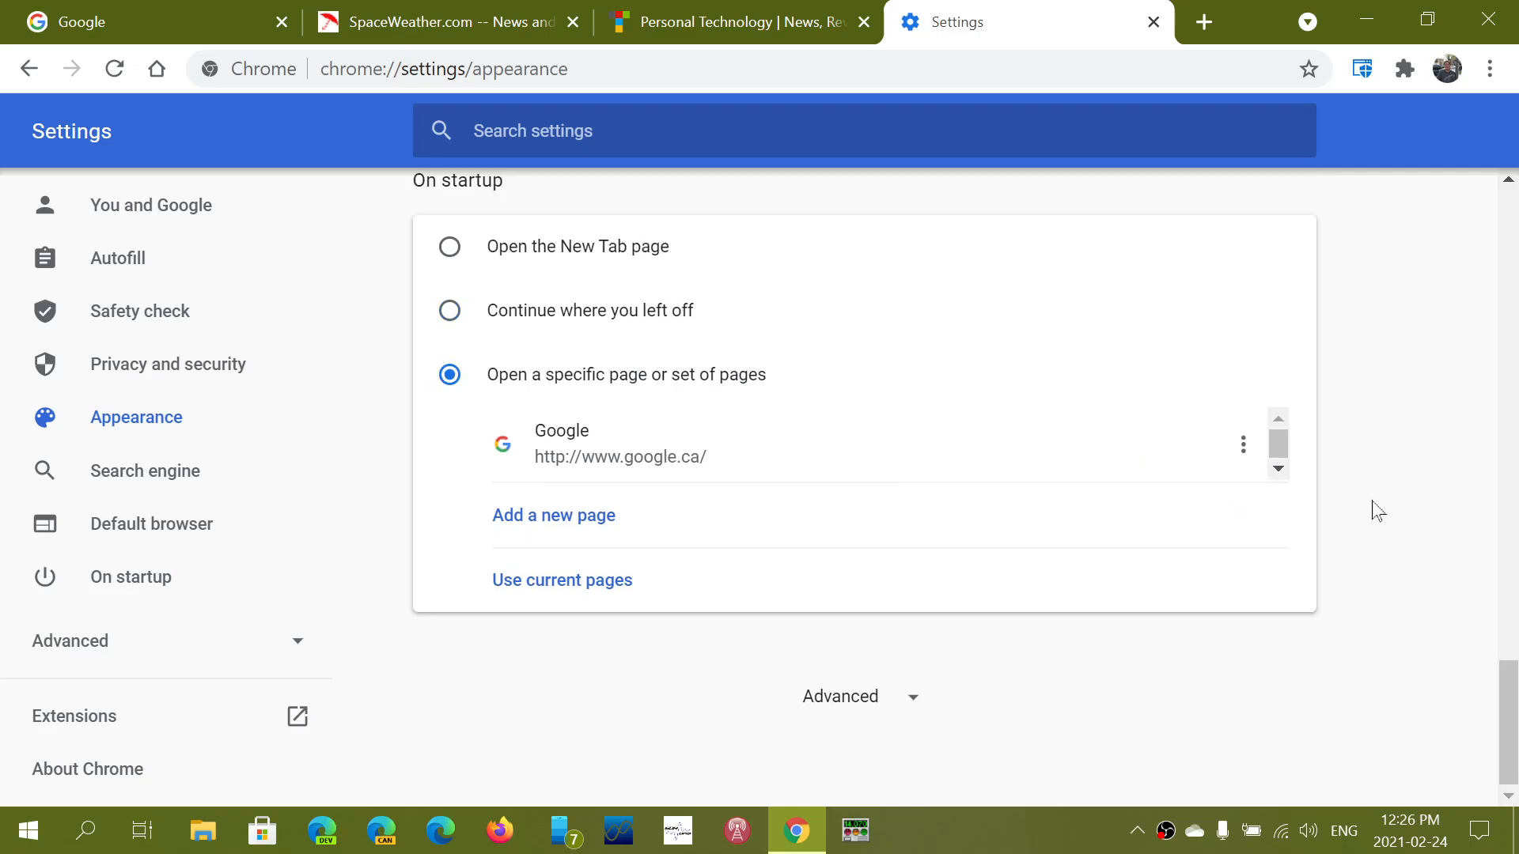
click(561, 579)
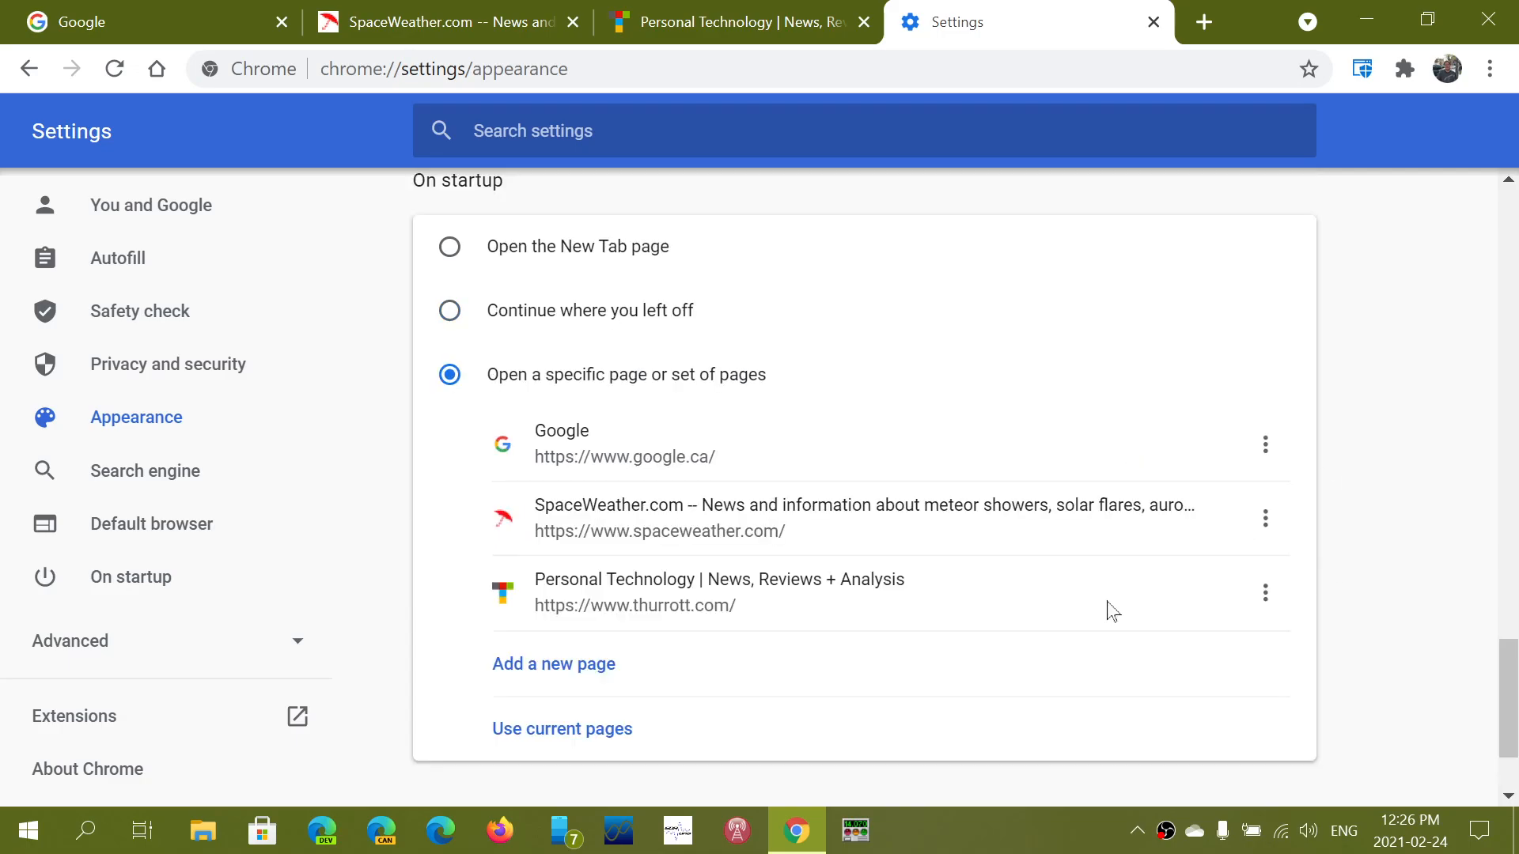
mouse_move(1266, 519)
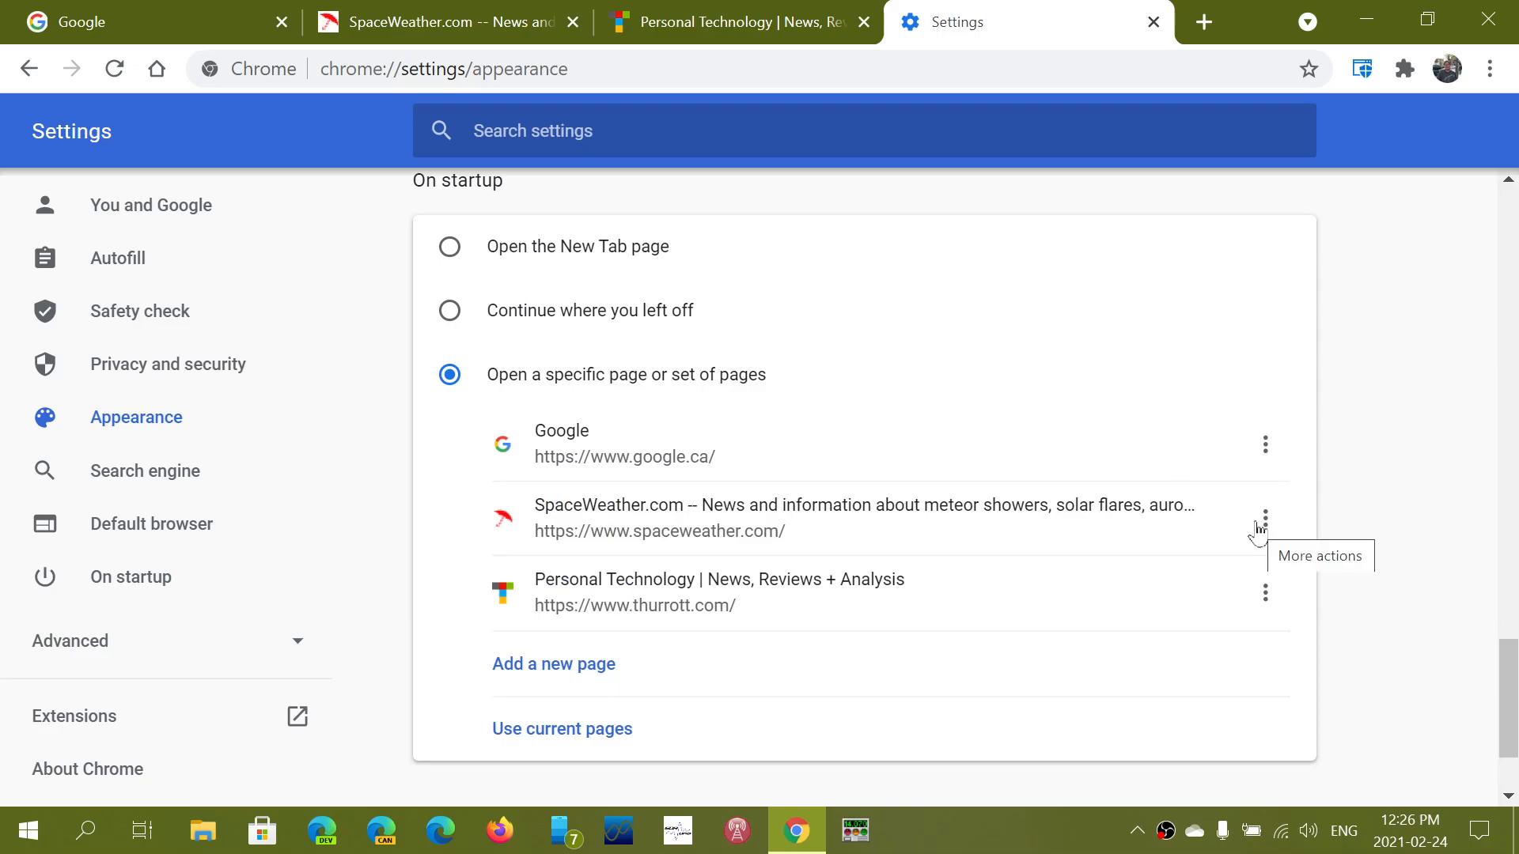
Remove SpaceWeather.com and Personal Technology so only Google remains on startup
click(1266, 524)
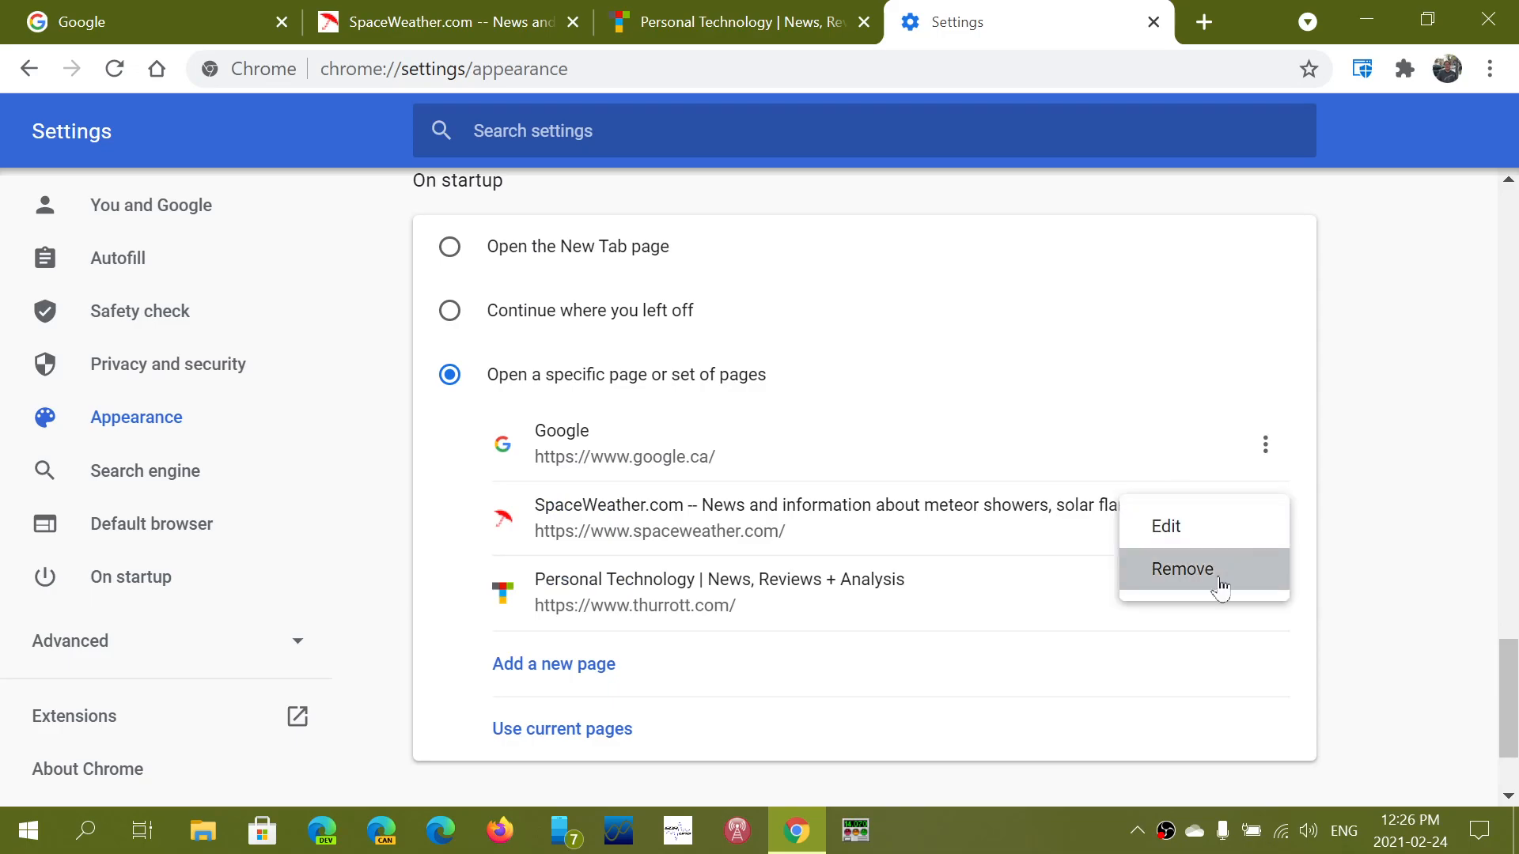
click(1182, 568)
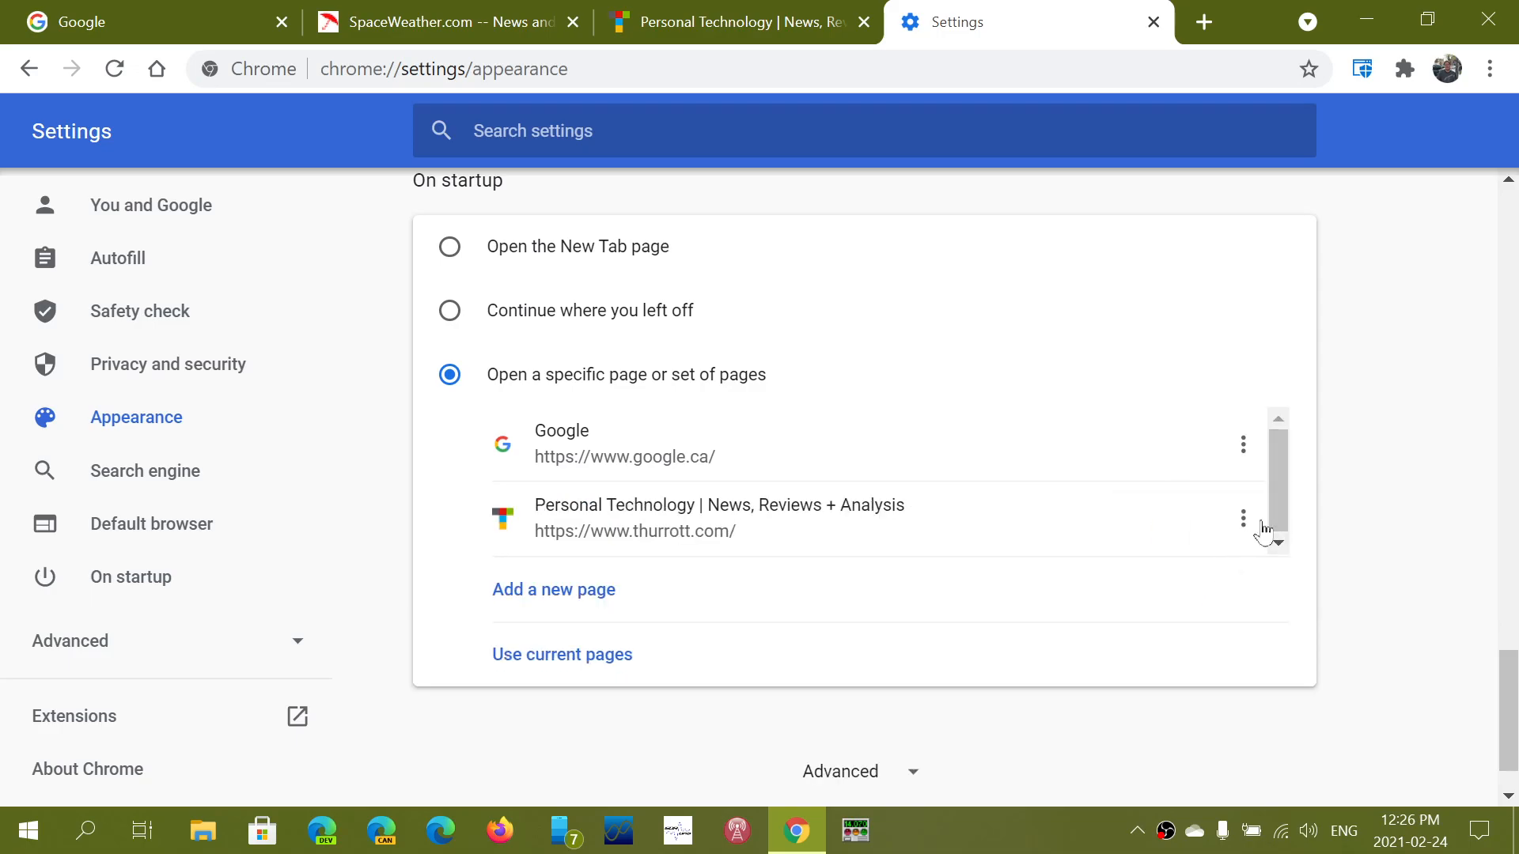
click(1244, 519)
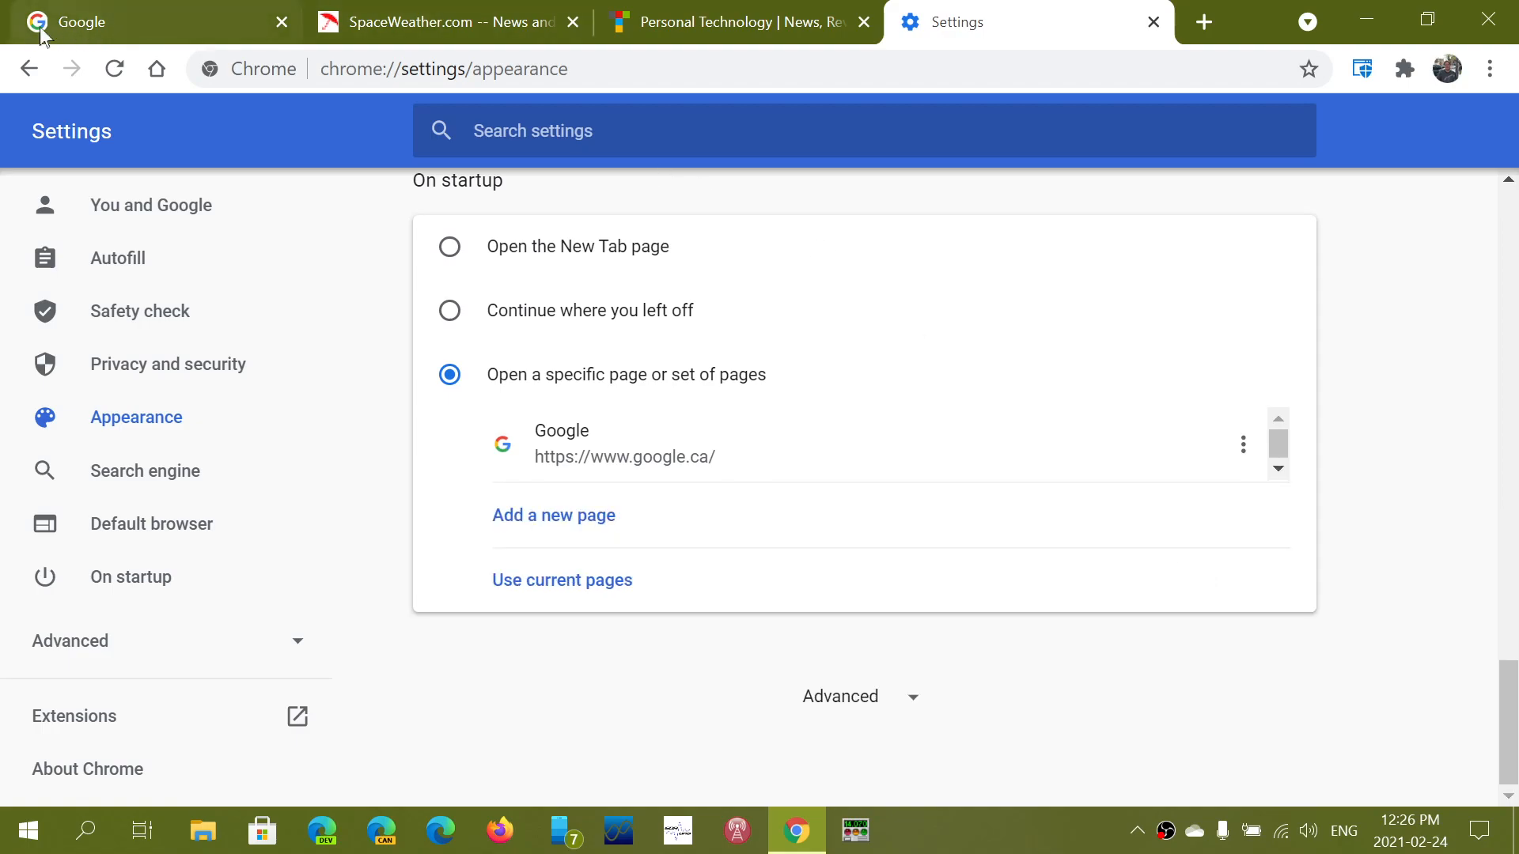
mouse_move(736, 21)
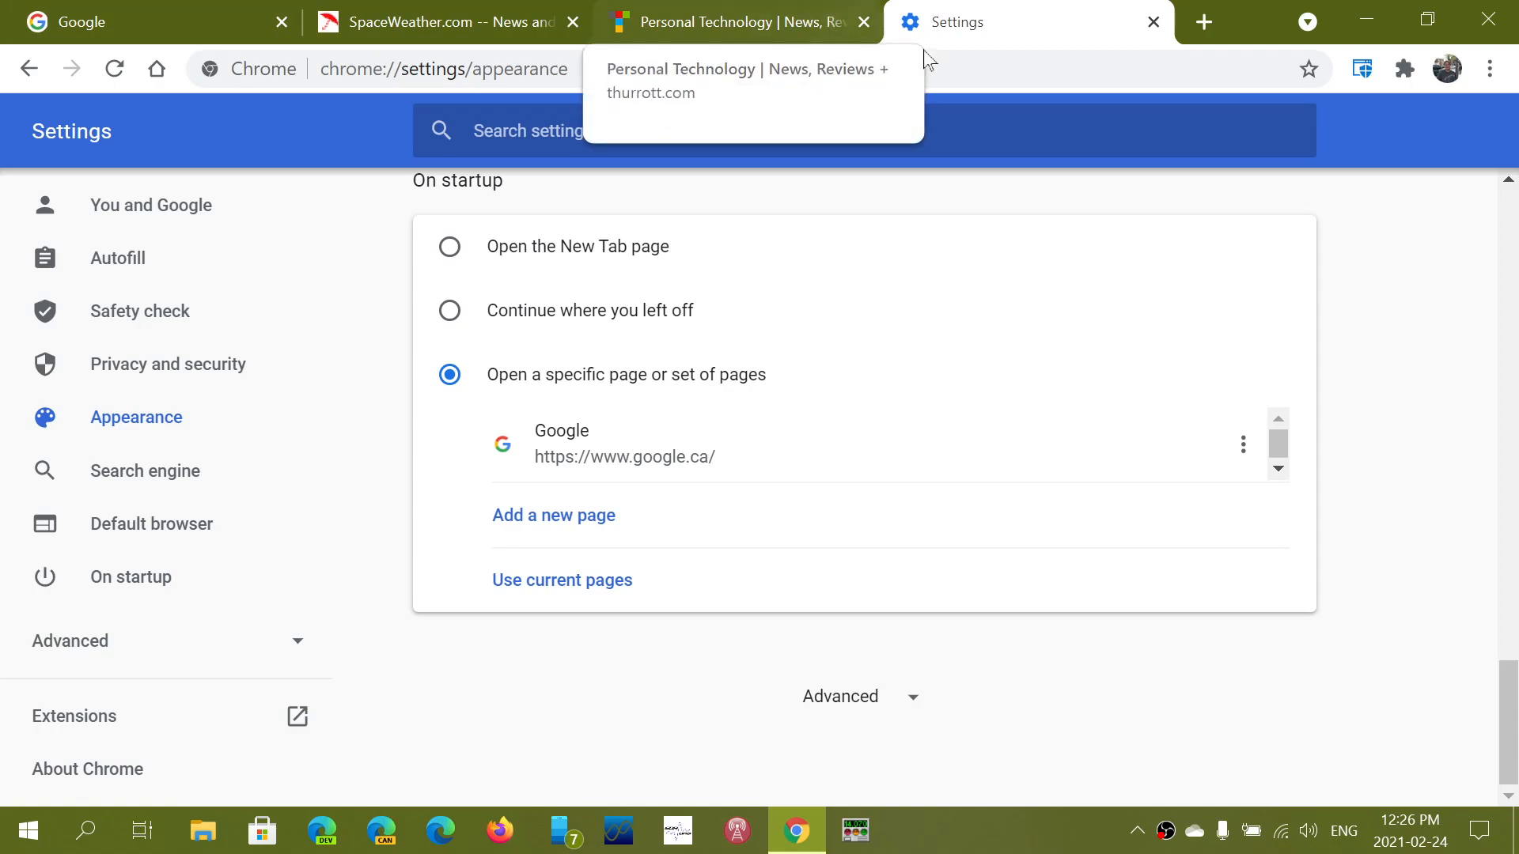
mouse_move(935, 308)
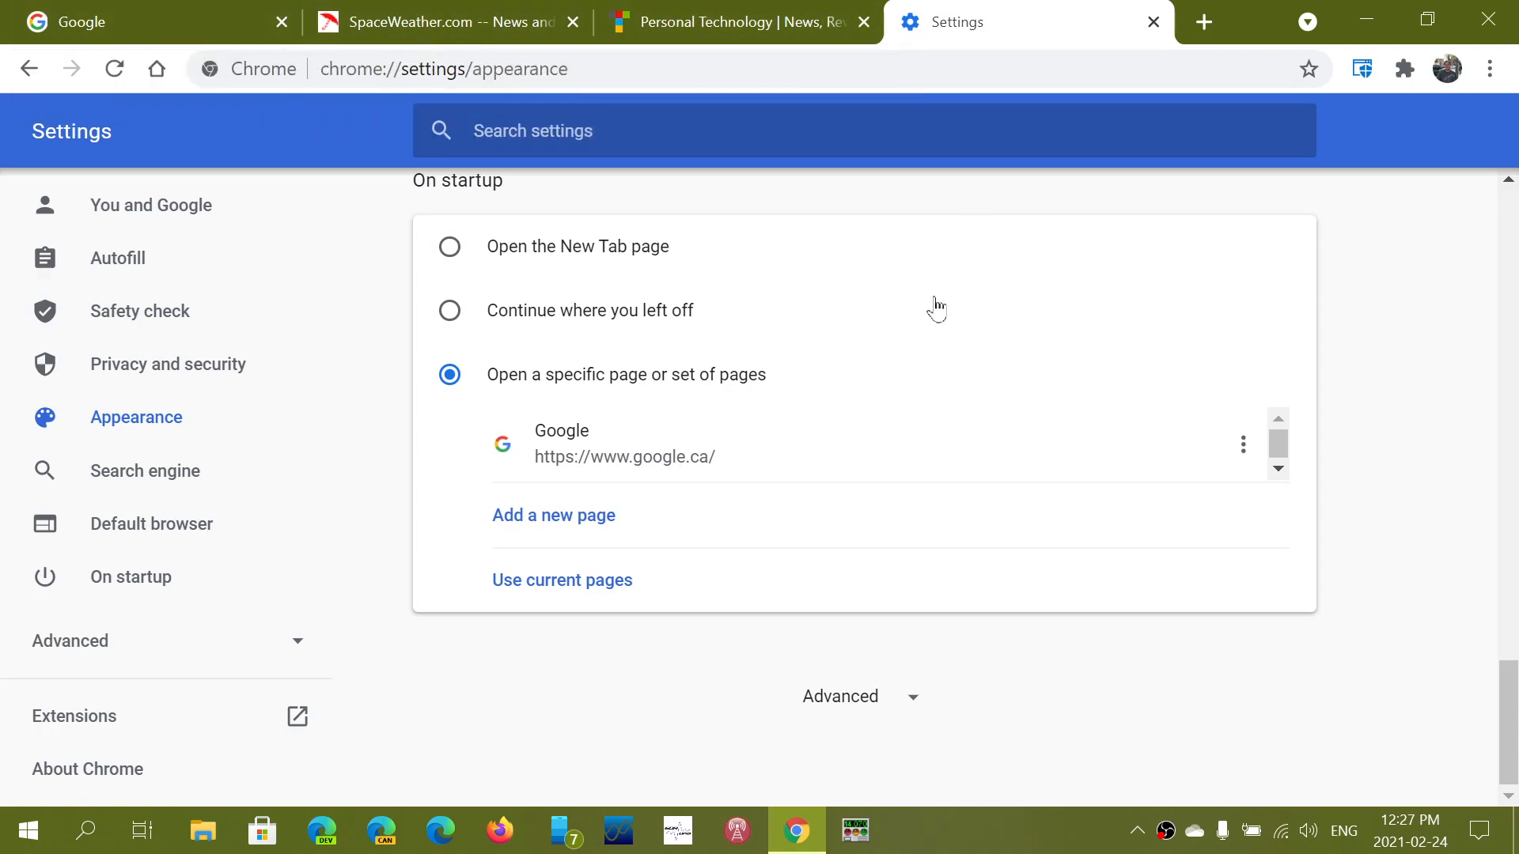
mouse_move(519, 511)
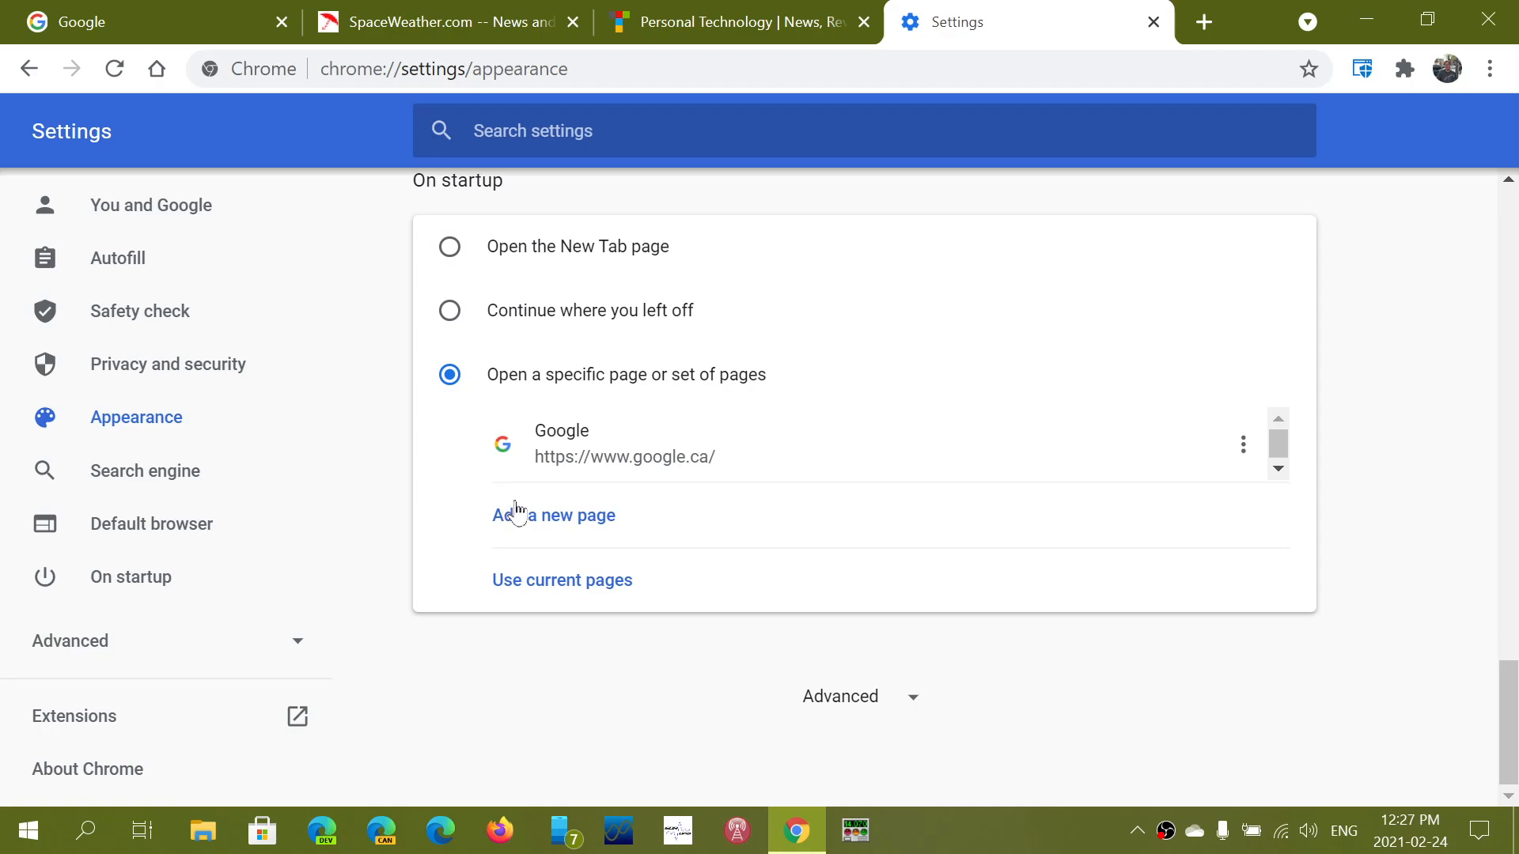
mouse_move(520, 593)
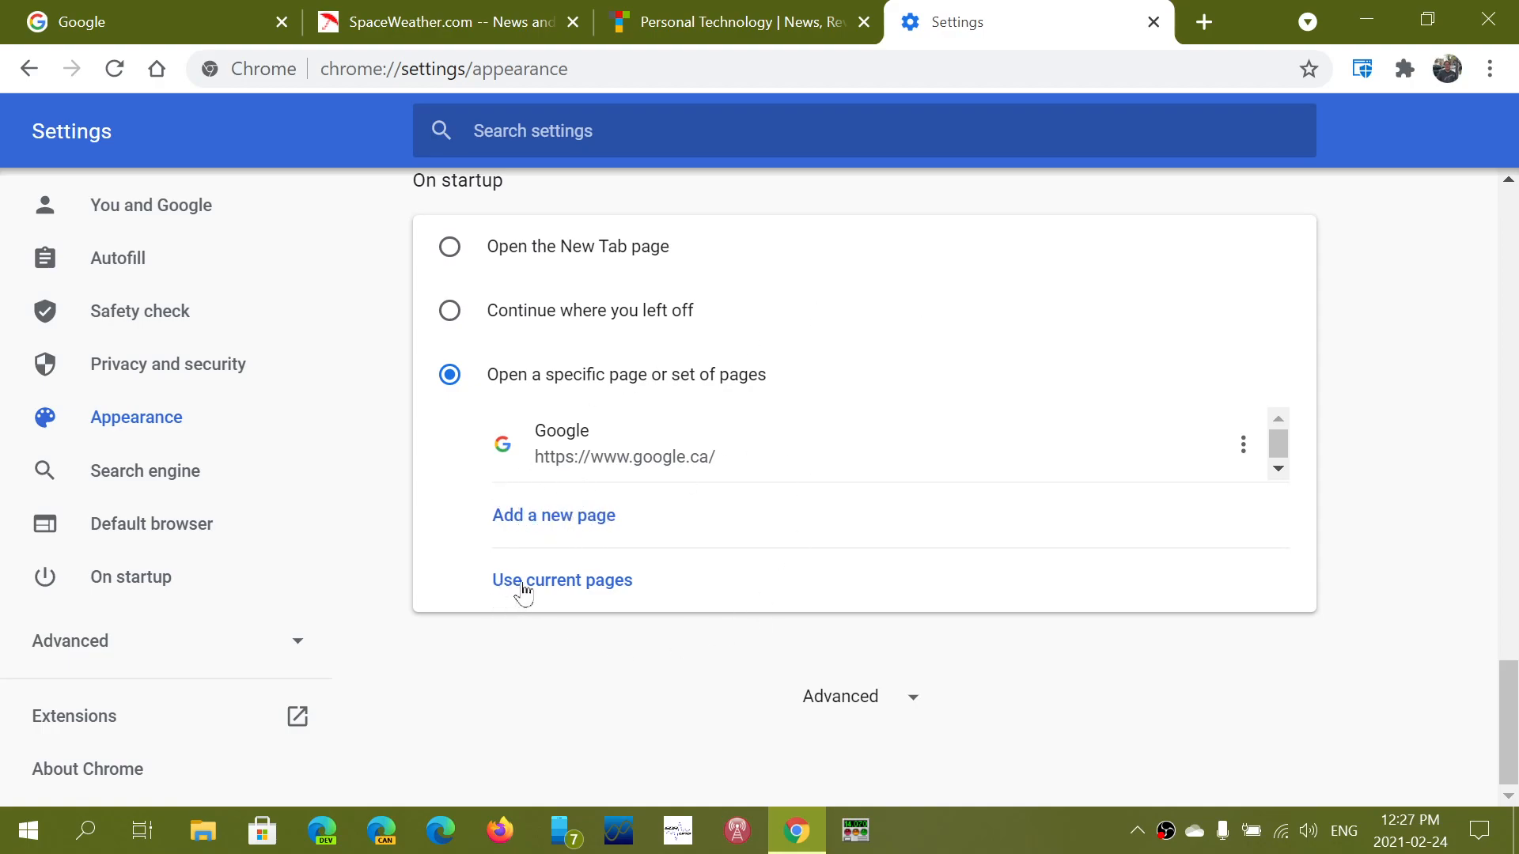
click(562, 579)
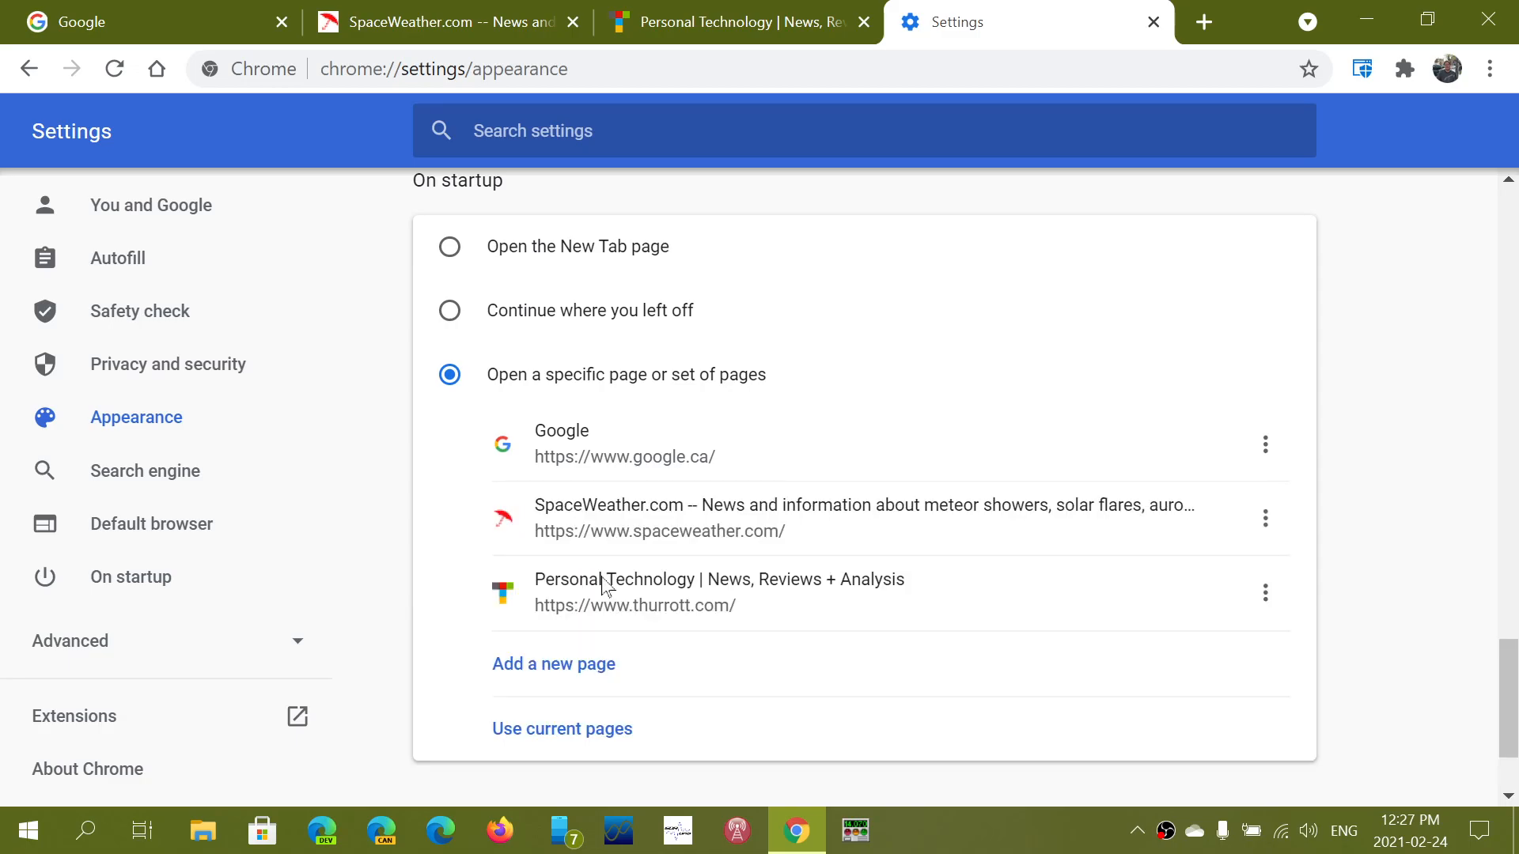
mouse_move(928, 495)
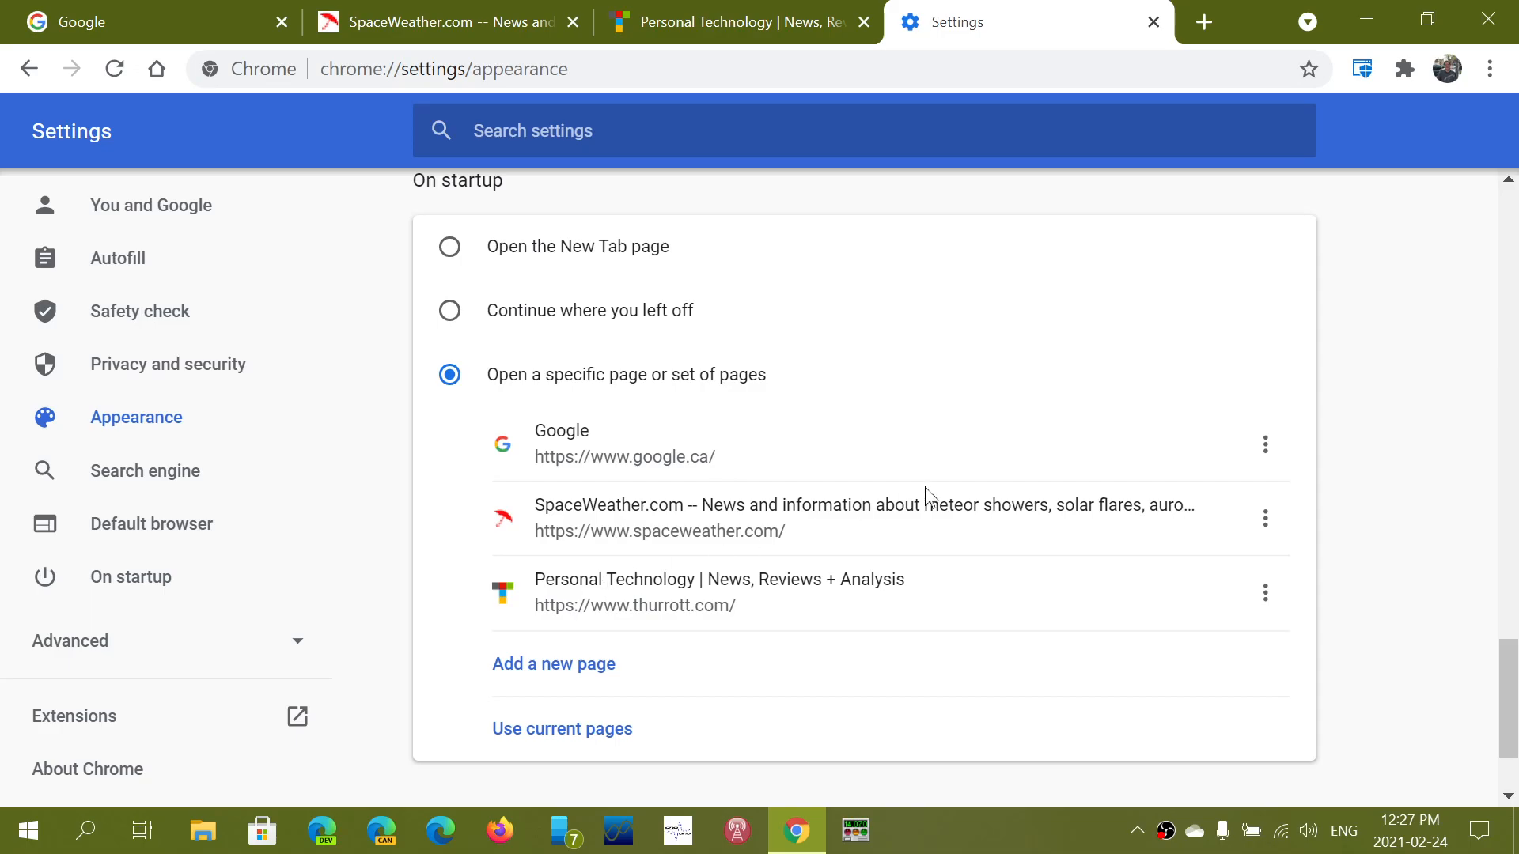
mouse_move(1265, 519)
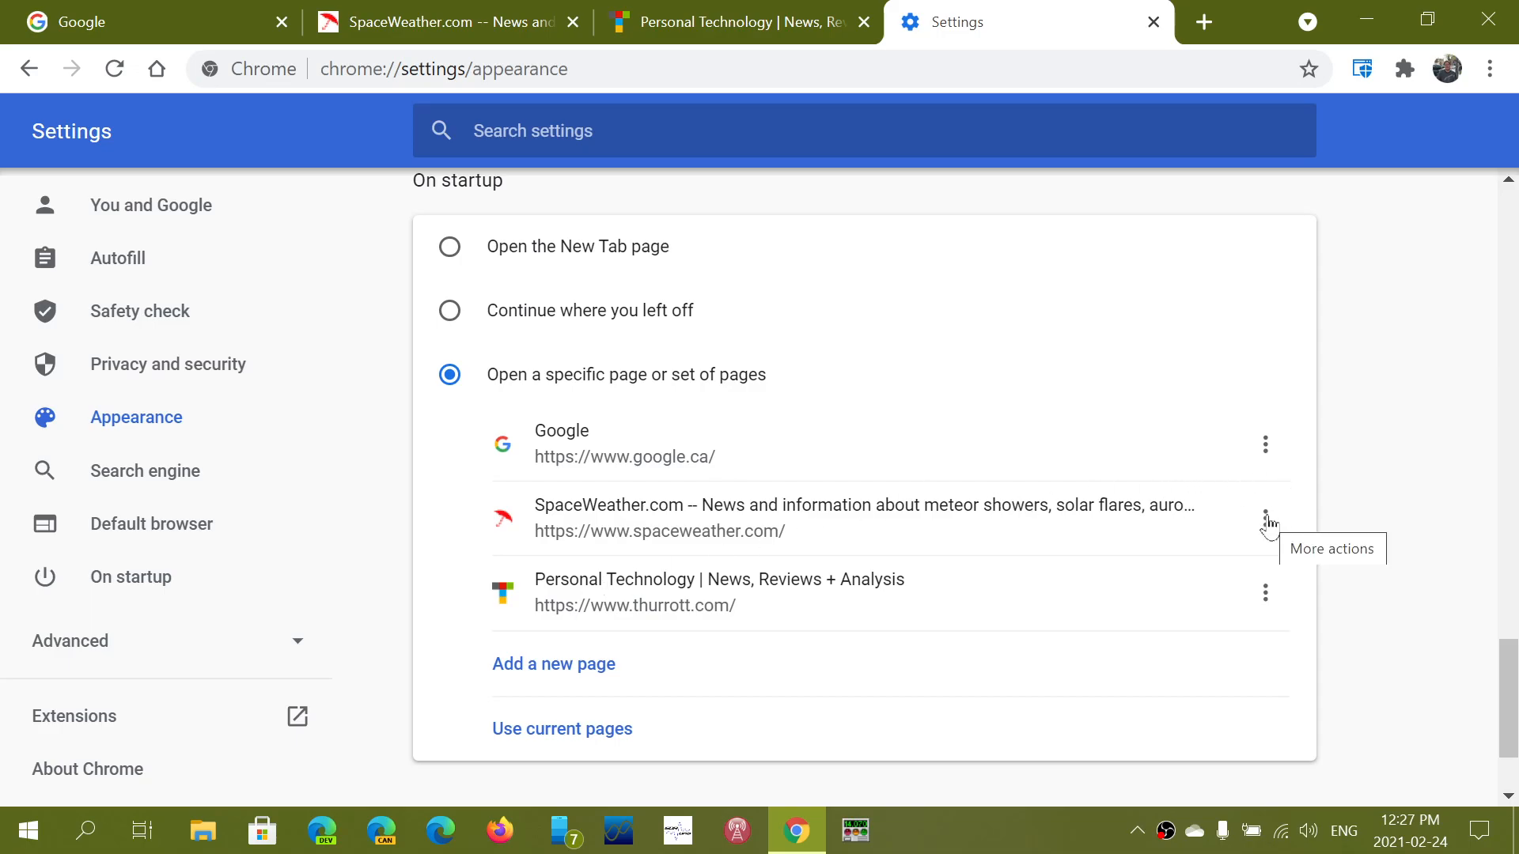
click(1266, 521)
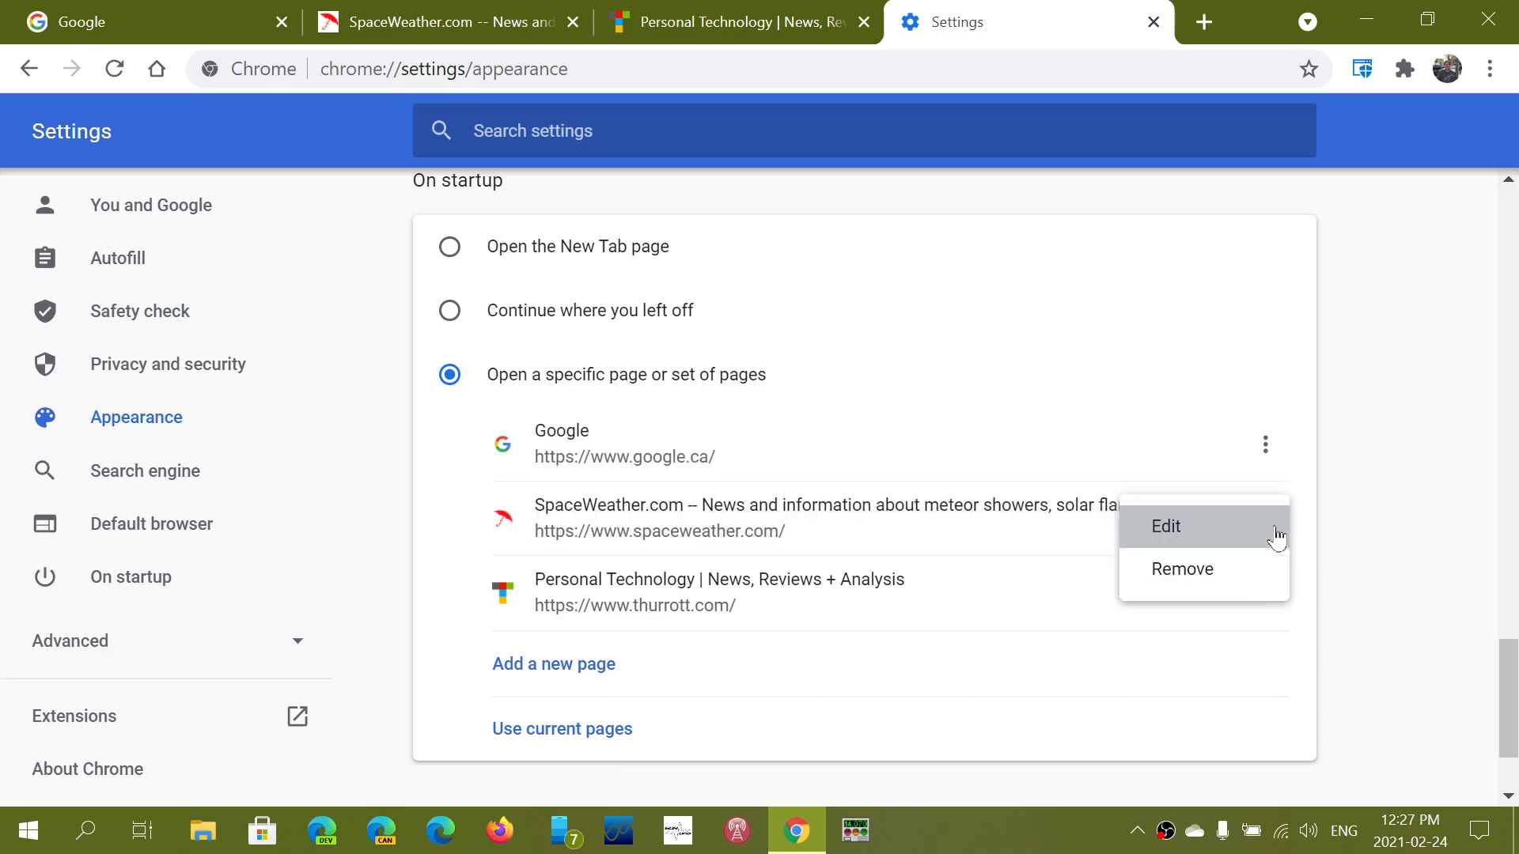
click(1180, 568)
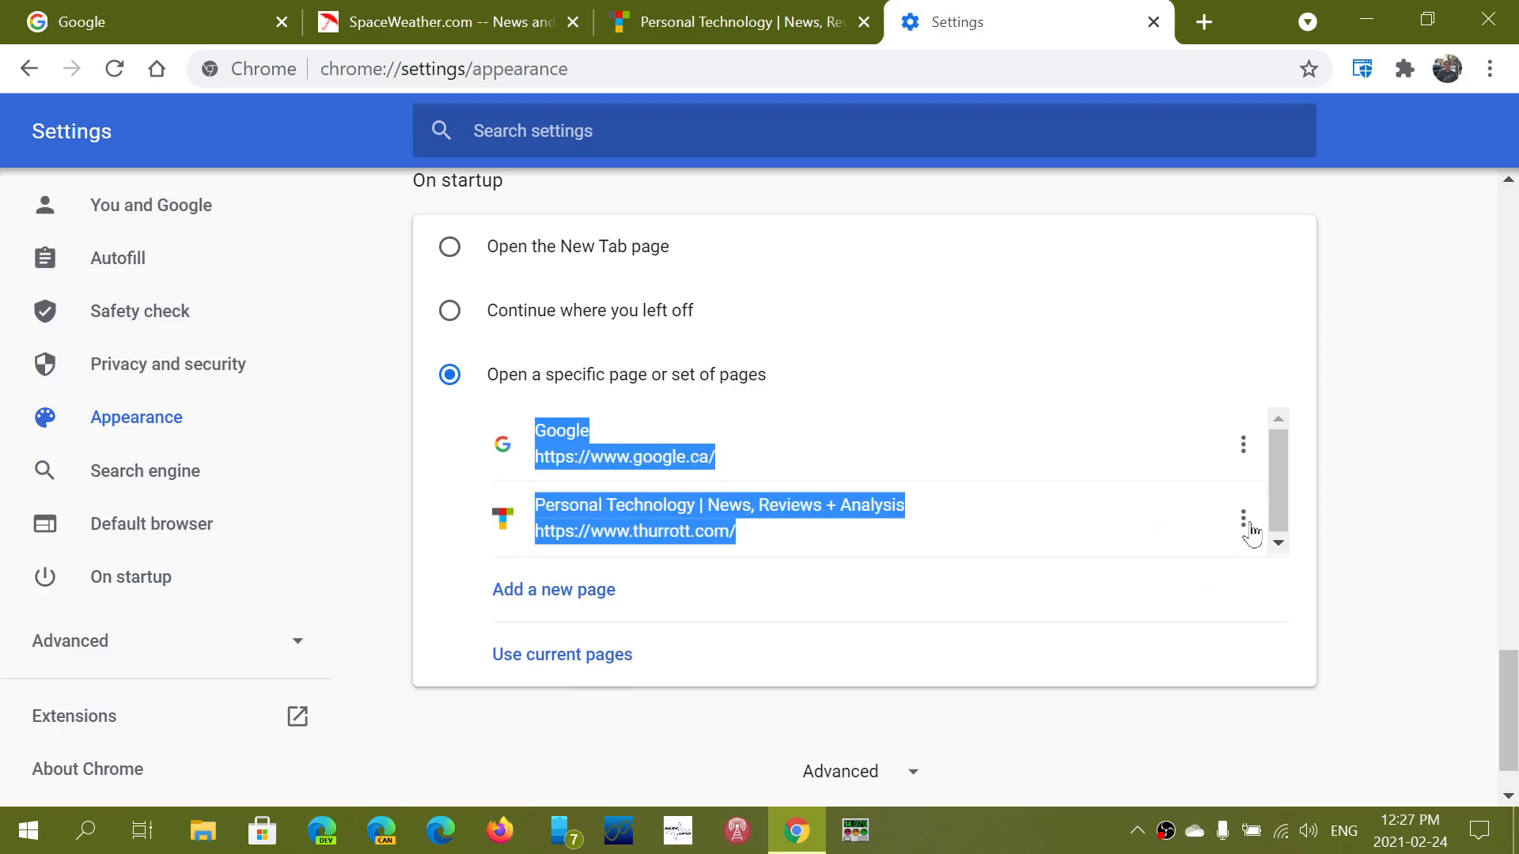
click(1244, 519)
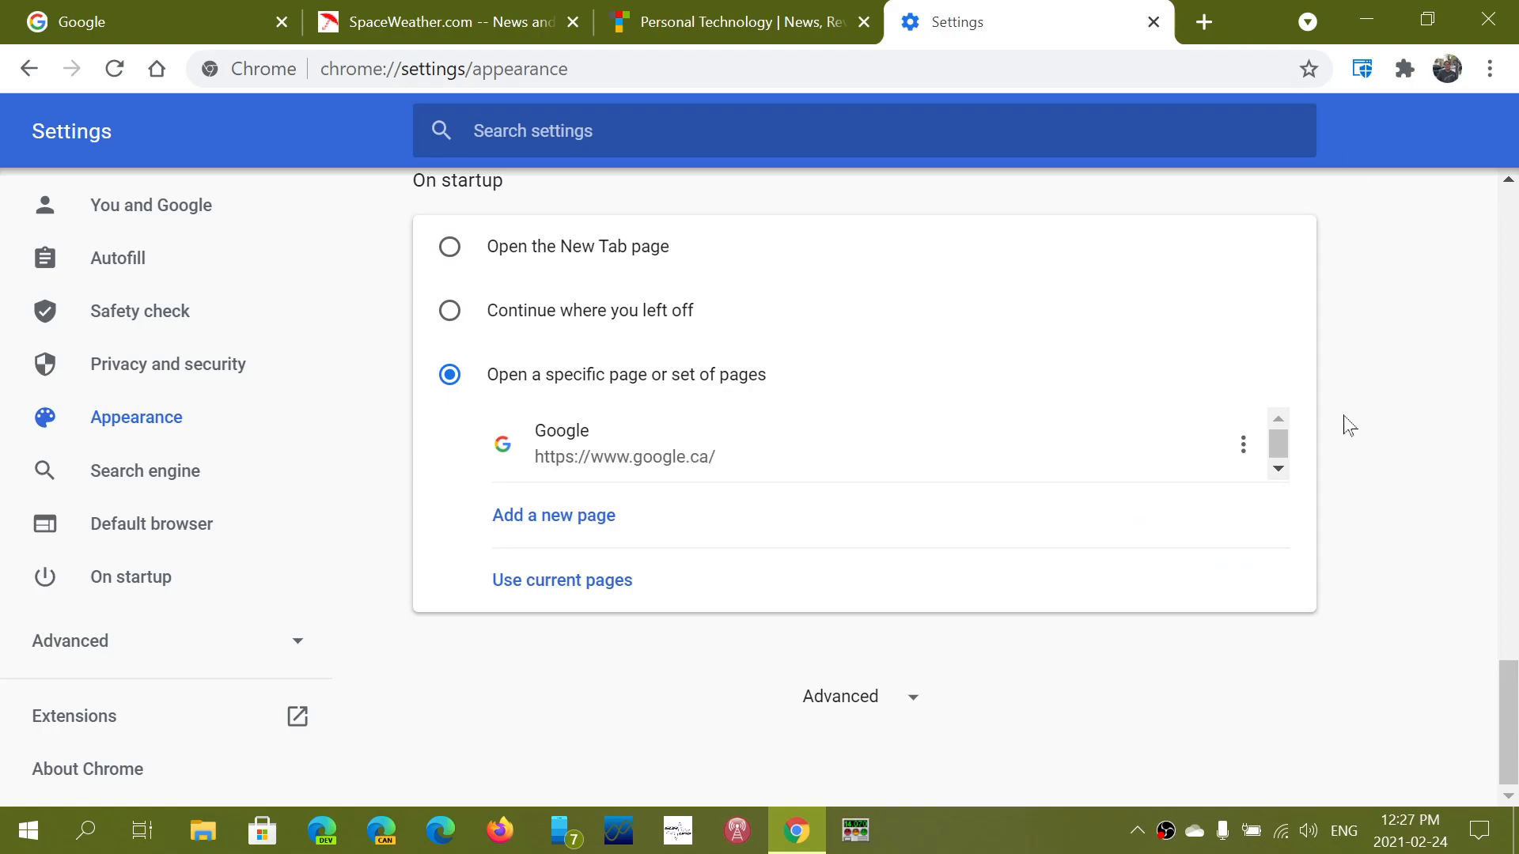
mouse_move(453, 312)
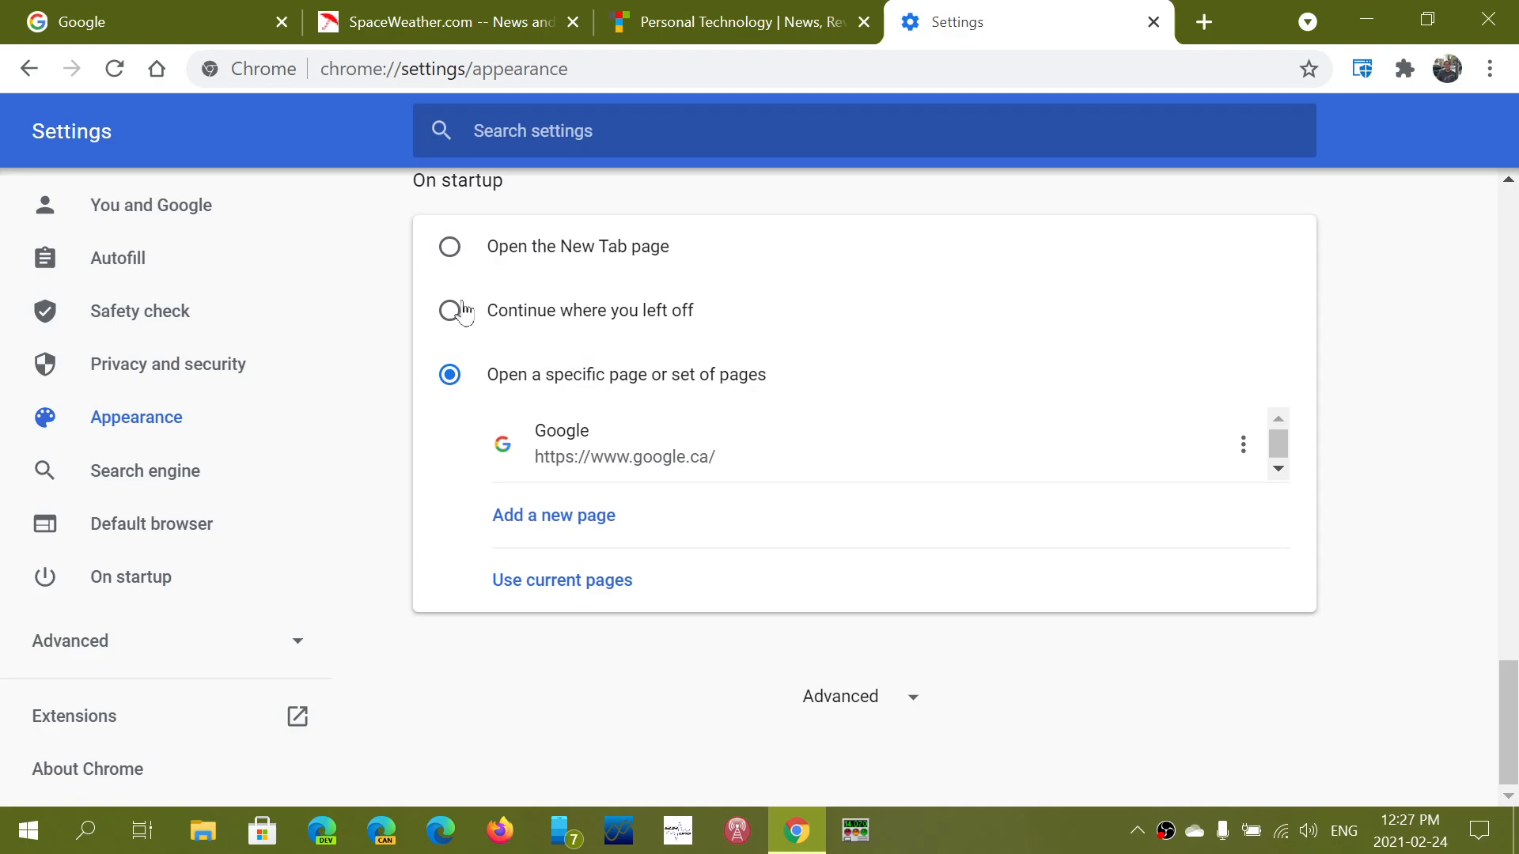
mouse_move(824, 393)
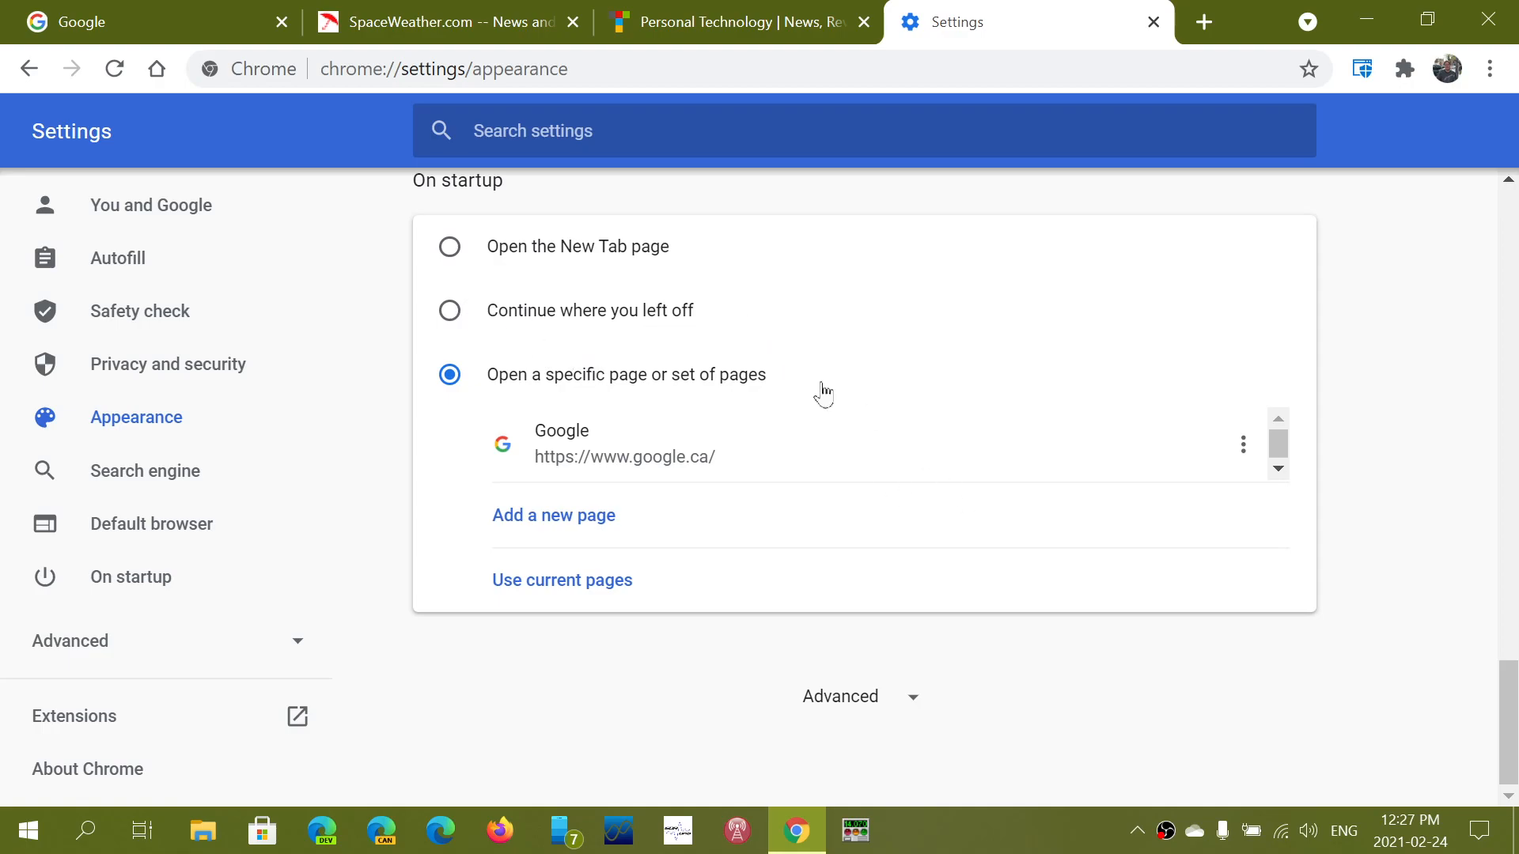
mouse_move(858, 488)
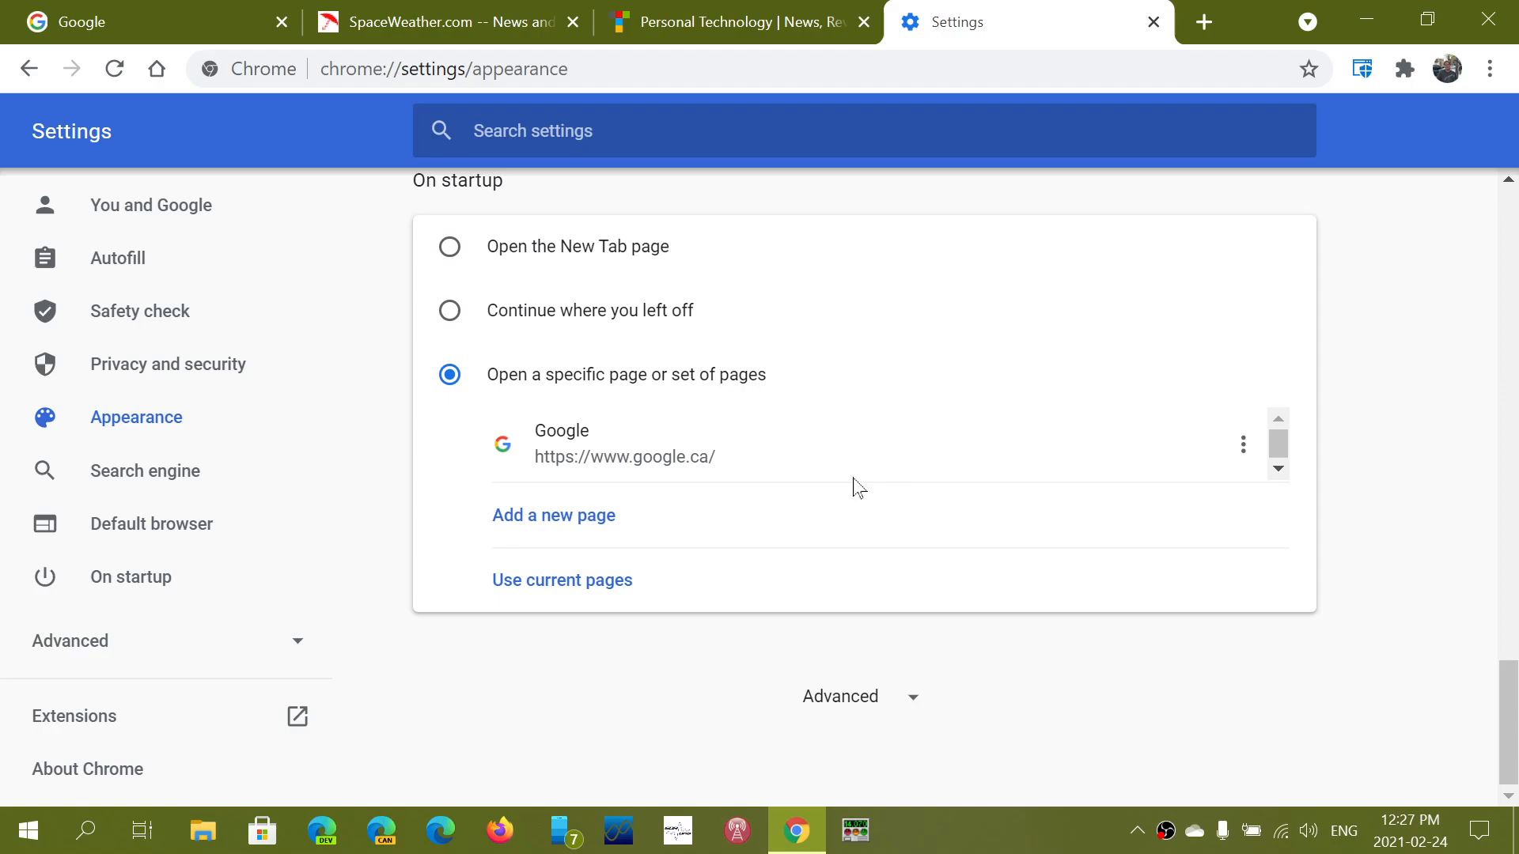
mouse_move(1492, 17)
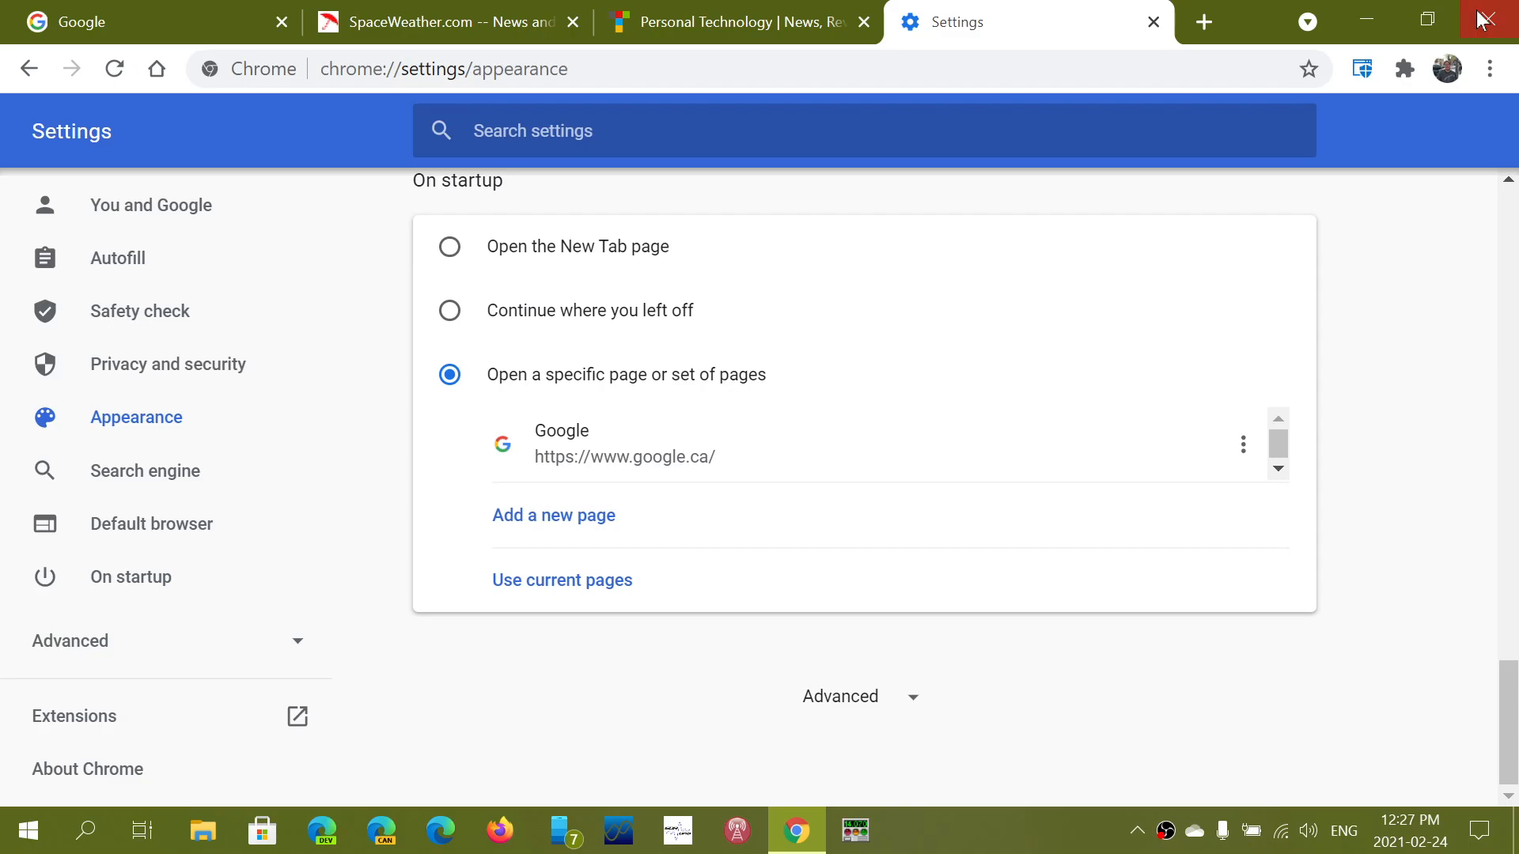